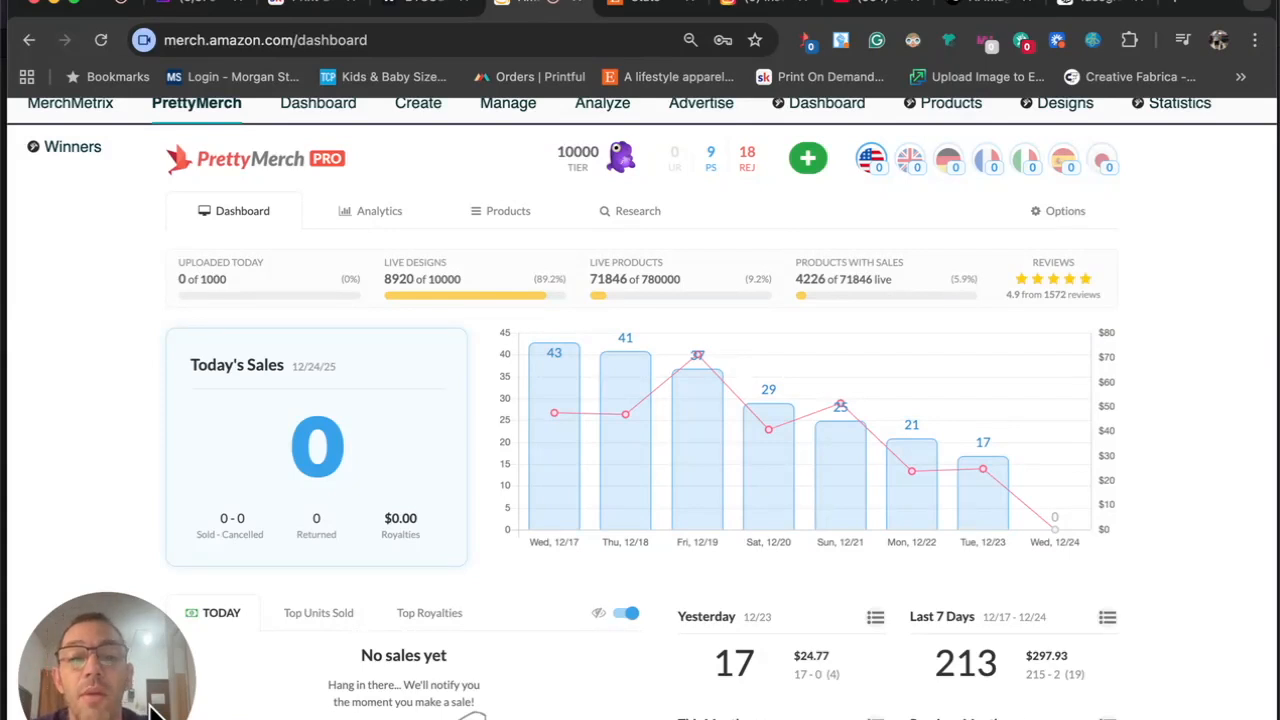
mouse_move(444, 490)
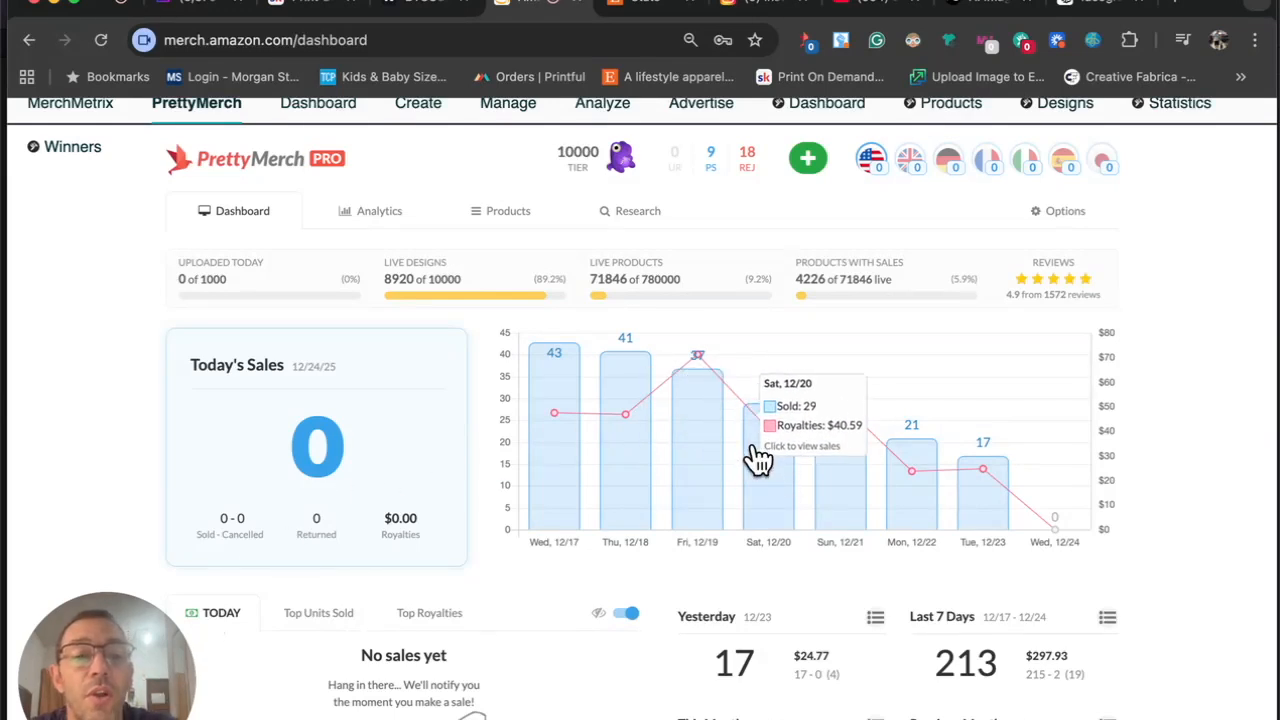
mouse_move(910, 470)
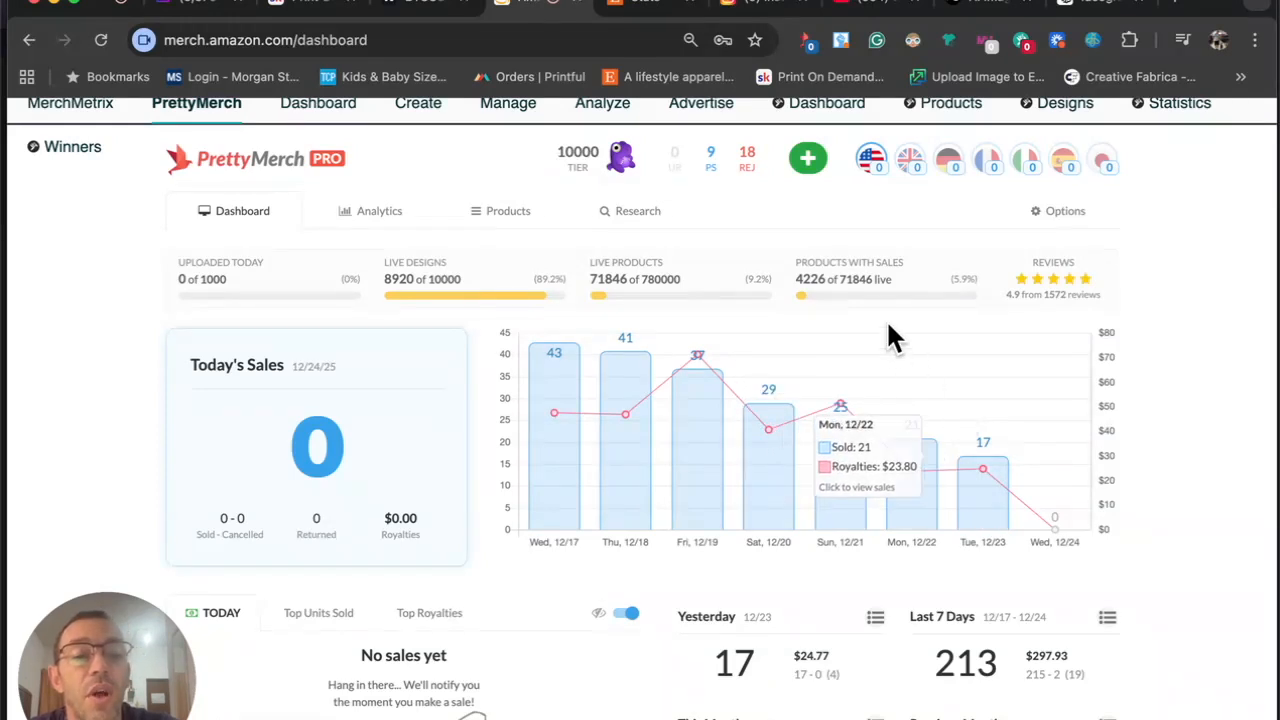
Scroll down the Shop traffic stats page to the monthly orders chart
scroll("down", 3)
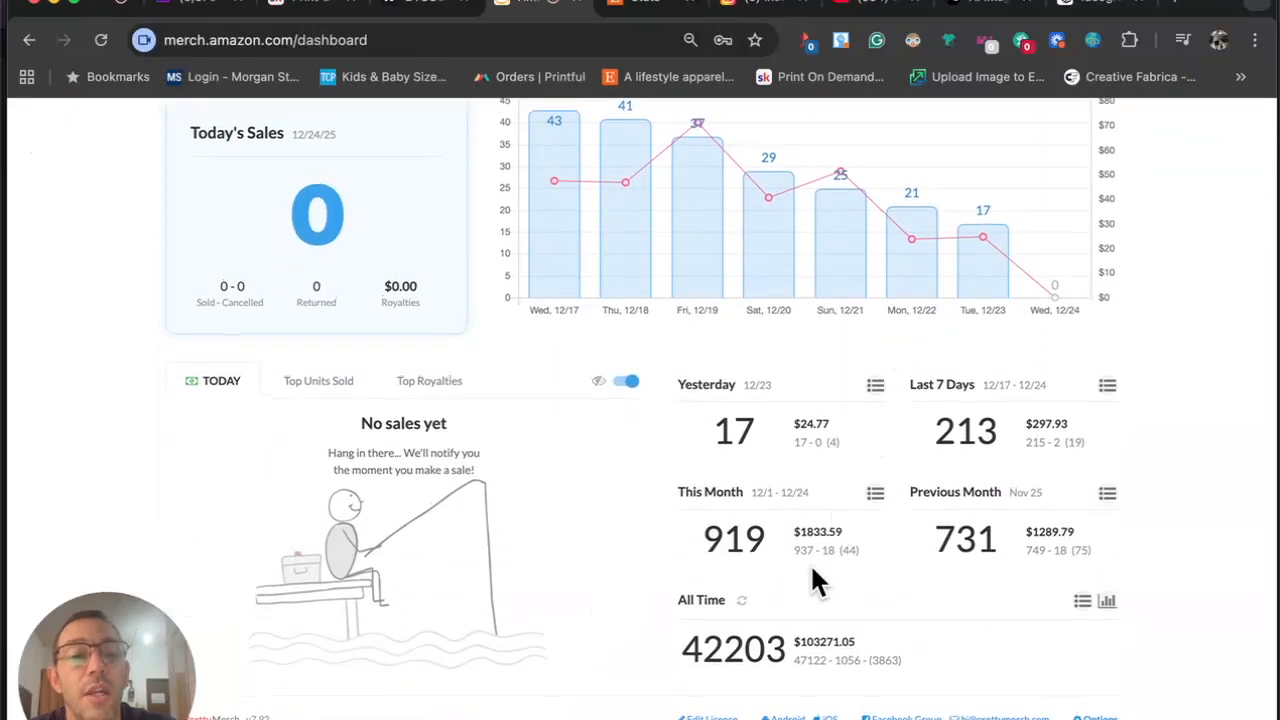
scroll("down", 3)
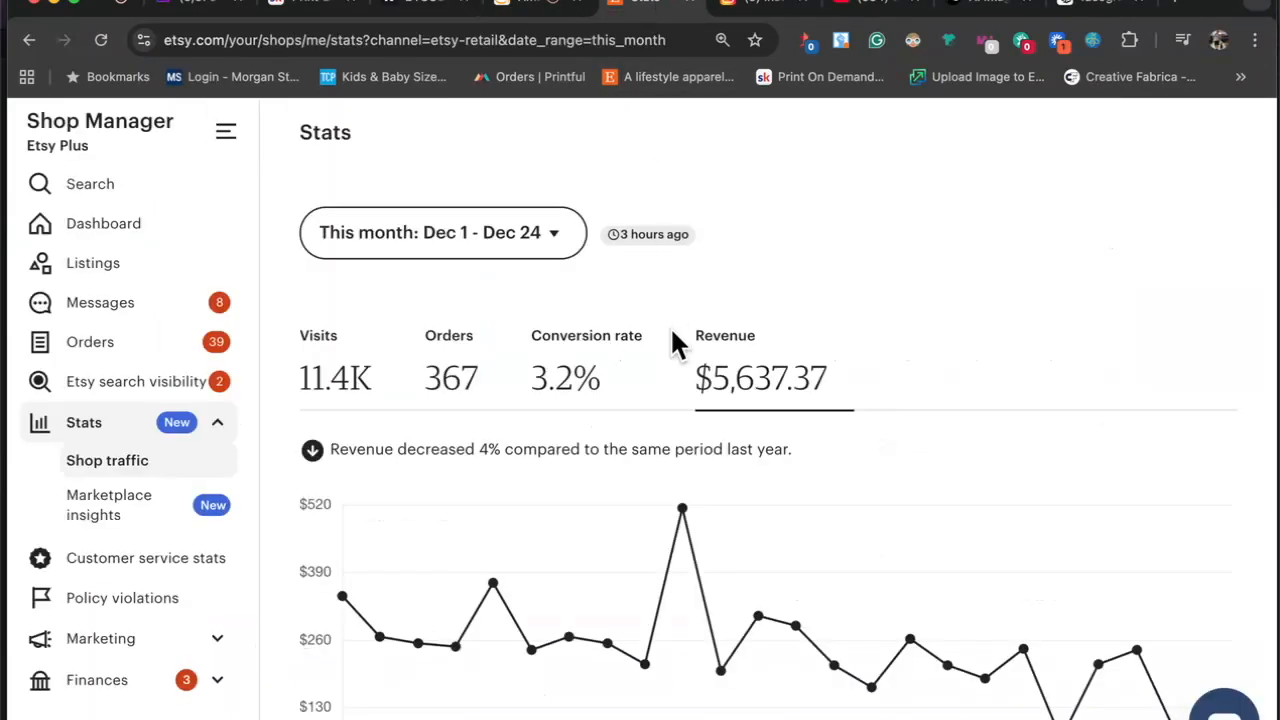
scroll("down", 3)
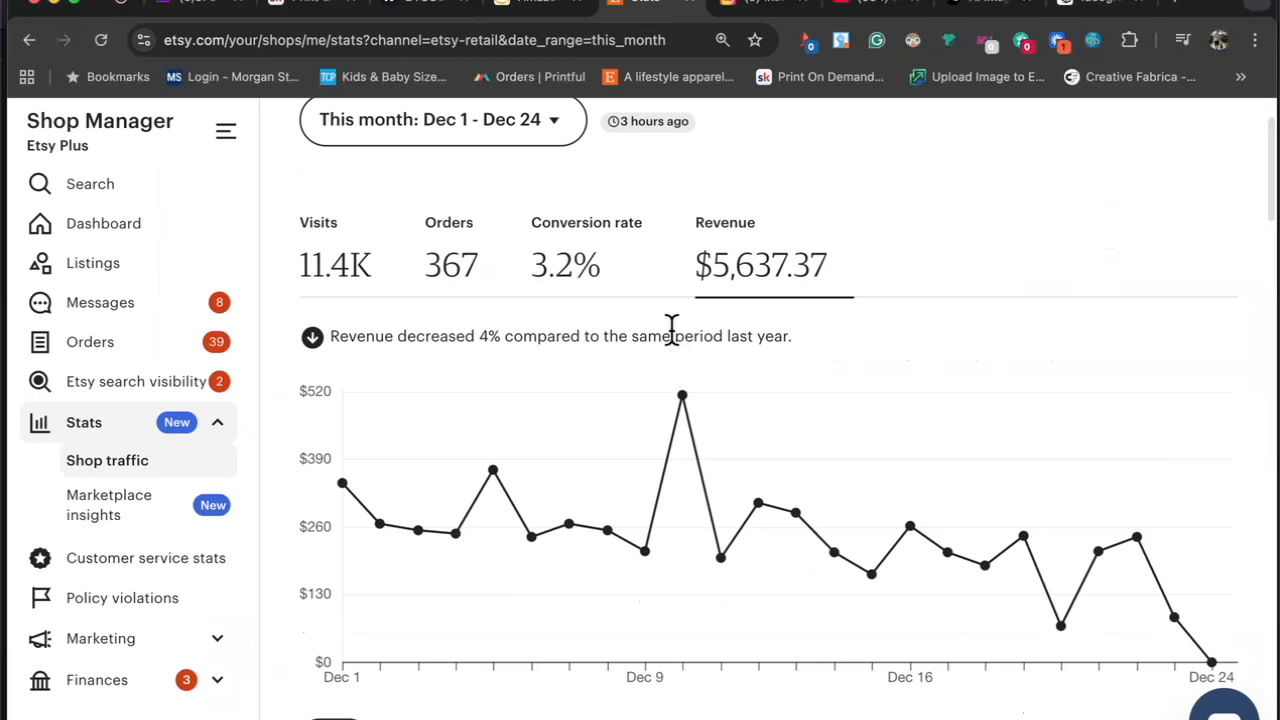
mouse_move(1180, 630)
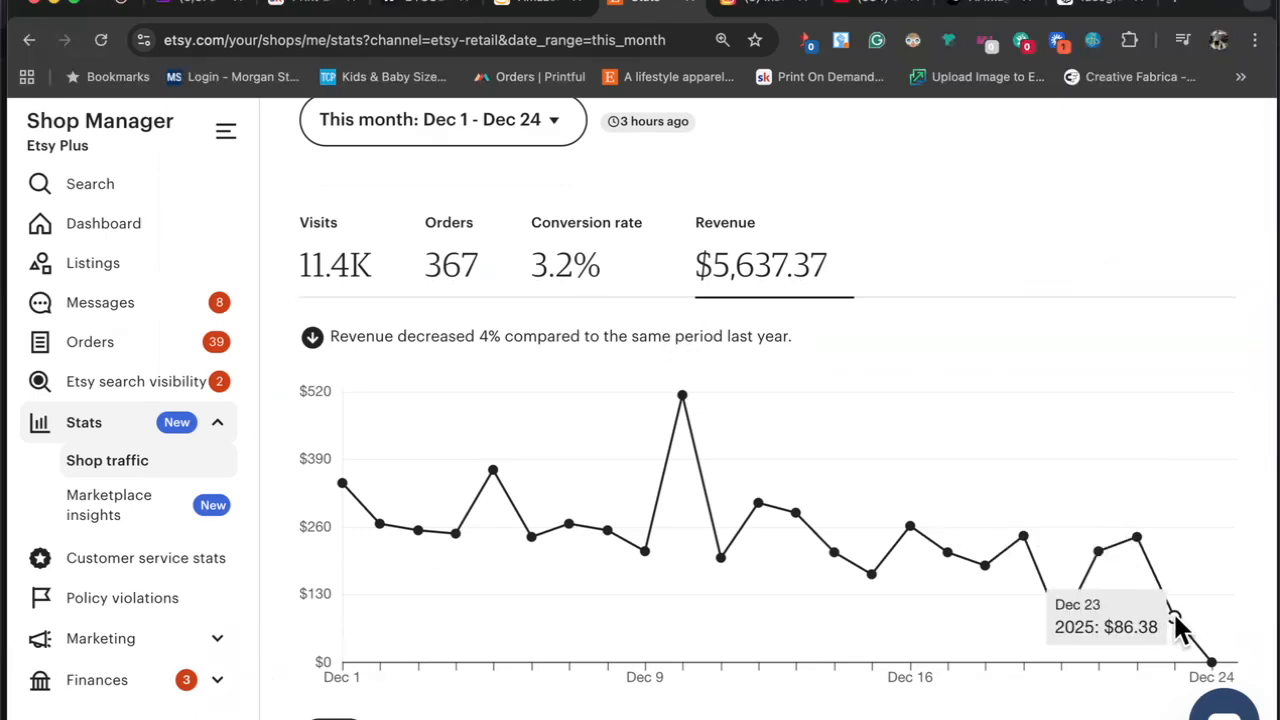
mouse_move(1030, 524)
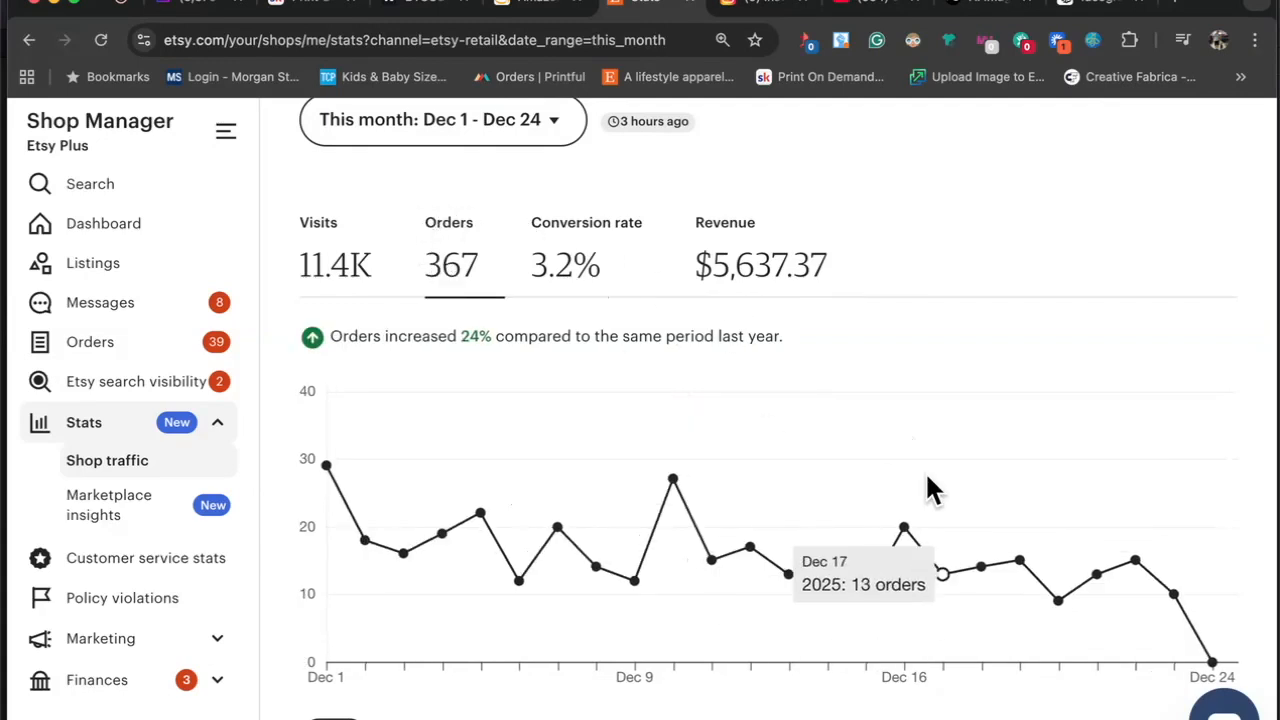
mouse_move(1180, 604)
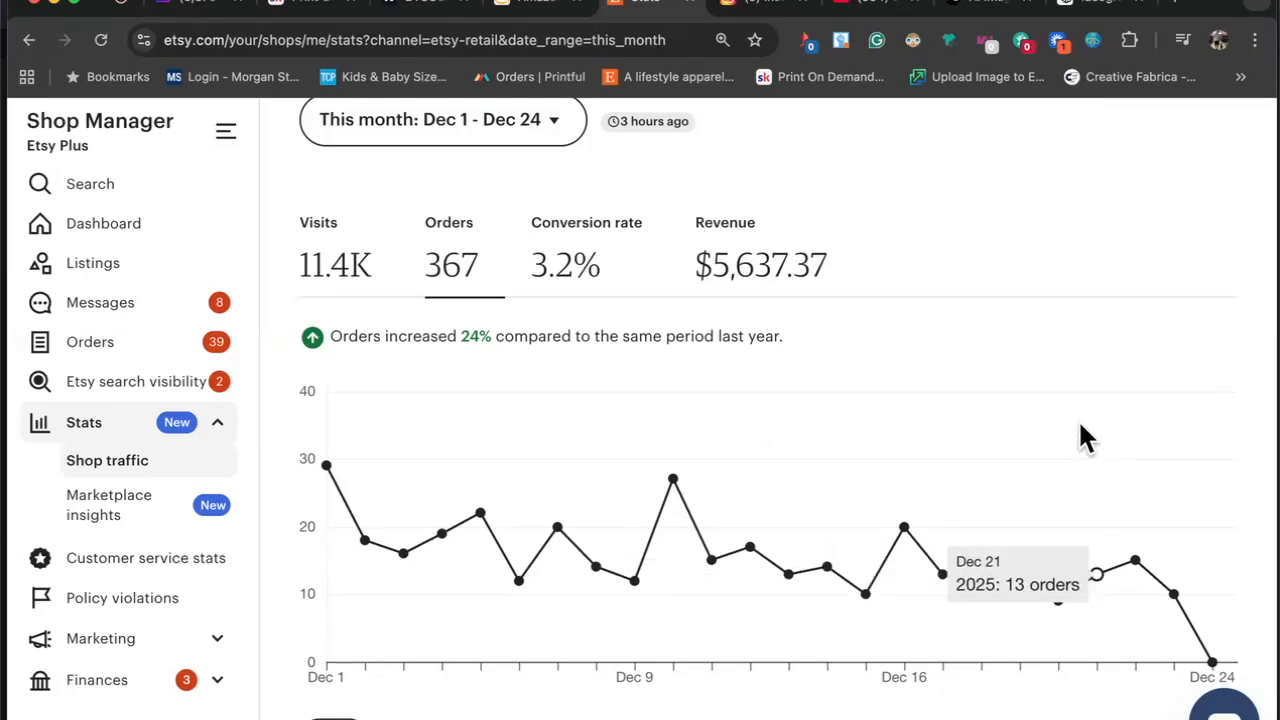
scroll("down", 3)
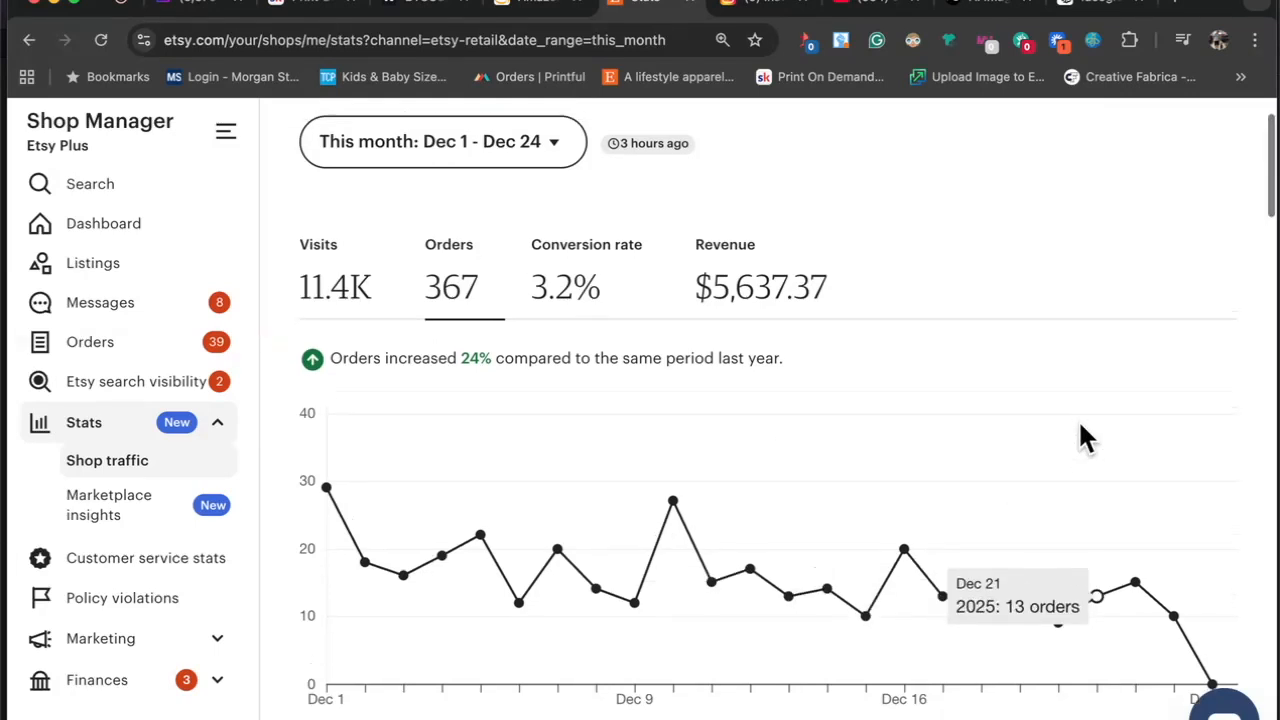
scroll("down", 3)
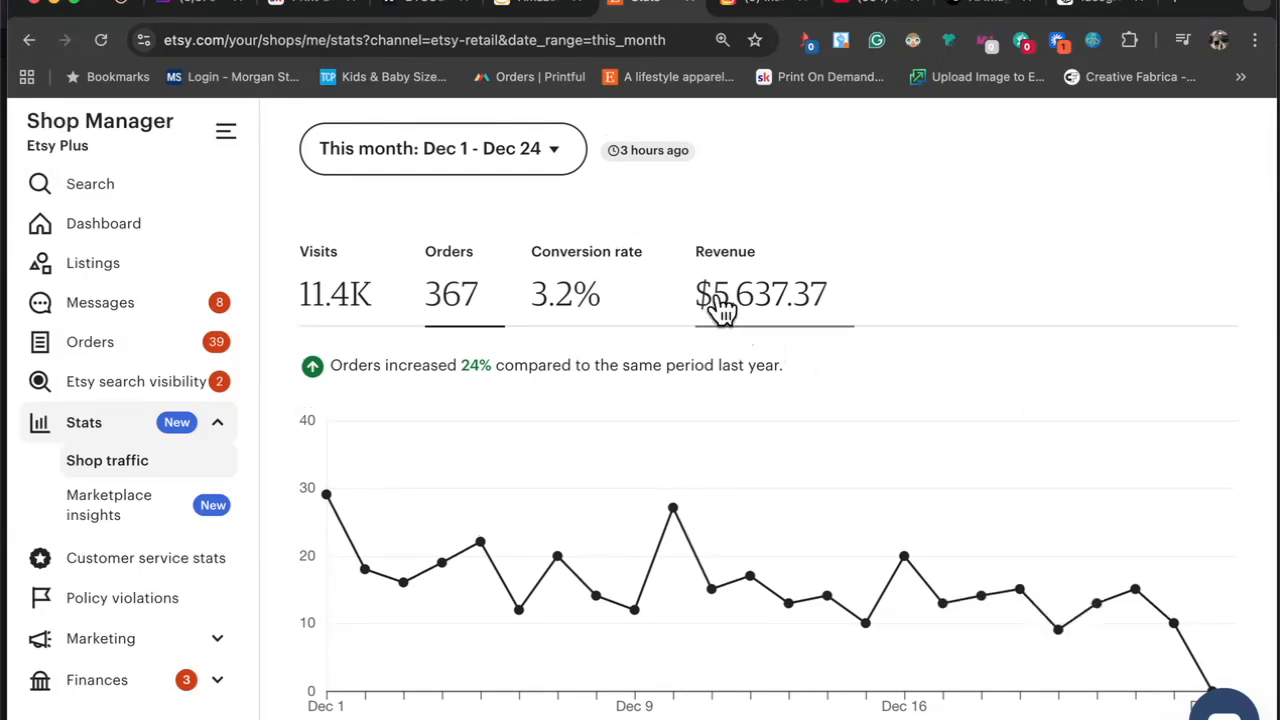
mouse_move(724, 320)
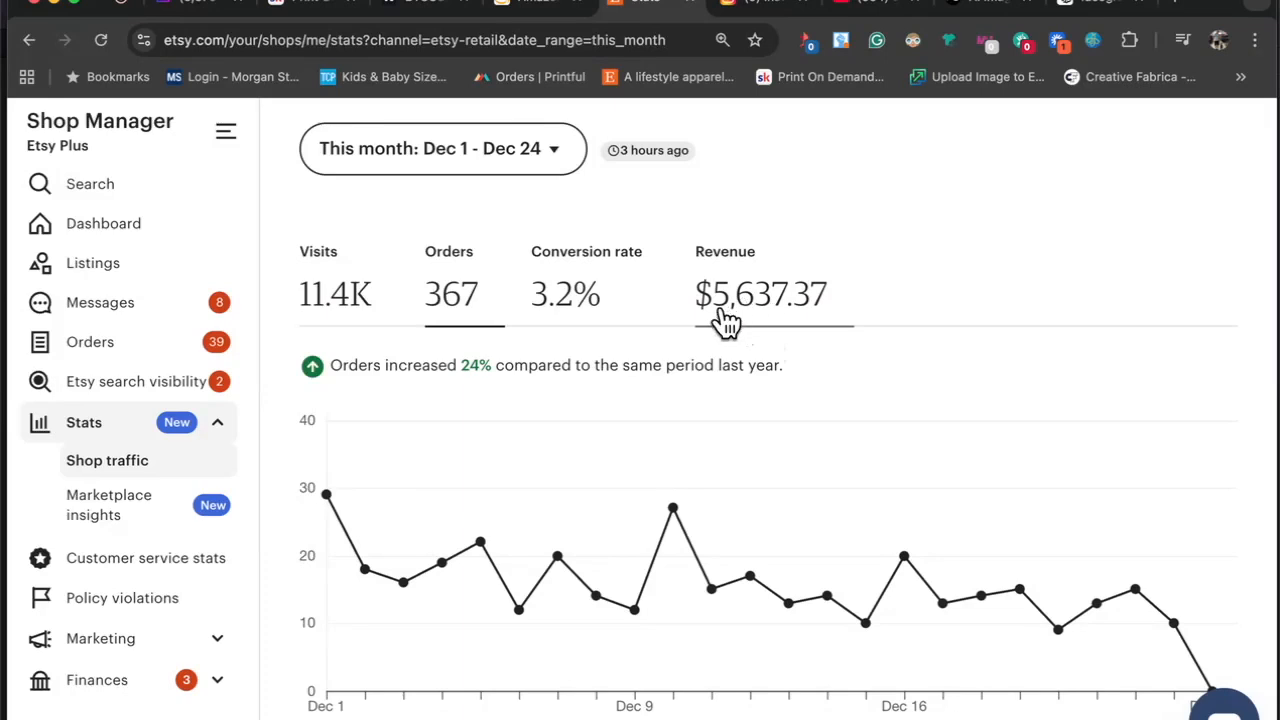
scroll("down", 3)
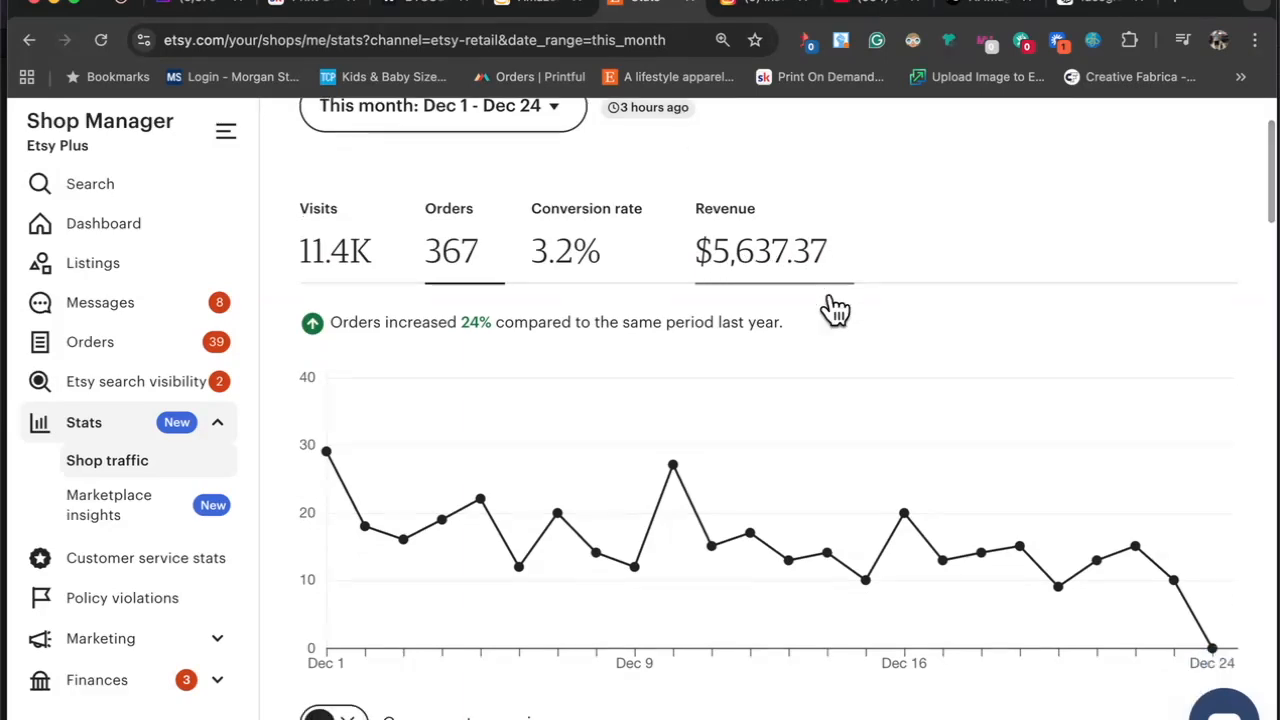
scroll("down", 3)
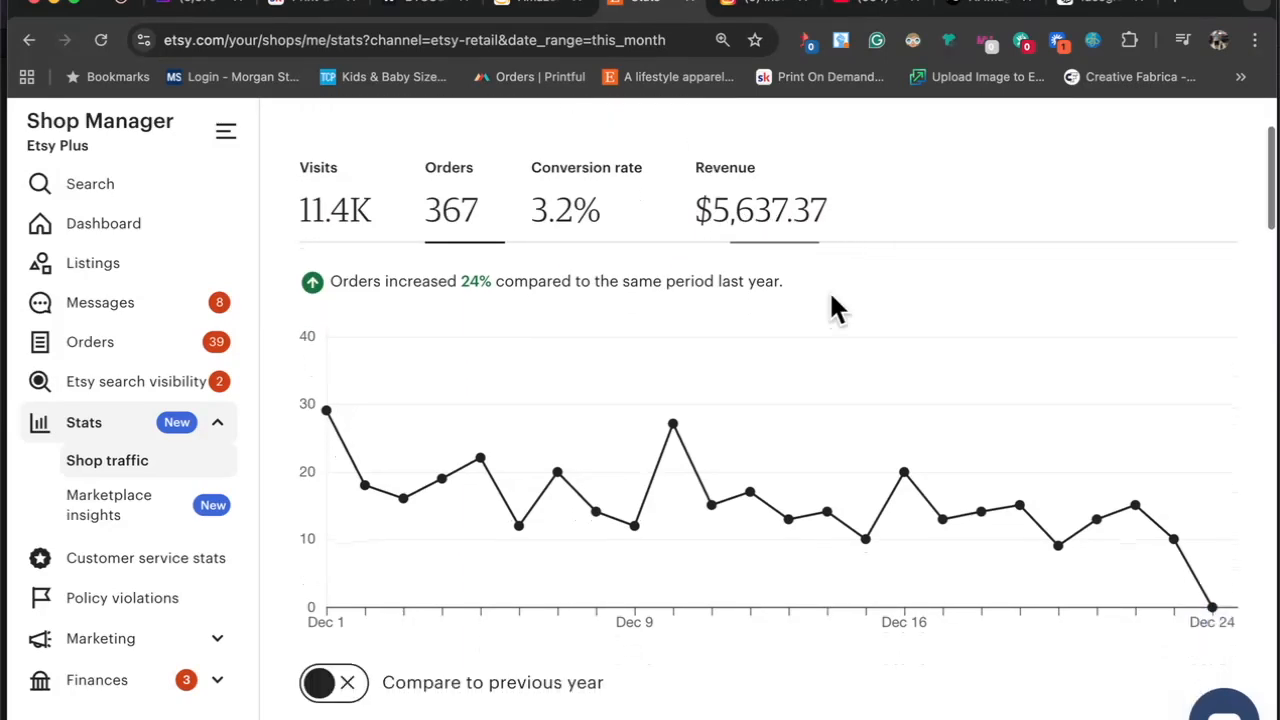
Overlay last year's figures and switch the chart back to Revenue
left_click(332, 682)
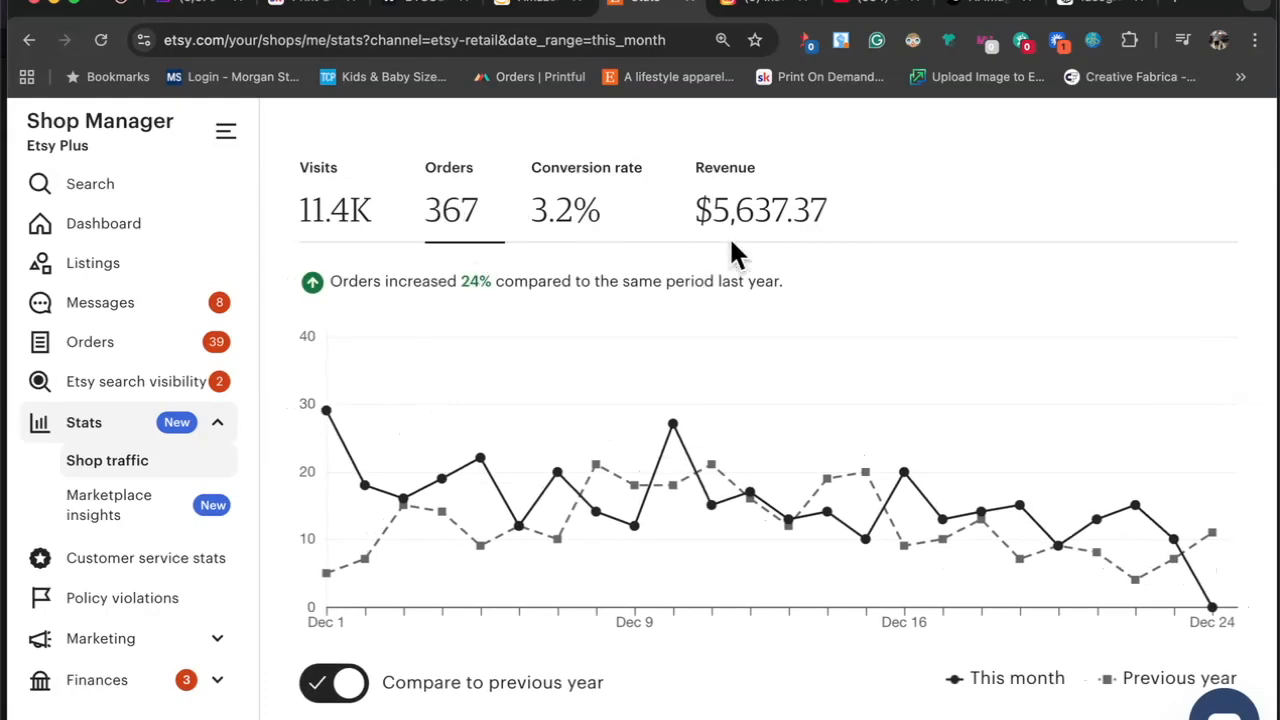
left_click(760, 210)
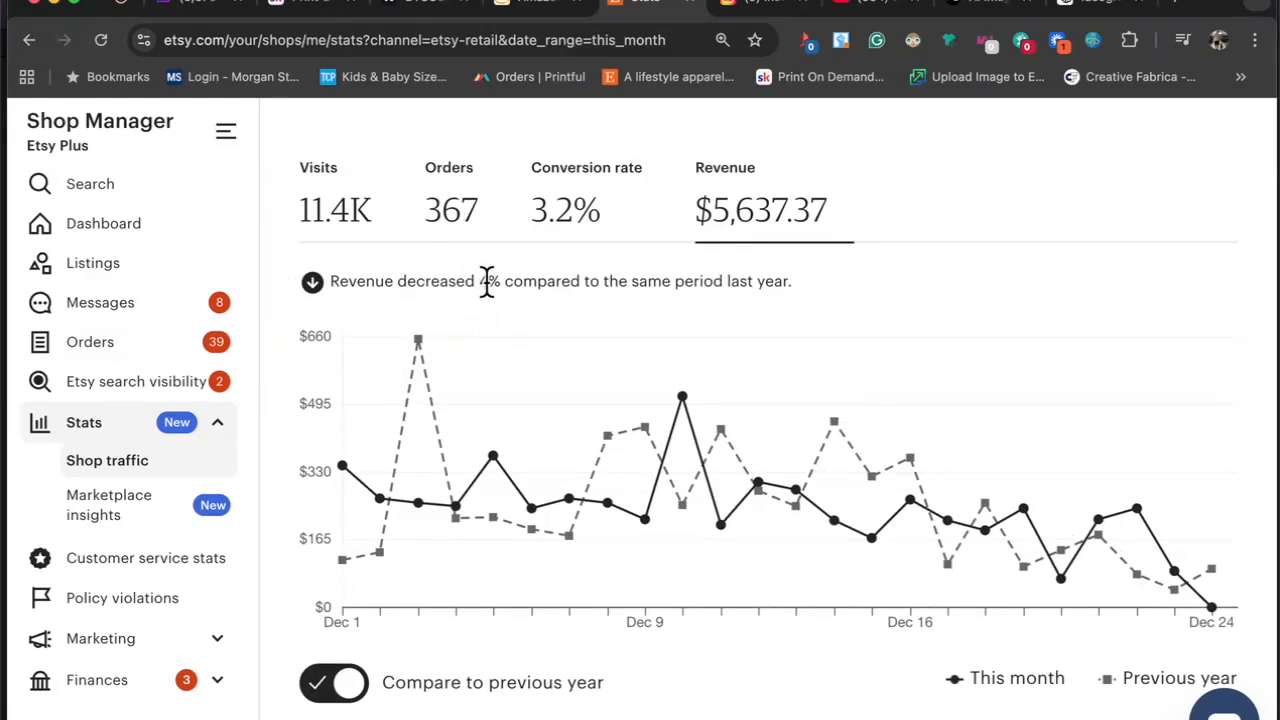
mouse_move(1210, 604)
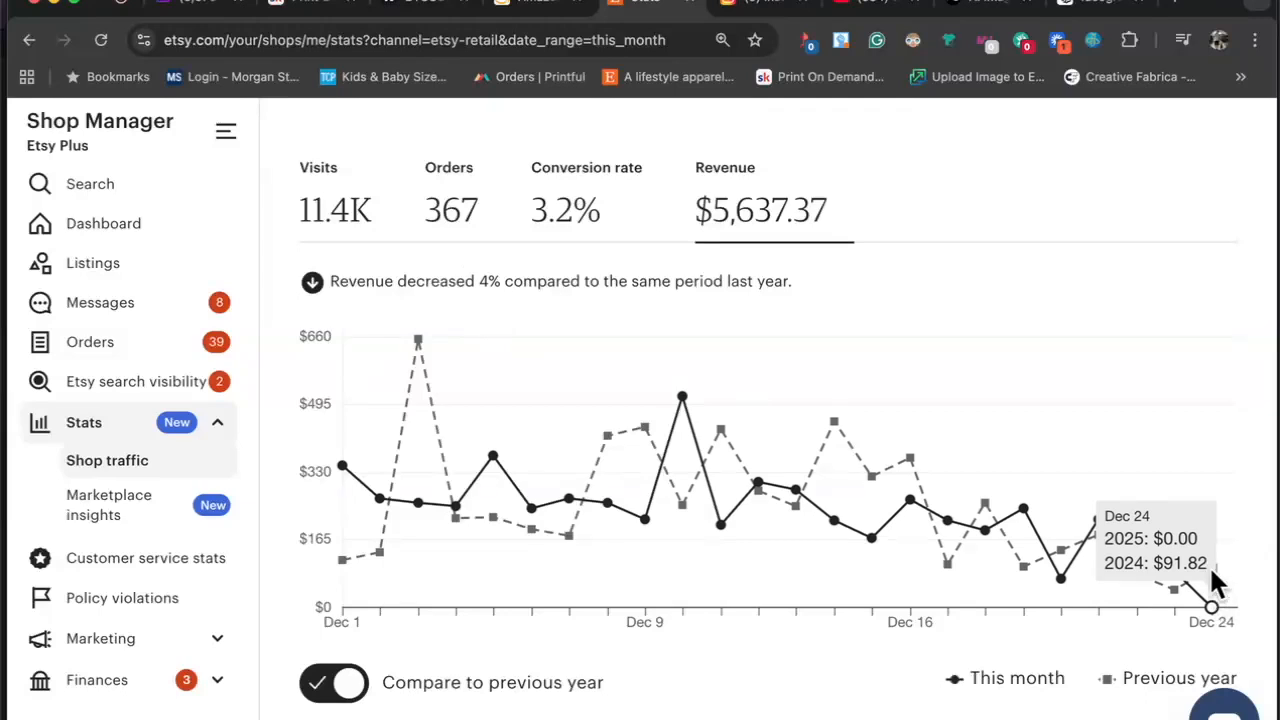
mouse_move(1216, 584)
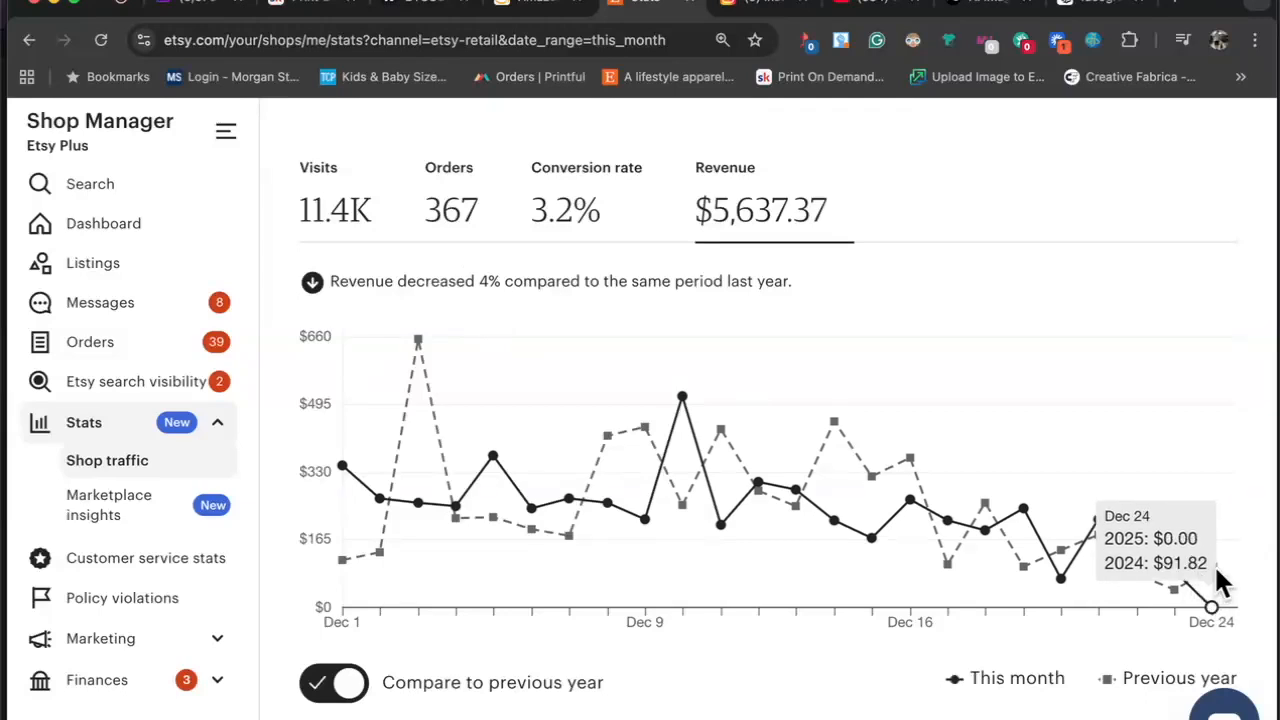
mouse_move(1010, 388)
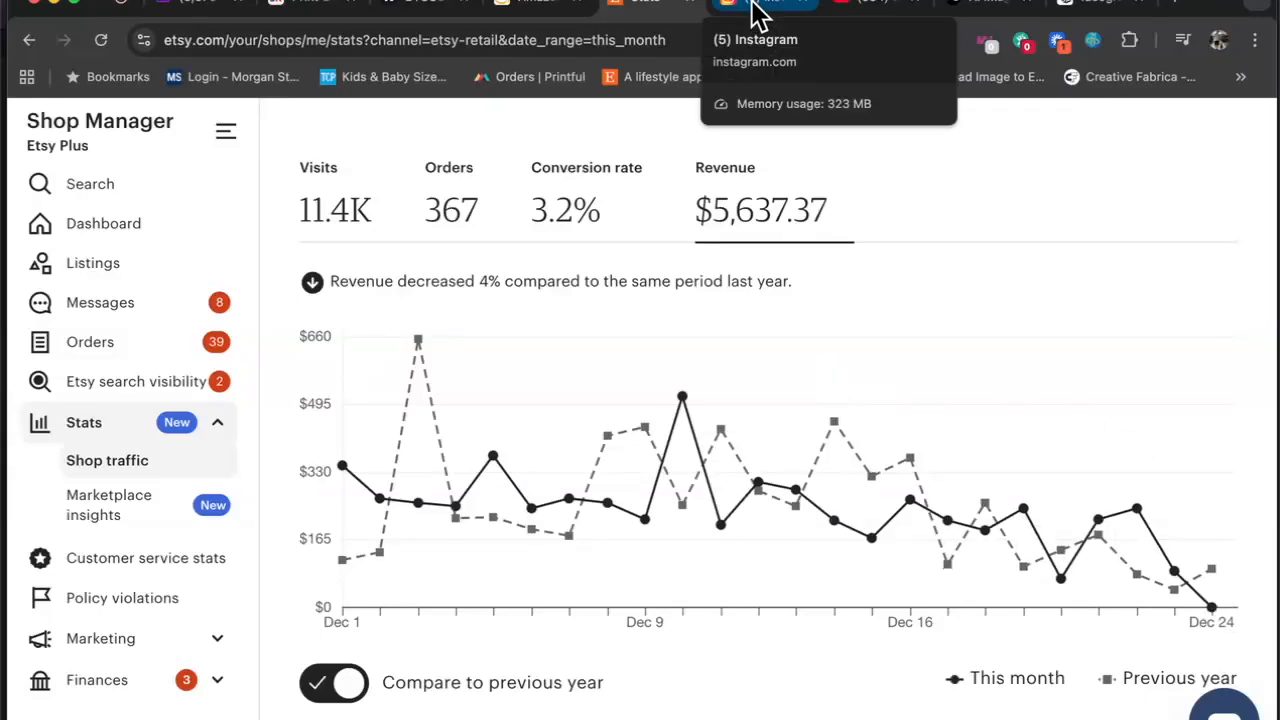
Browse the Instagram profile's reels grid, then move to the OpenArt page
left_click(764, 4)
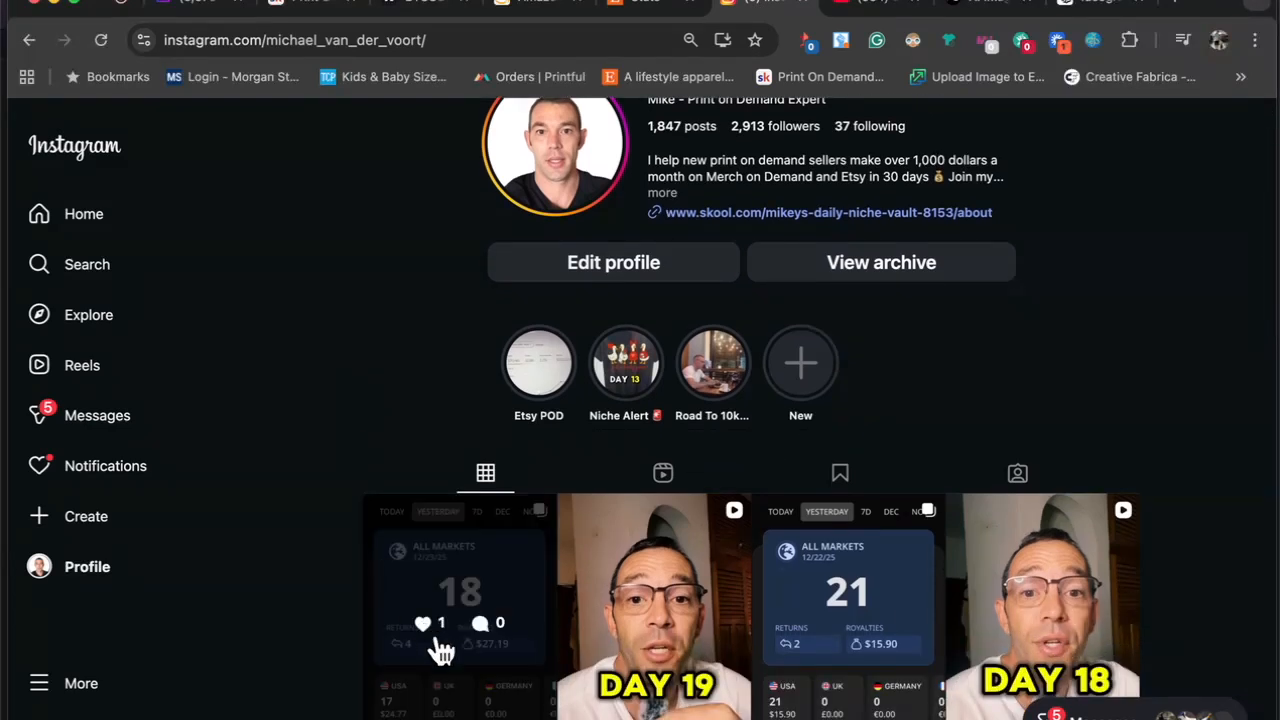
scroll("down", 3)
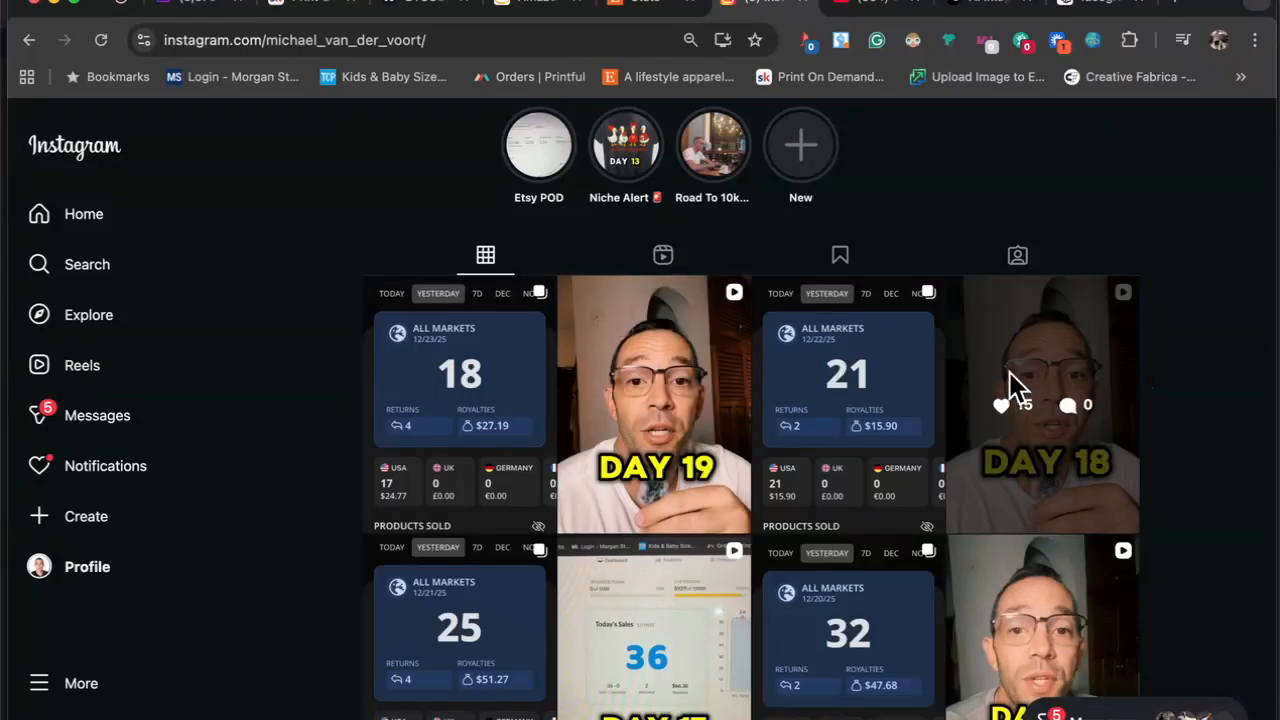
mouse_move(310, 278)
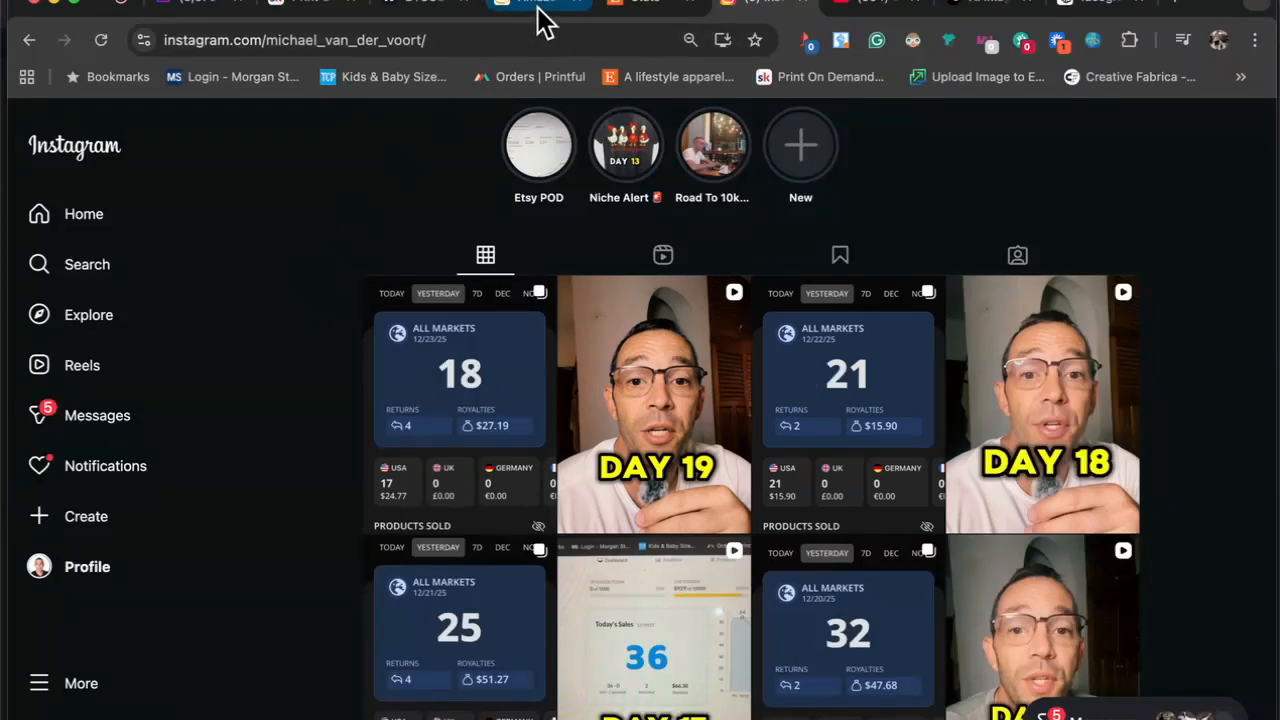
left_click(540, 4)
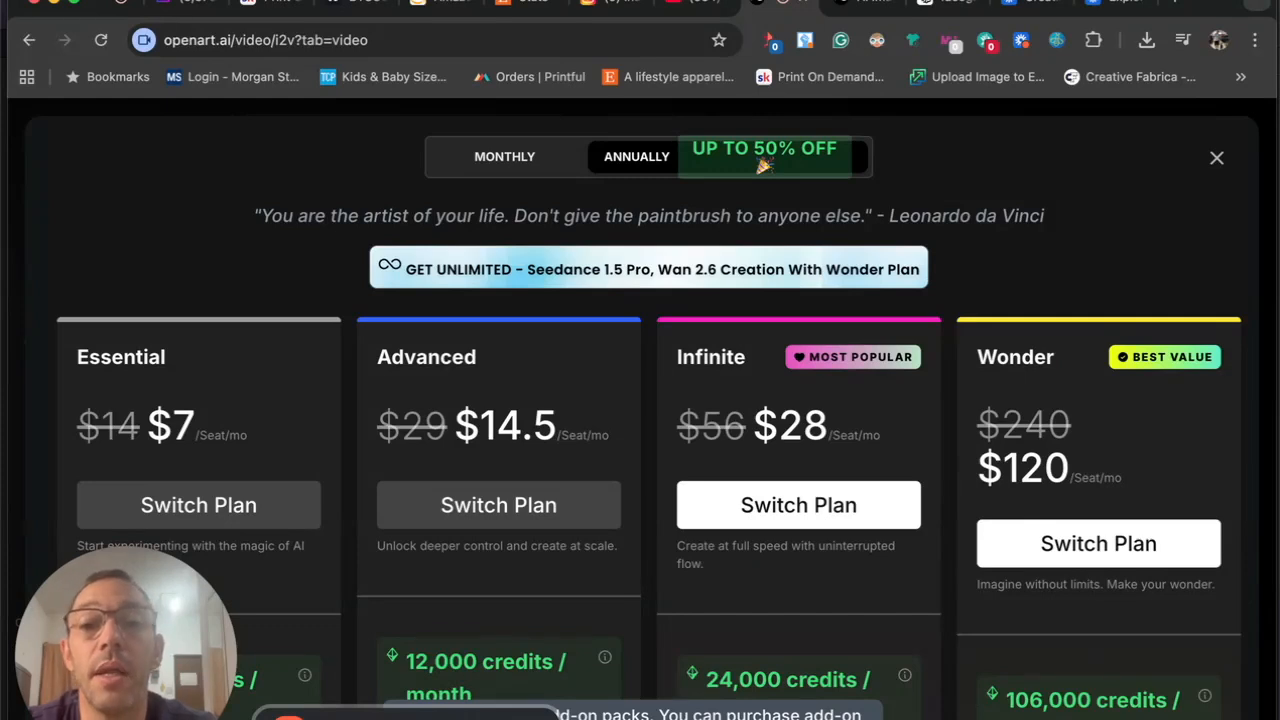
Switch the OpenArt plans overlay to monthly billing, confirming Essential at $14
scroll("down", 3)
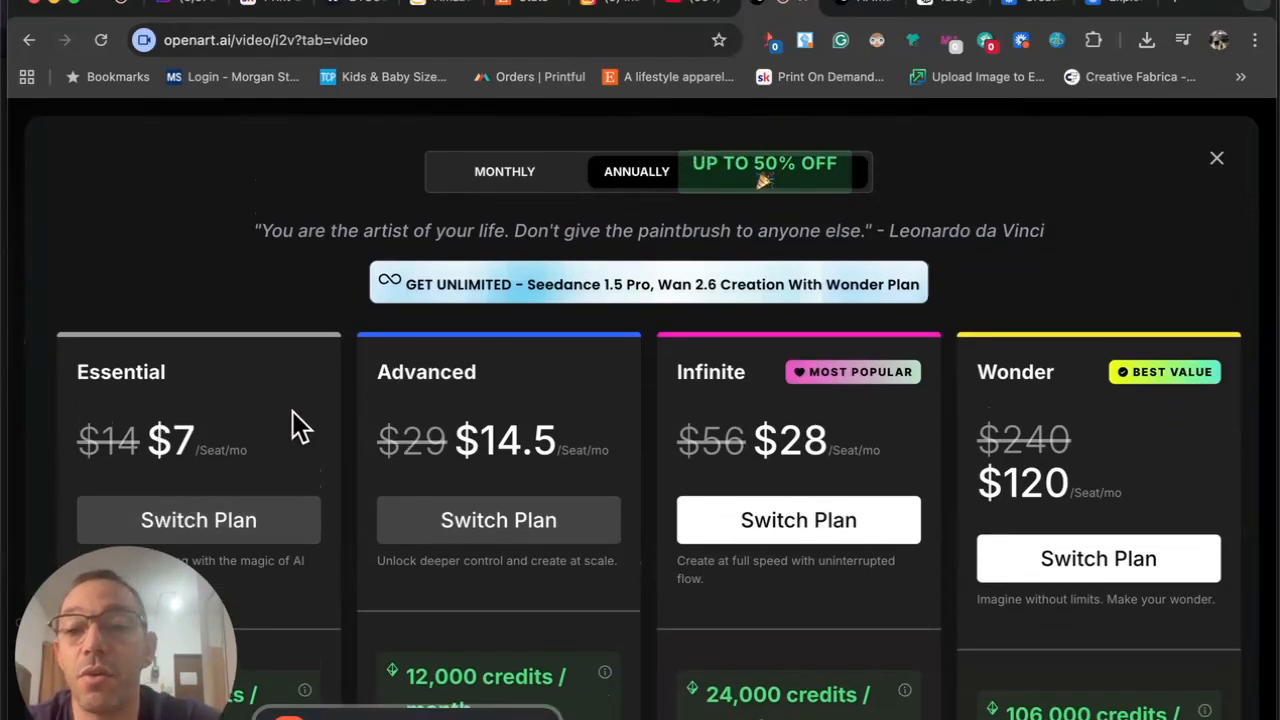
scroll("down", 3)
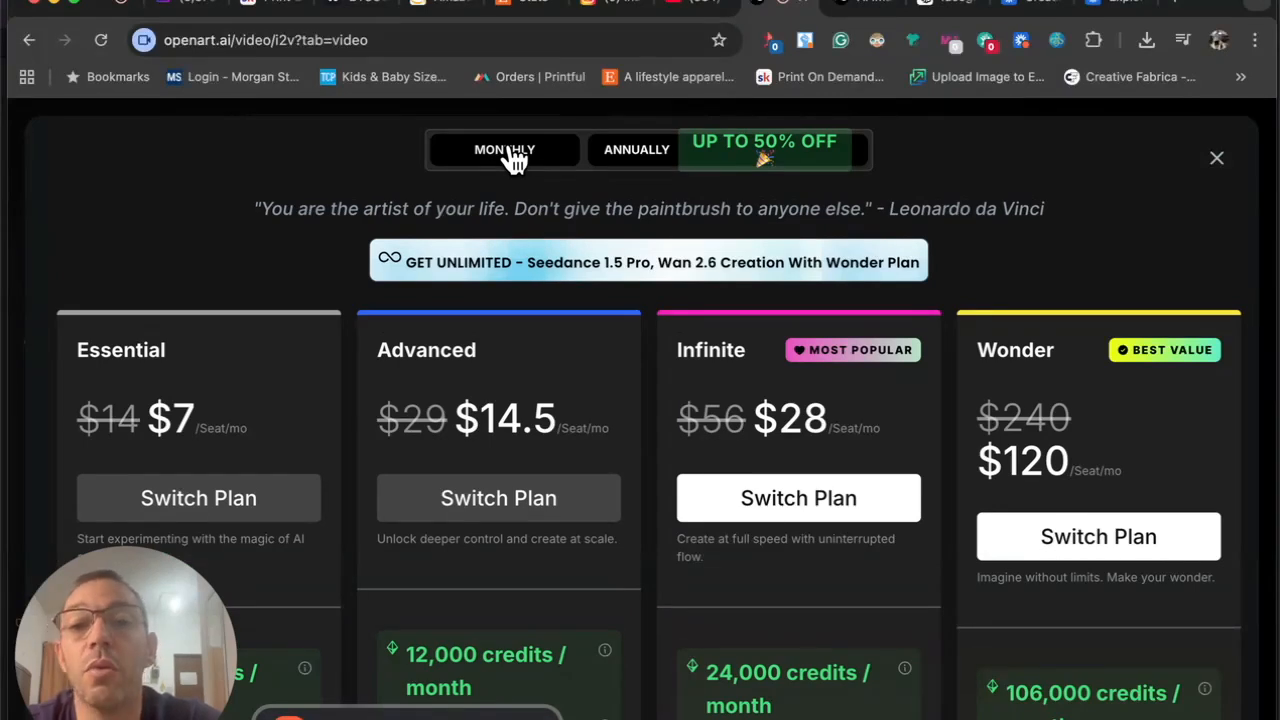
left_click(504, 148)
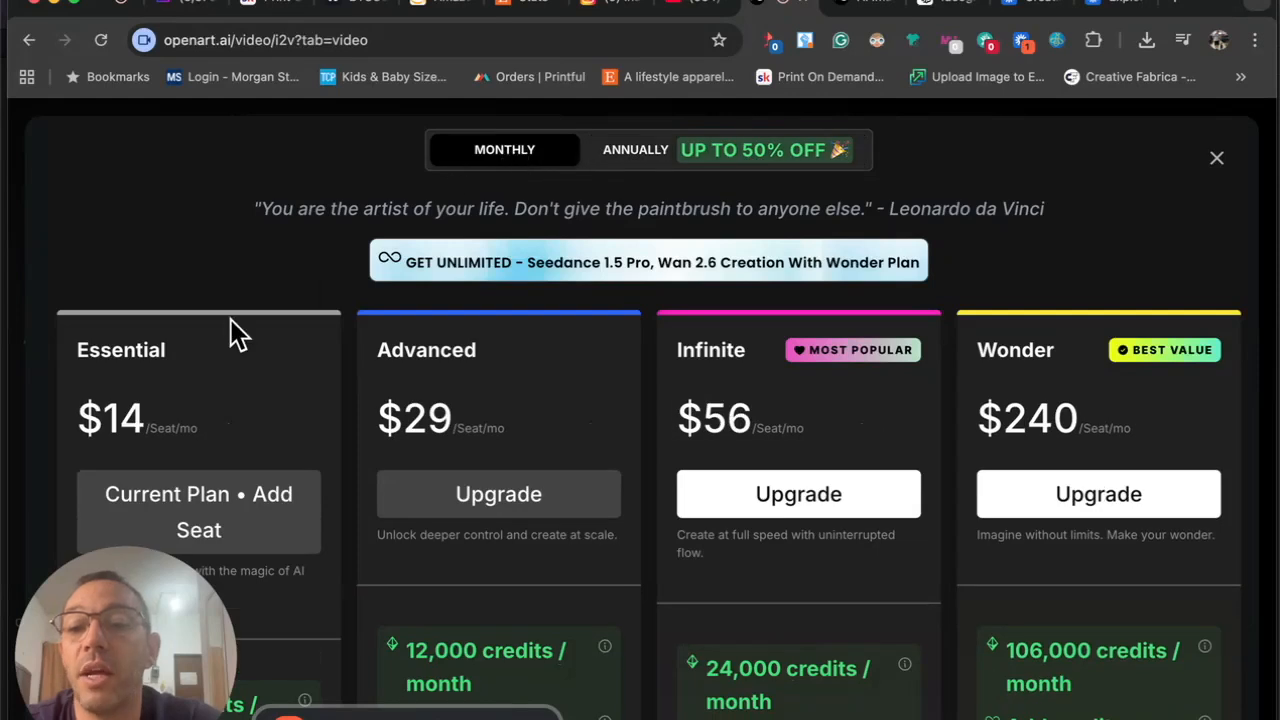
scroll("down", 3)
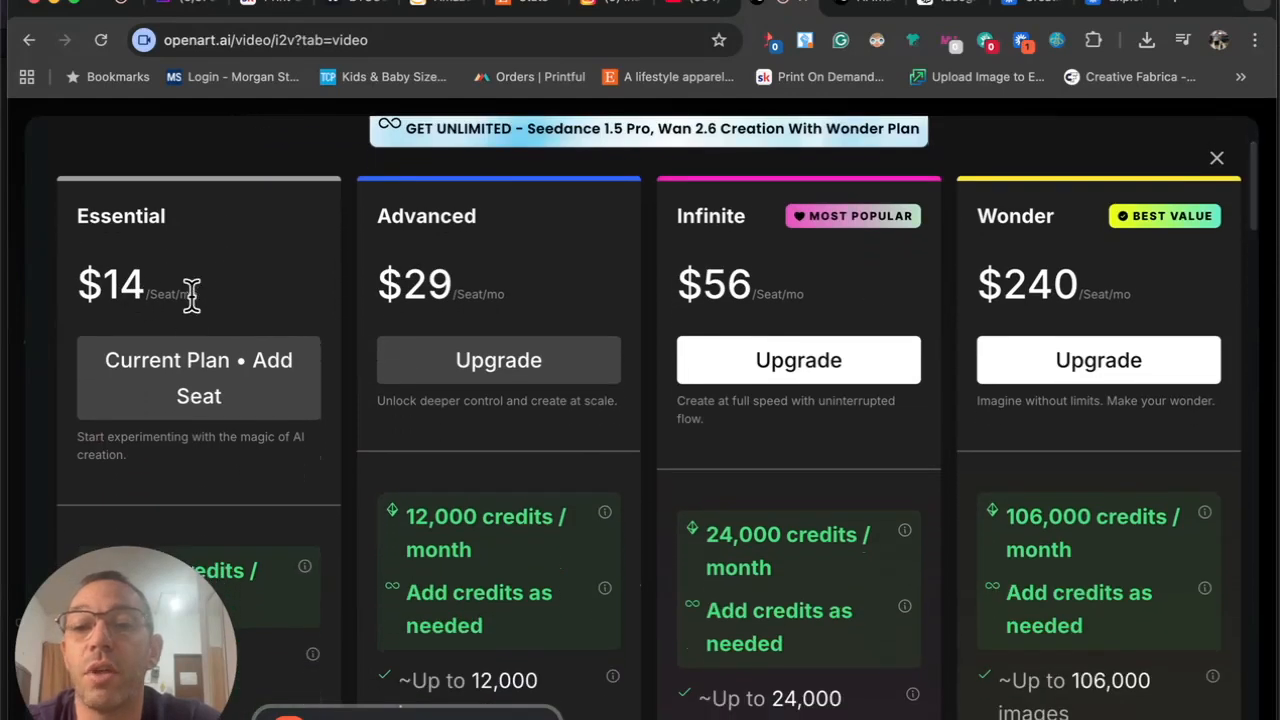
scroll("down", 3)
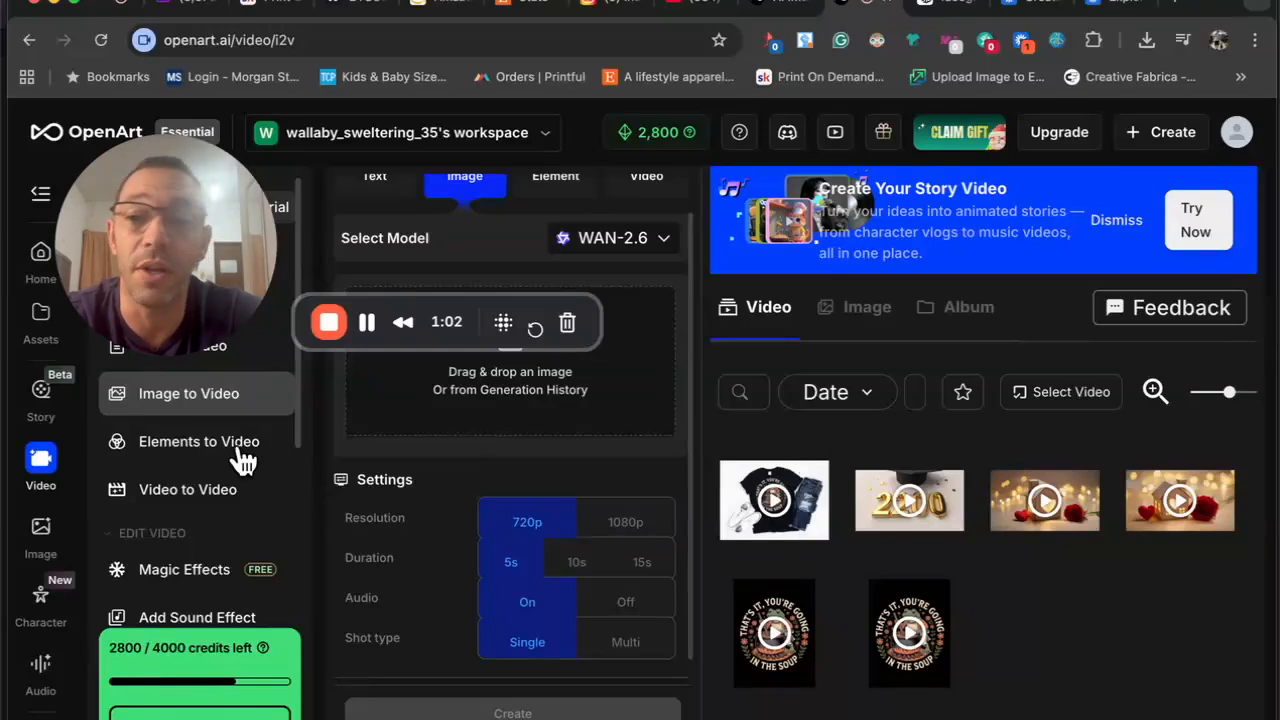
mouse_move(196, 216)
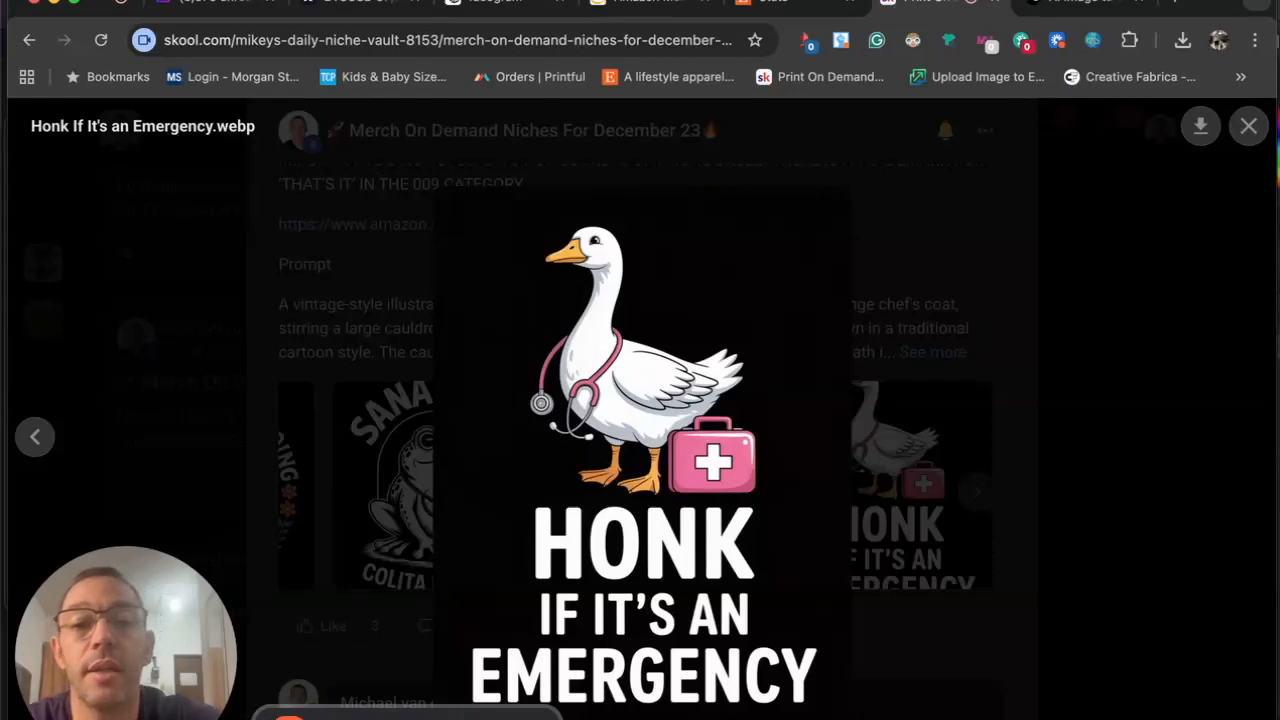
mouse_move(600, 256)
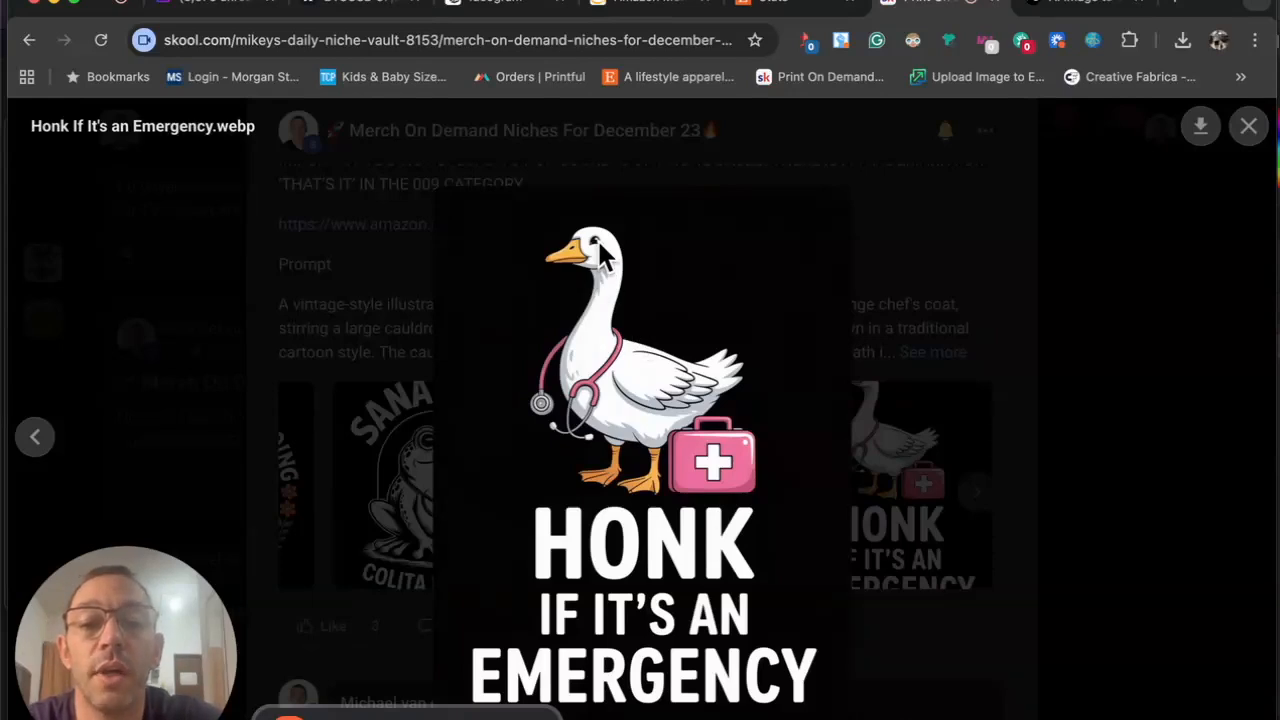
mouse_move(624, 576)
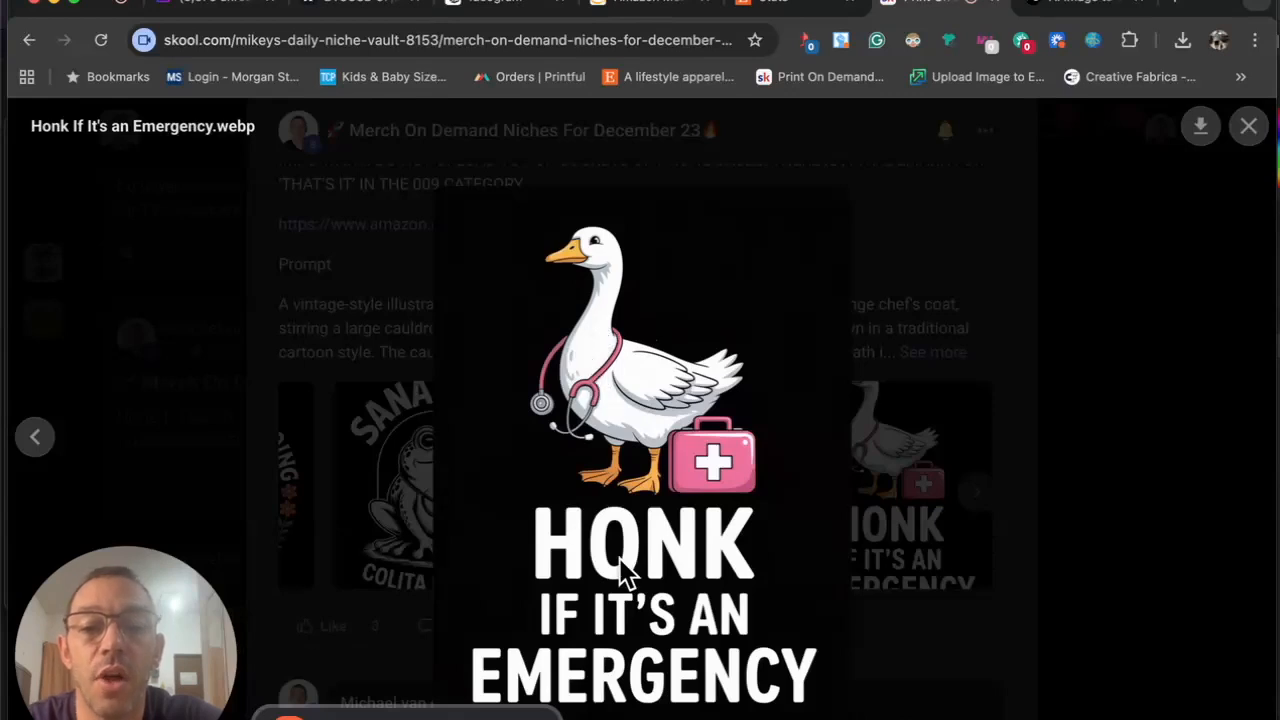
mouse_move(996, 136)
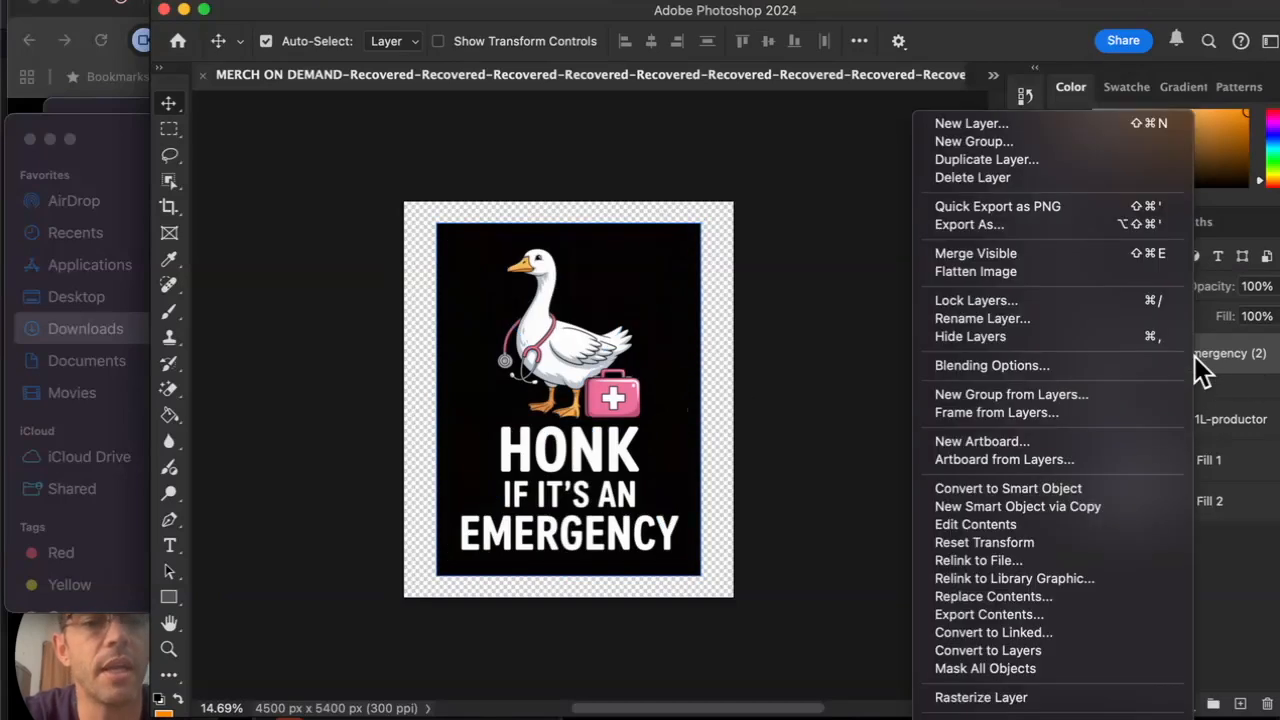
mouse_move(1040, 364)
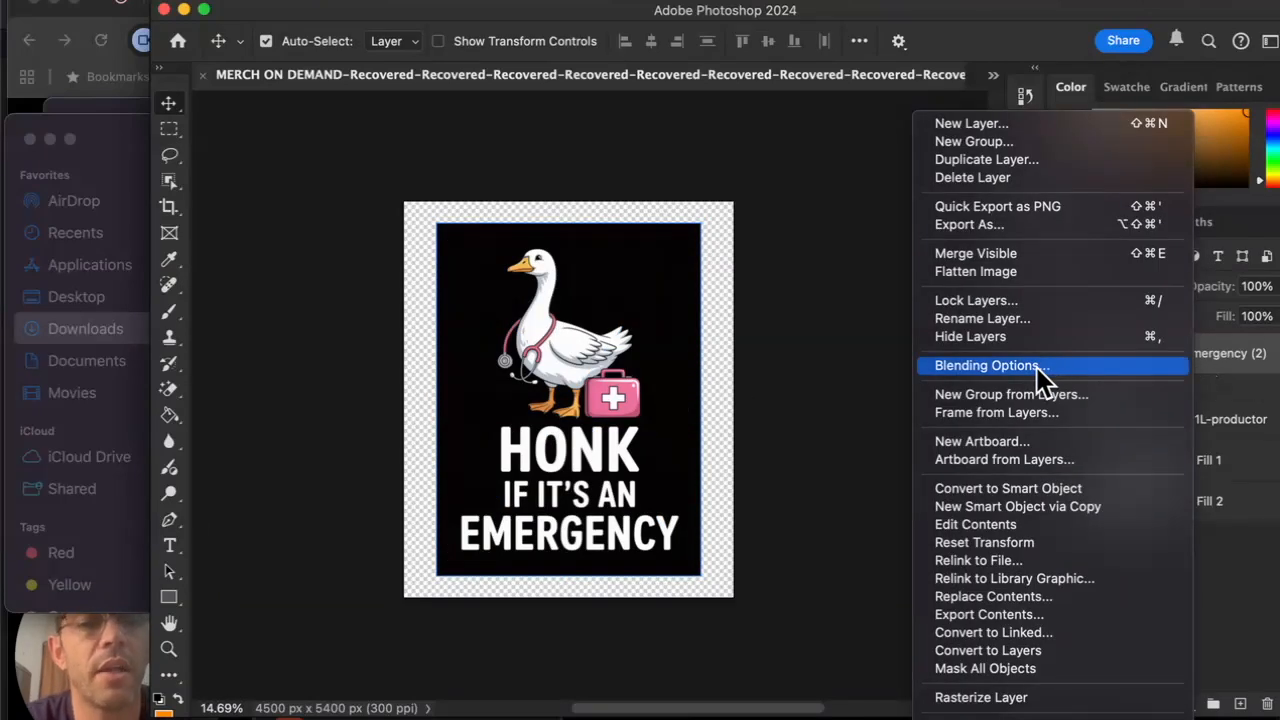
Knock out the black background with the Blend If black slider at about 68
left_click(988, 364)
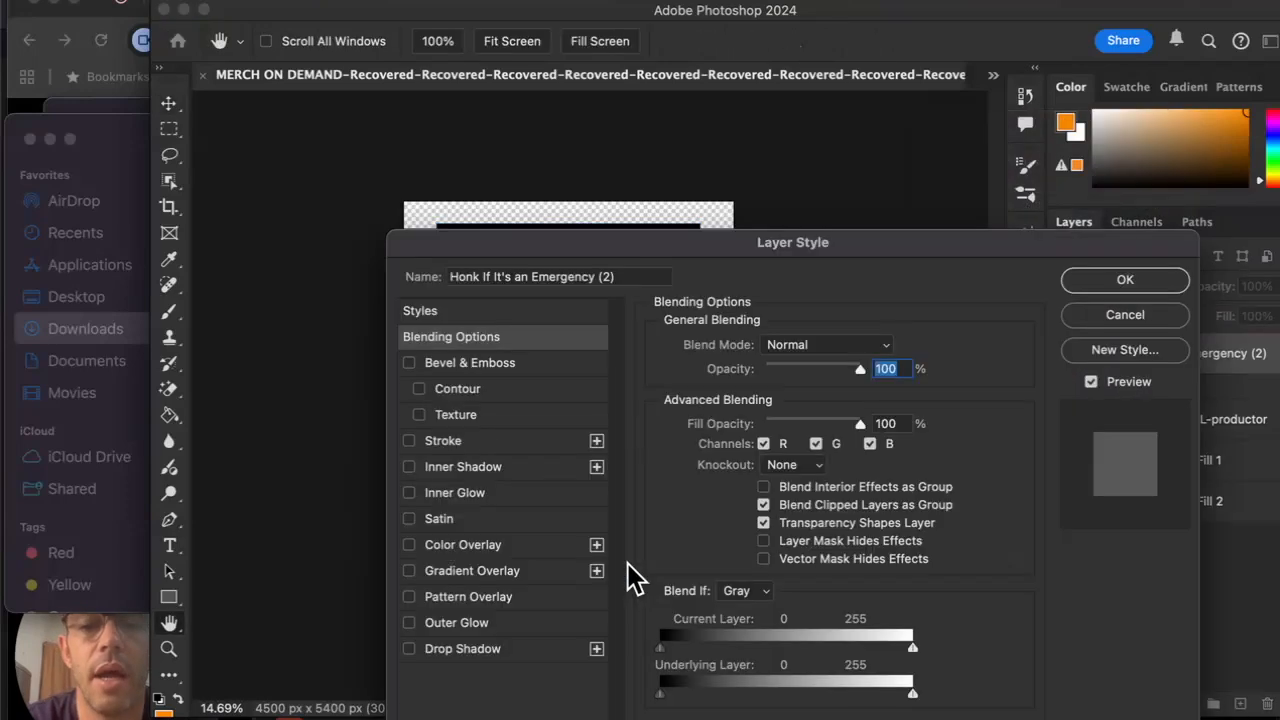
mouse_move(664, 656)
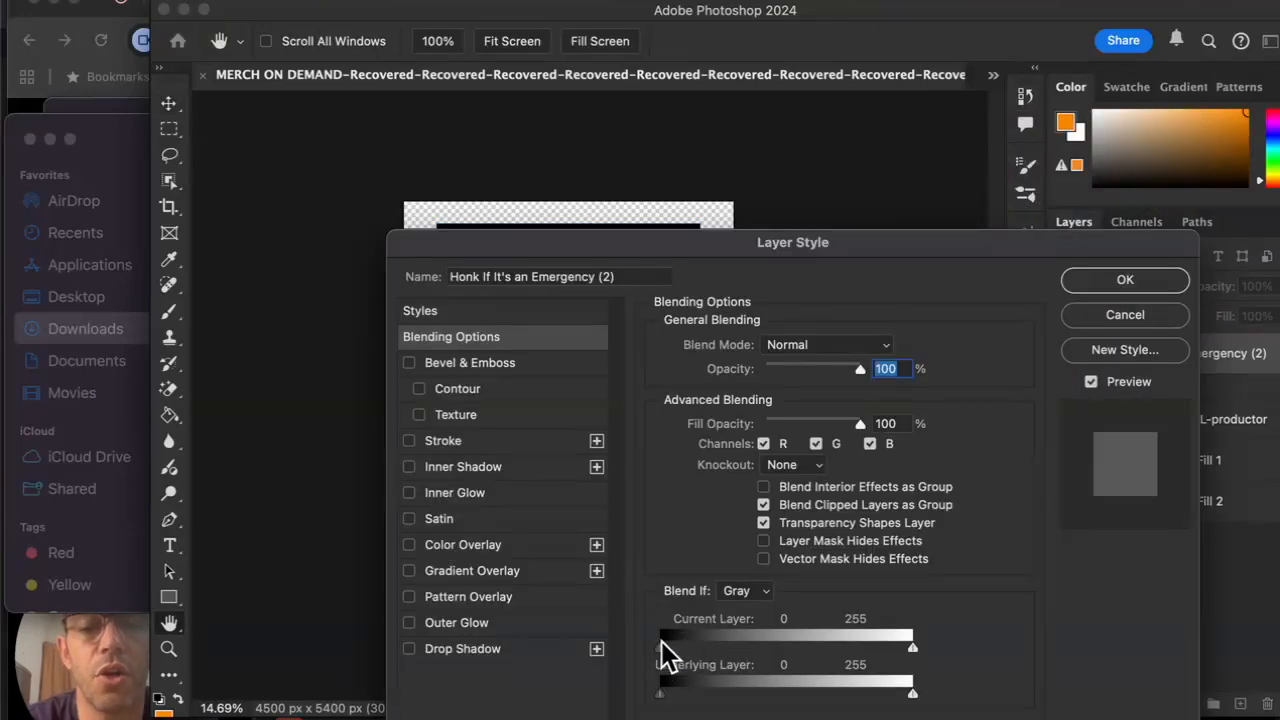
left_click_drag(660, 646, 716, 646)
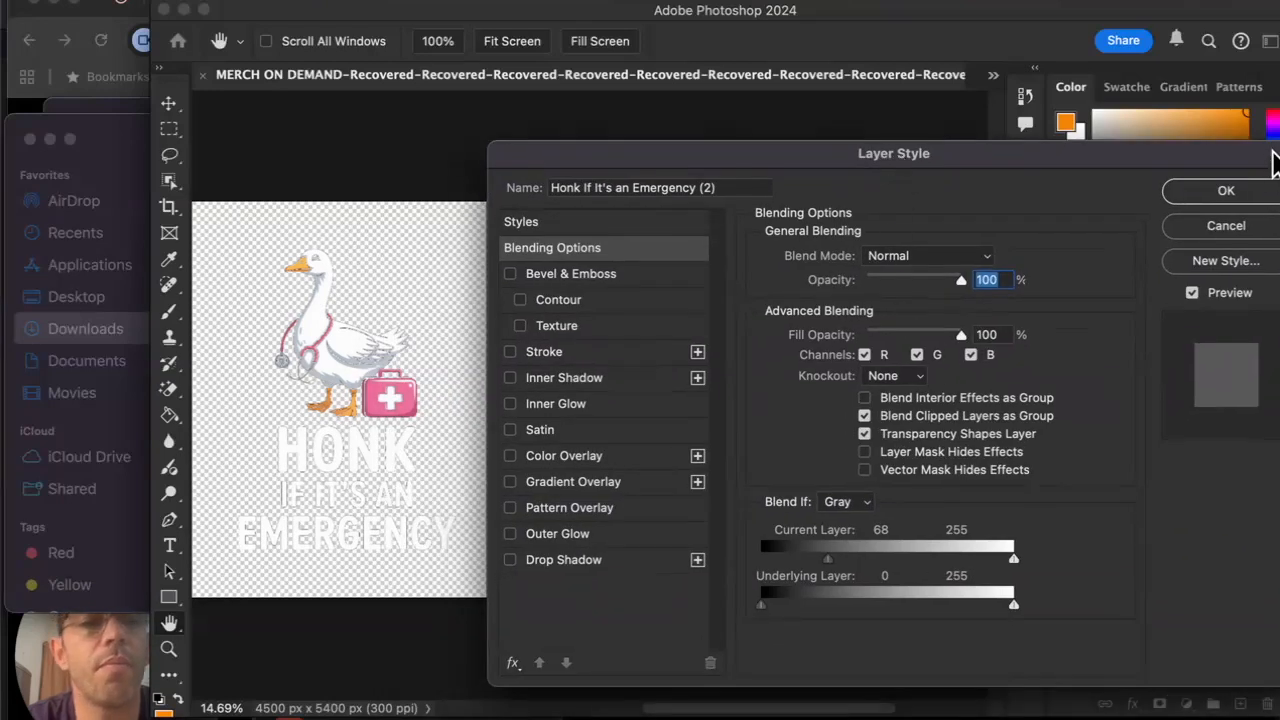
left_click(1226, 190)
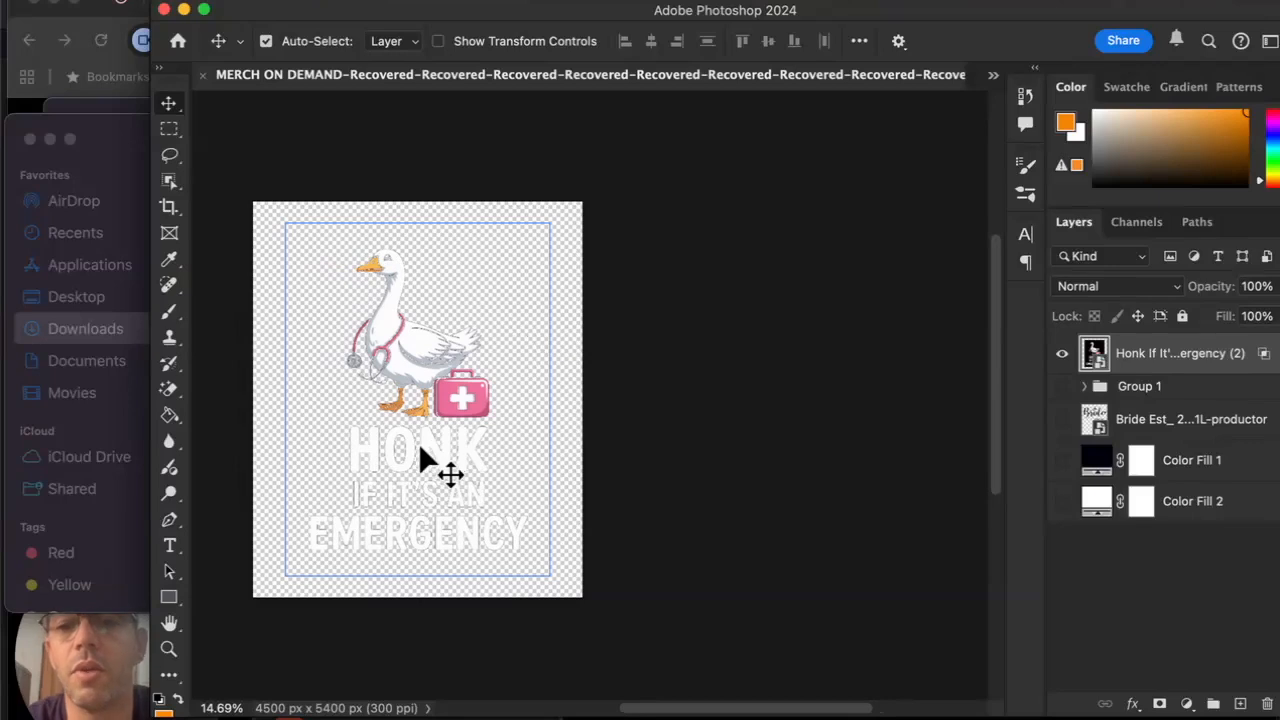
mouse_move(390, 476)
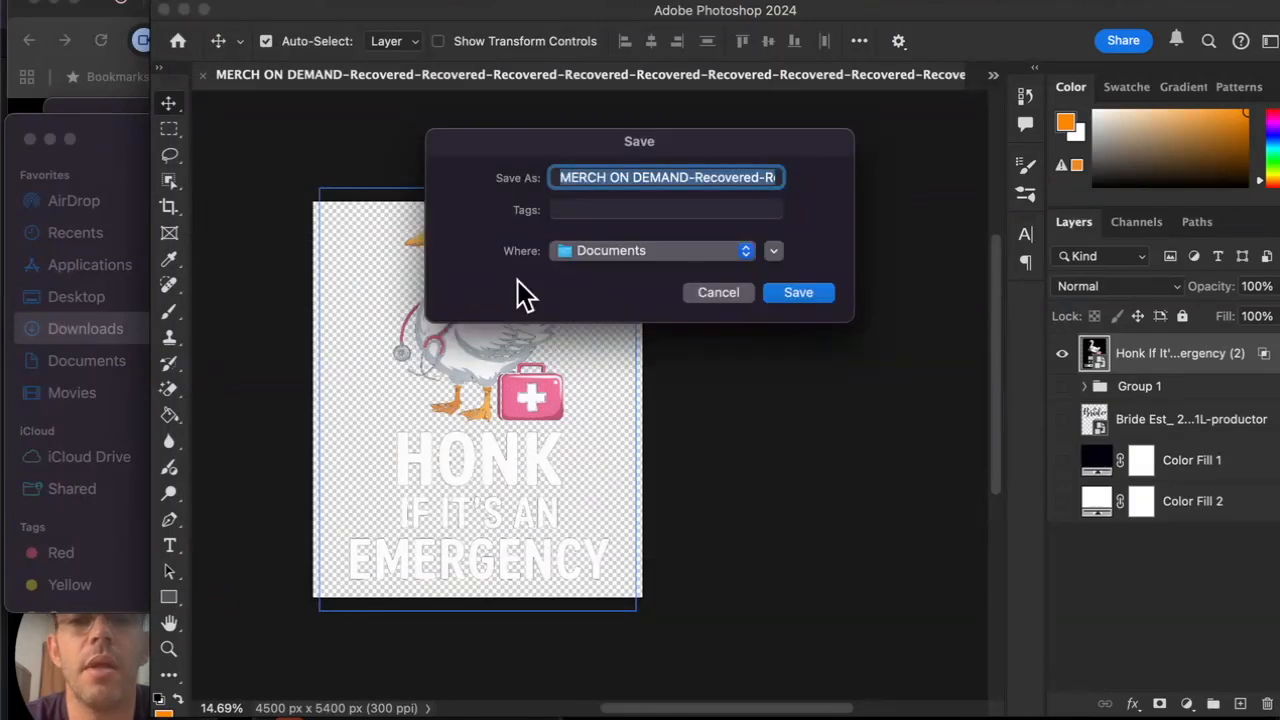
Quick Export the design as PNG, replacing the file, and switch to 64000-UNISEX-BLACK
left_click(798, 292)
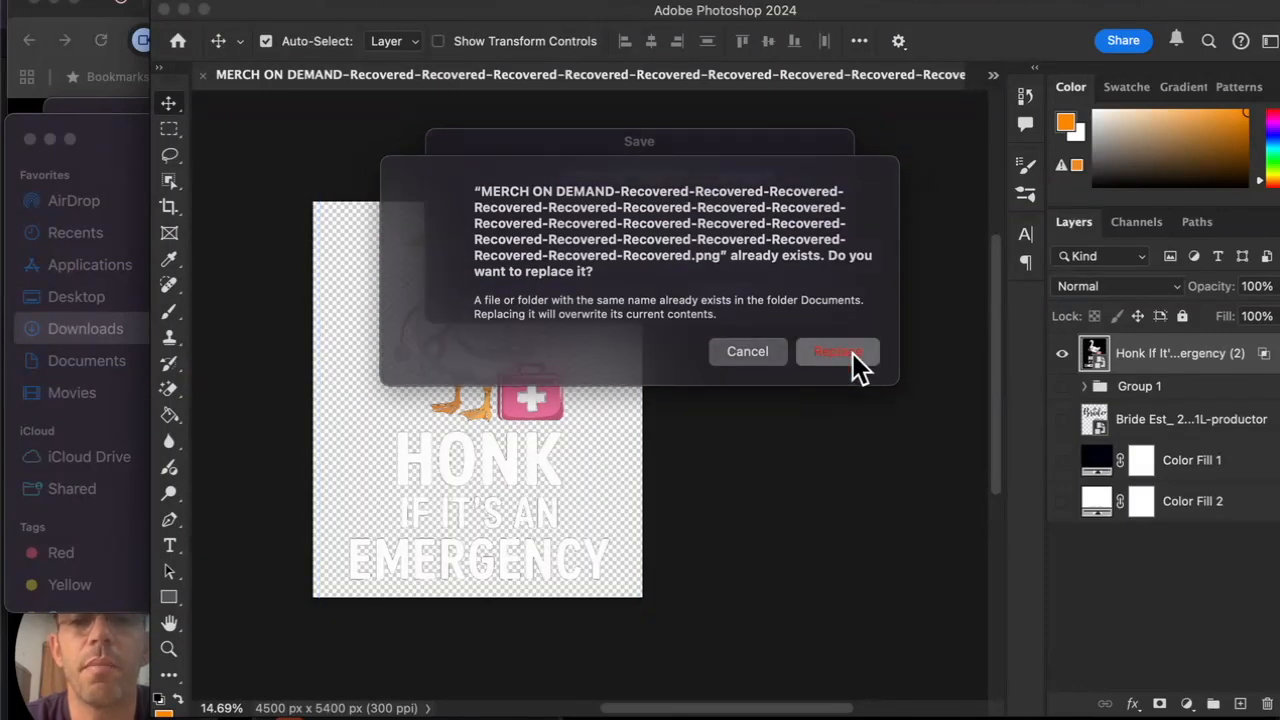
left_click(836, 352)
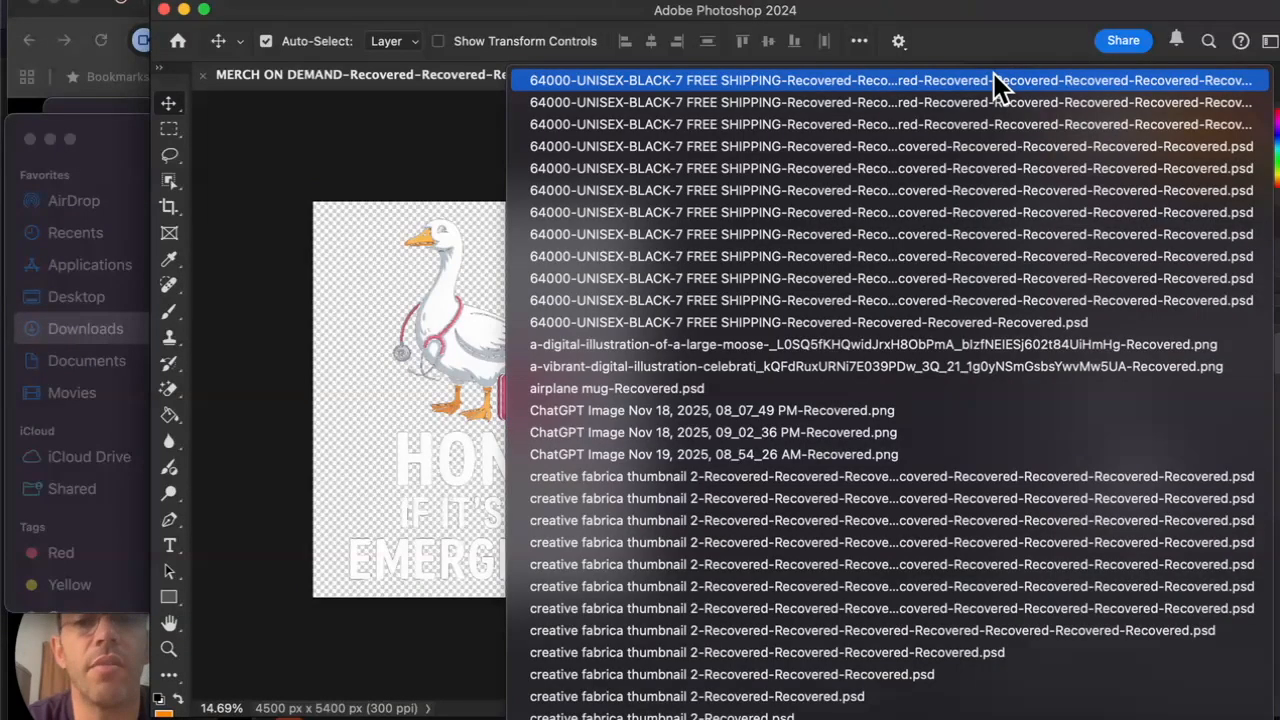
left_click(890, 80)
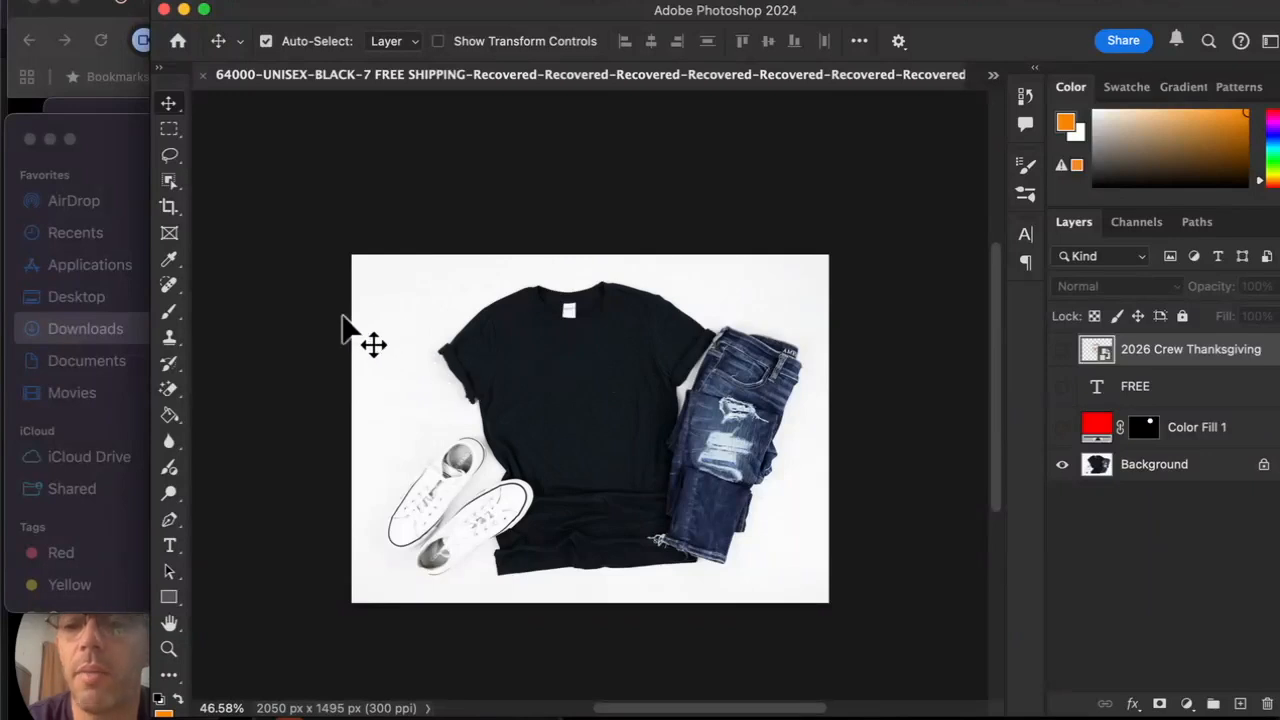
mouse_move(366, 250)
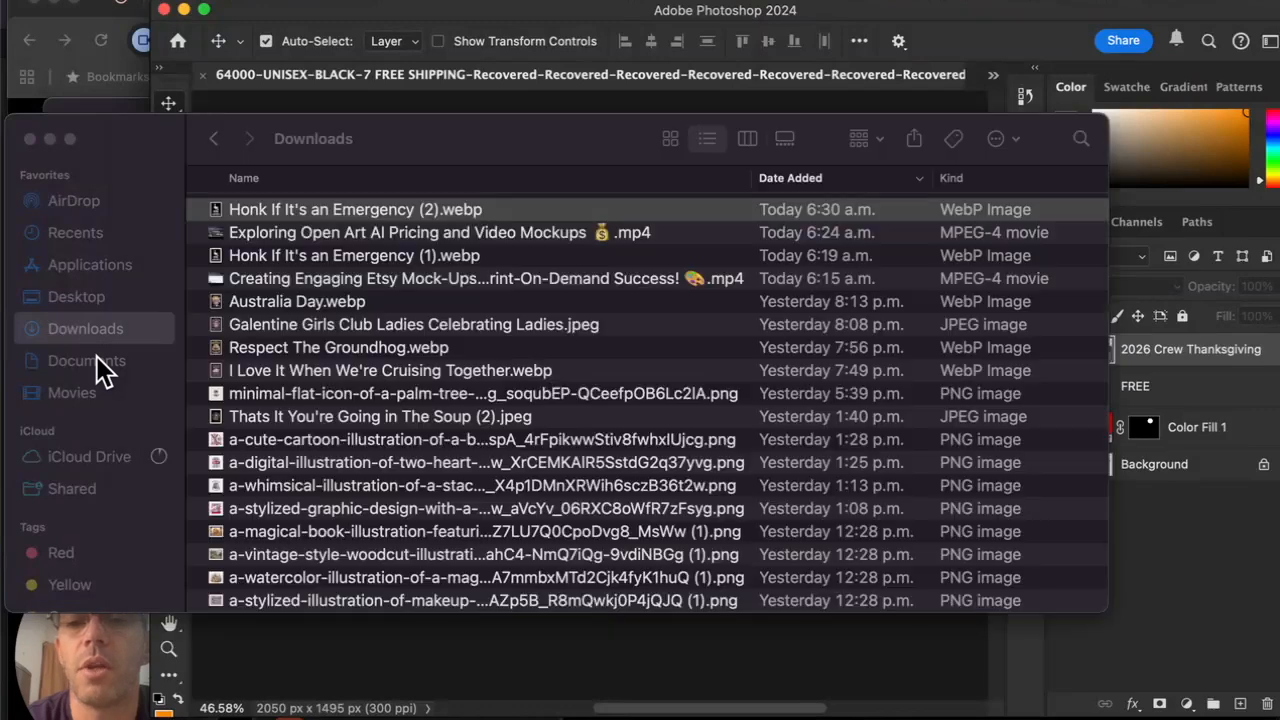
Place the saved PNG on the shirt's chest and export the mockup PNG over the old one
left_click(86, 360)
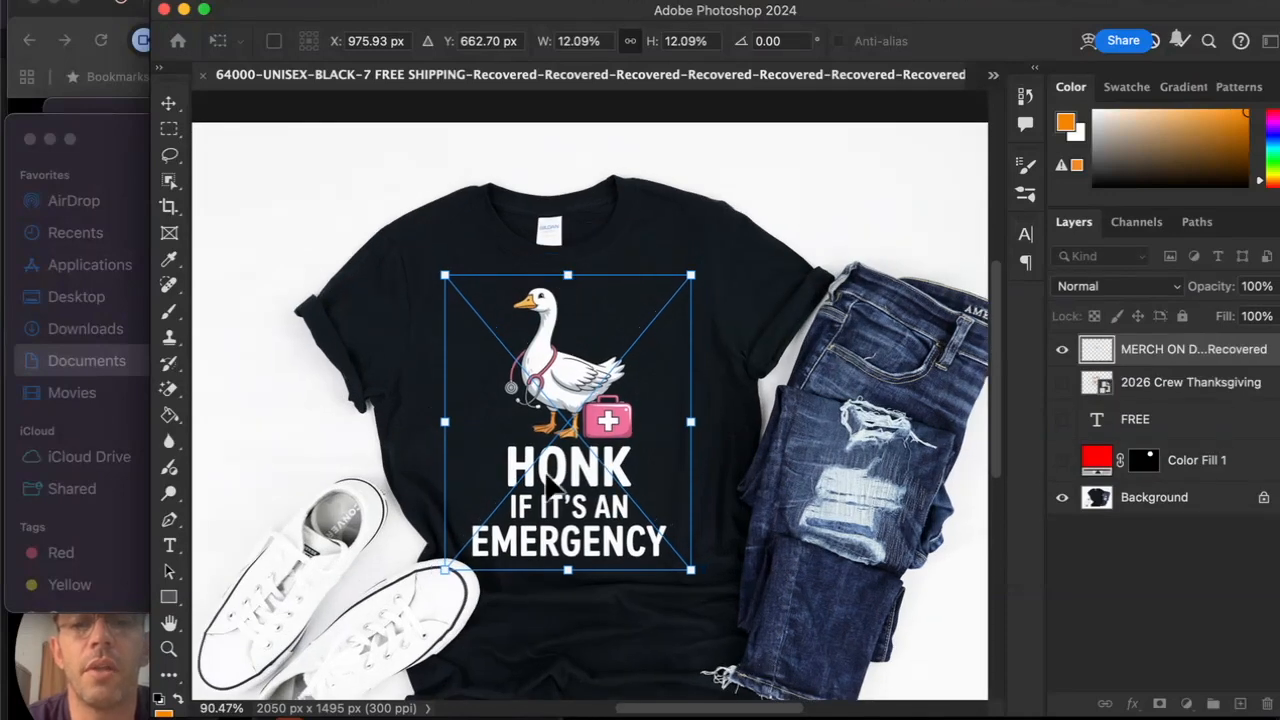
left_click_drag(460, 290, 436, 280)
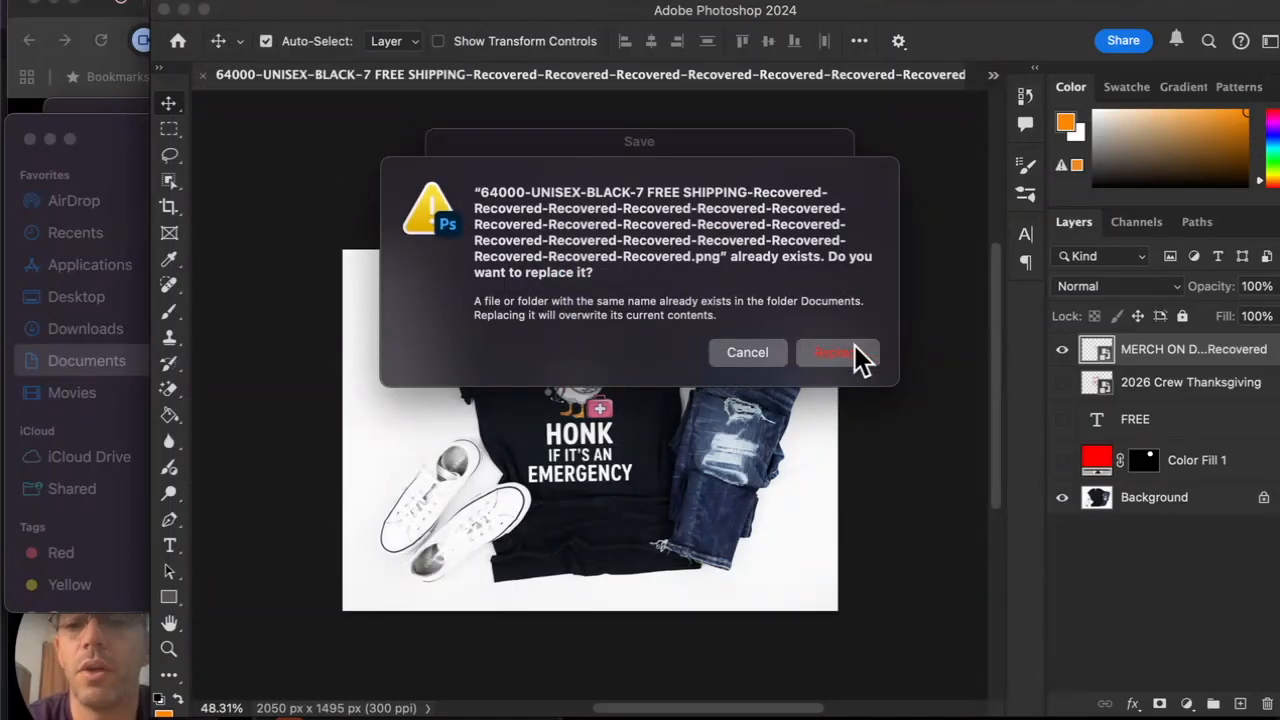
left_click(832, 352)
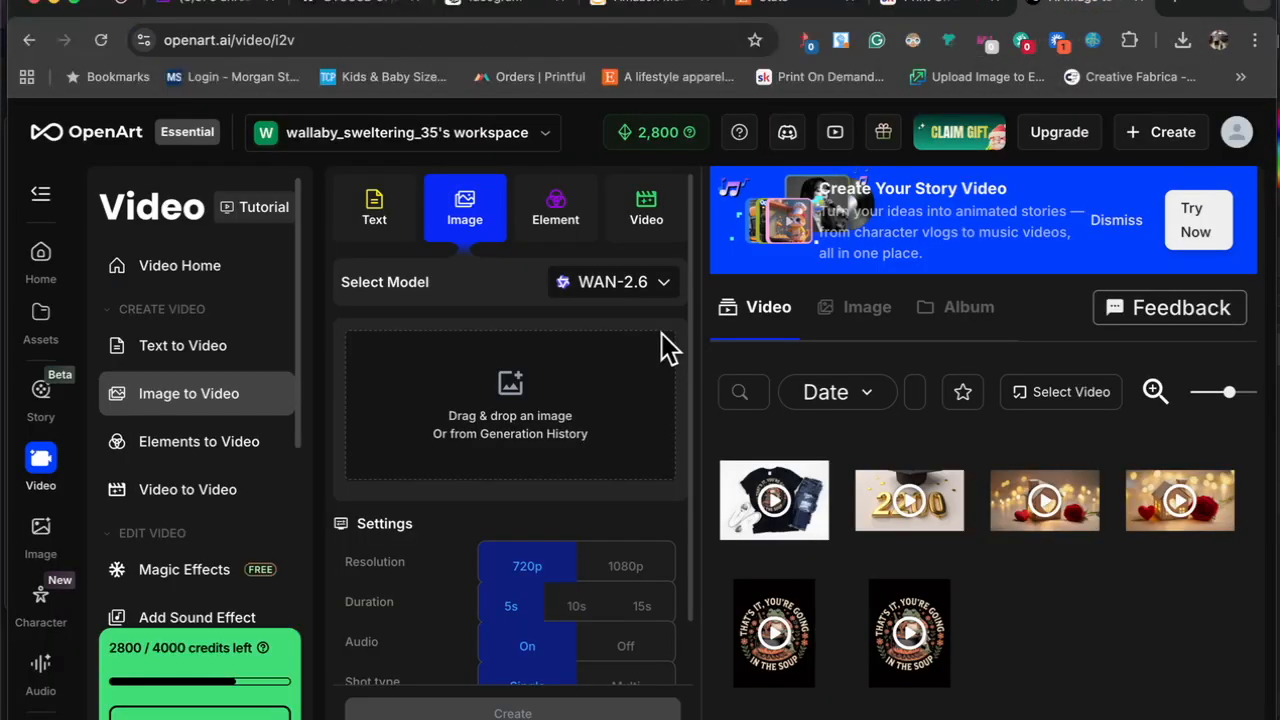
left_click(188, 392)
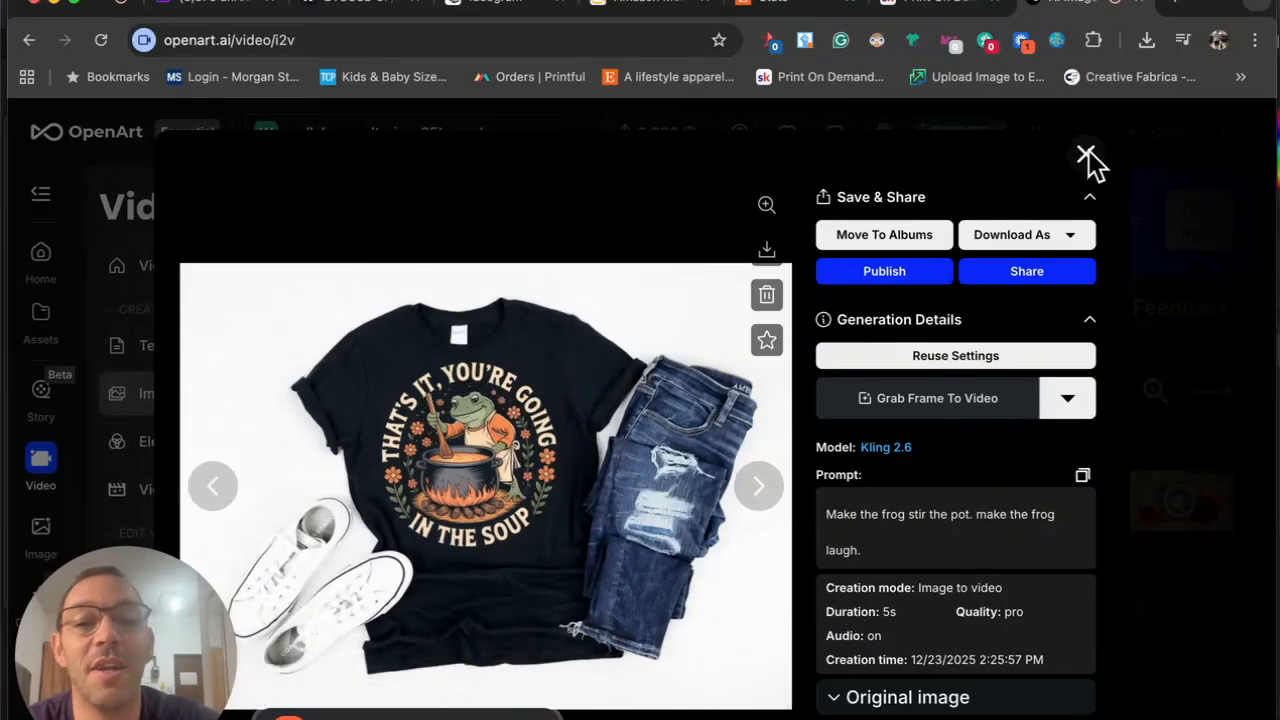
left_click(1088, 158)
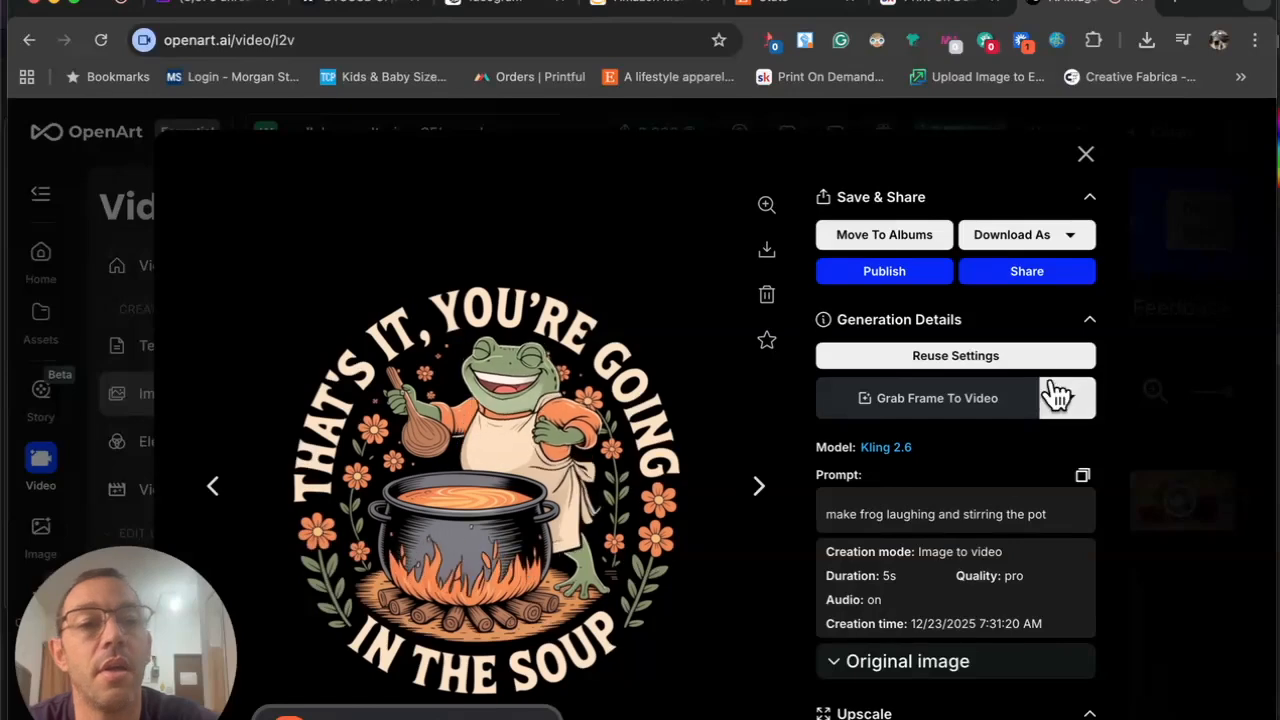
left_click(1084, 154)
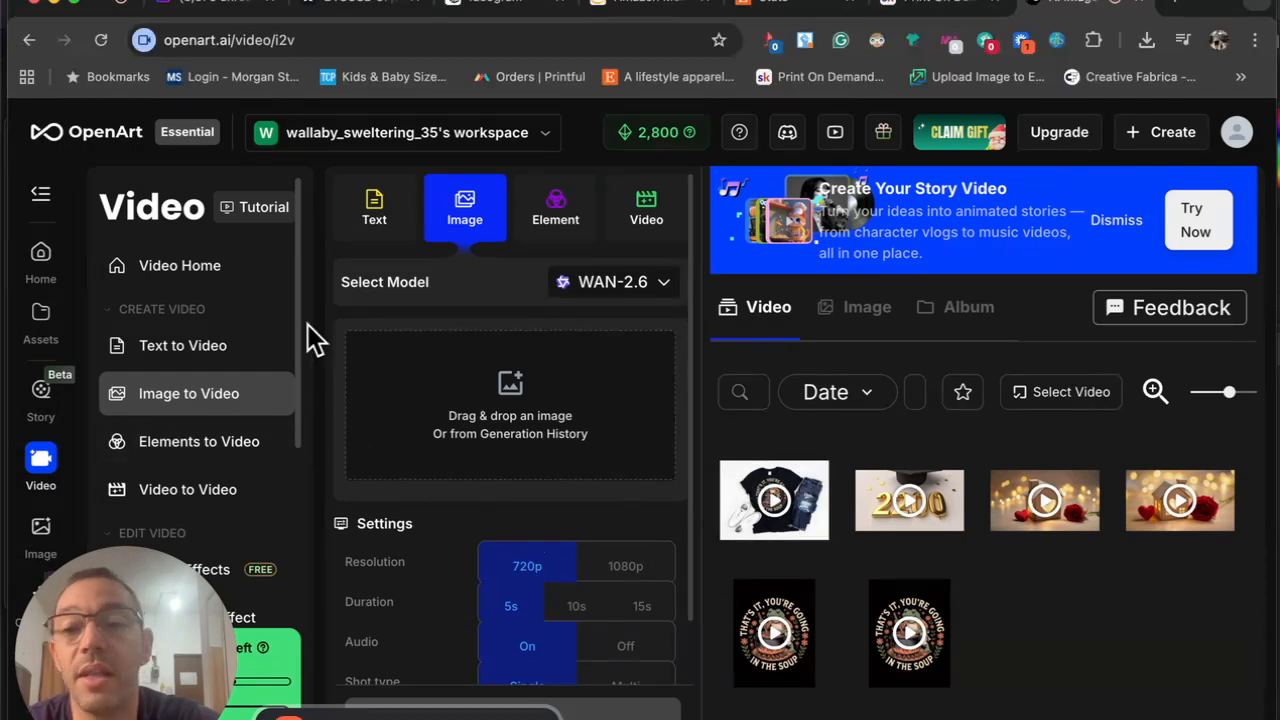
mouse_move(518, 440)
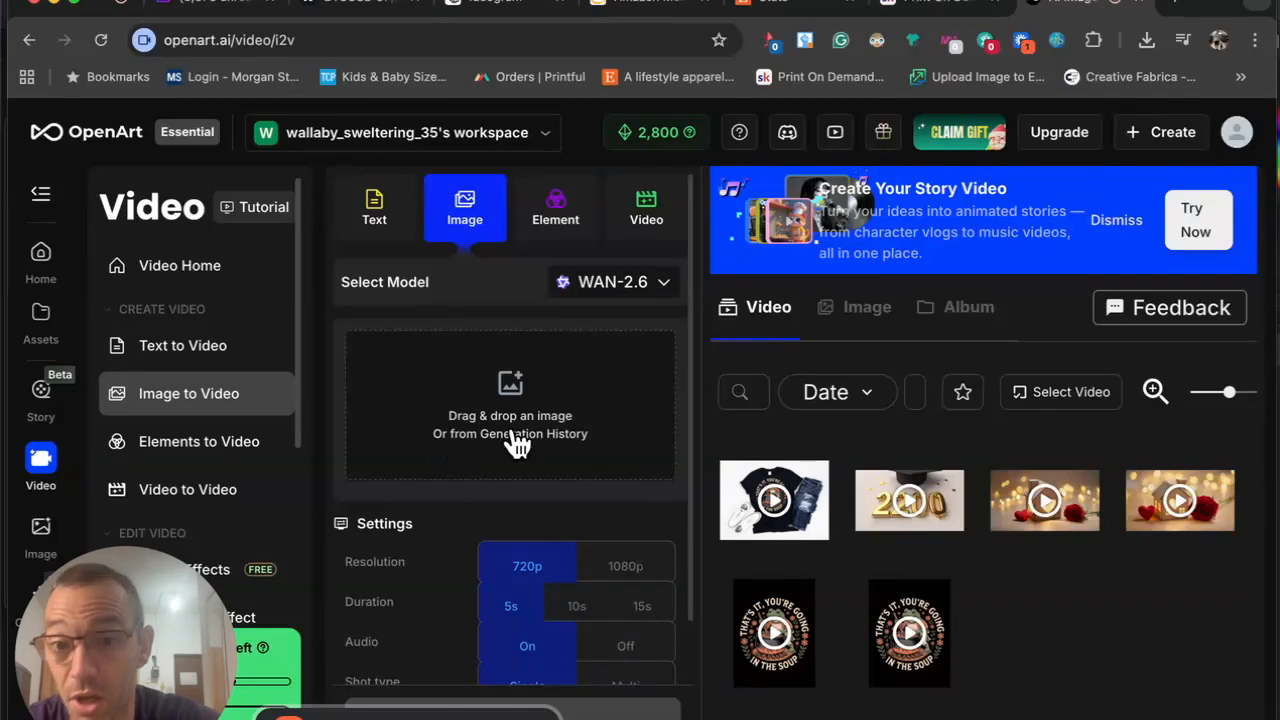
mouse_move(462, 424)
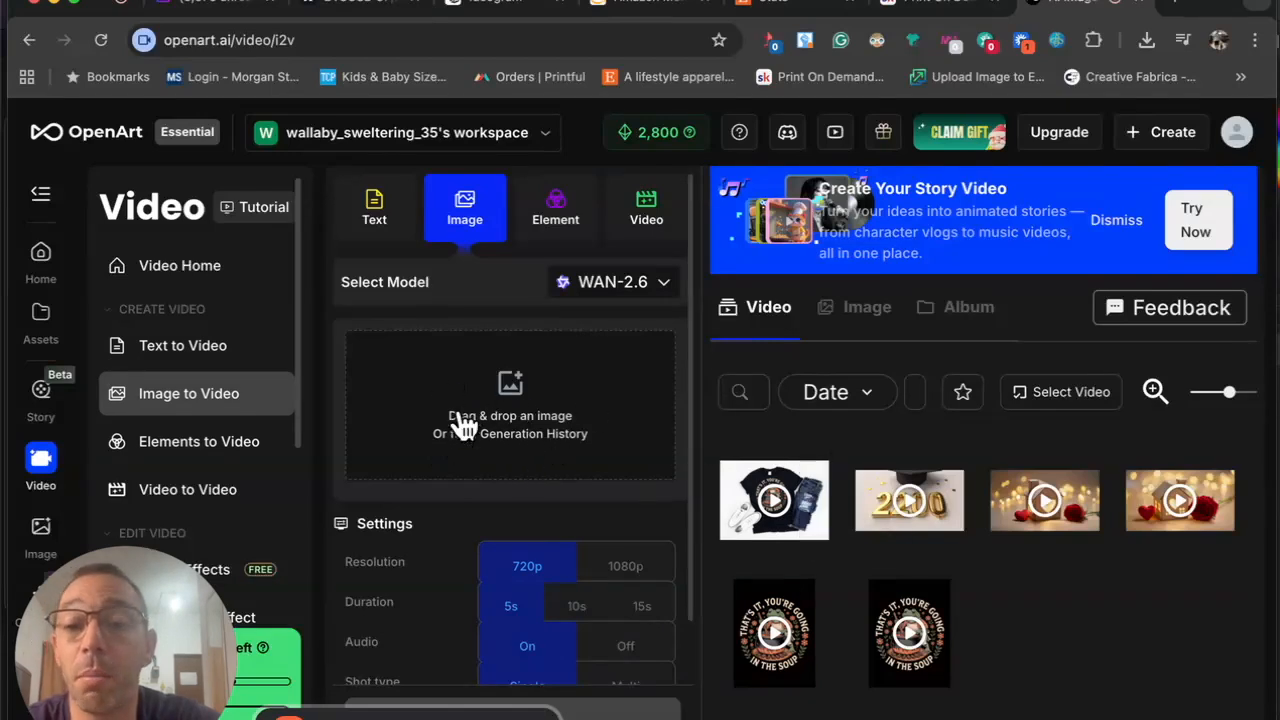
mouse_move(160, 356)
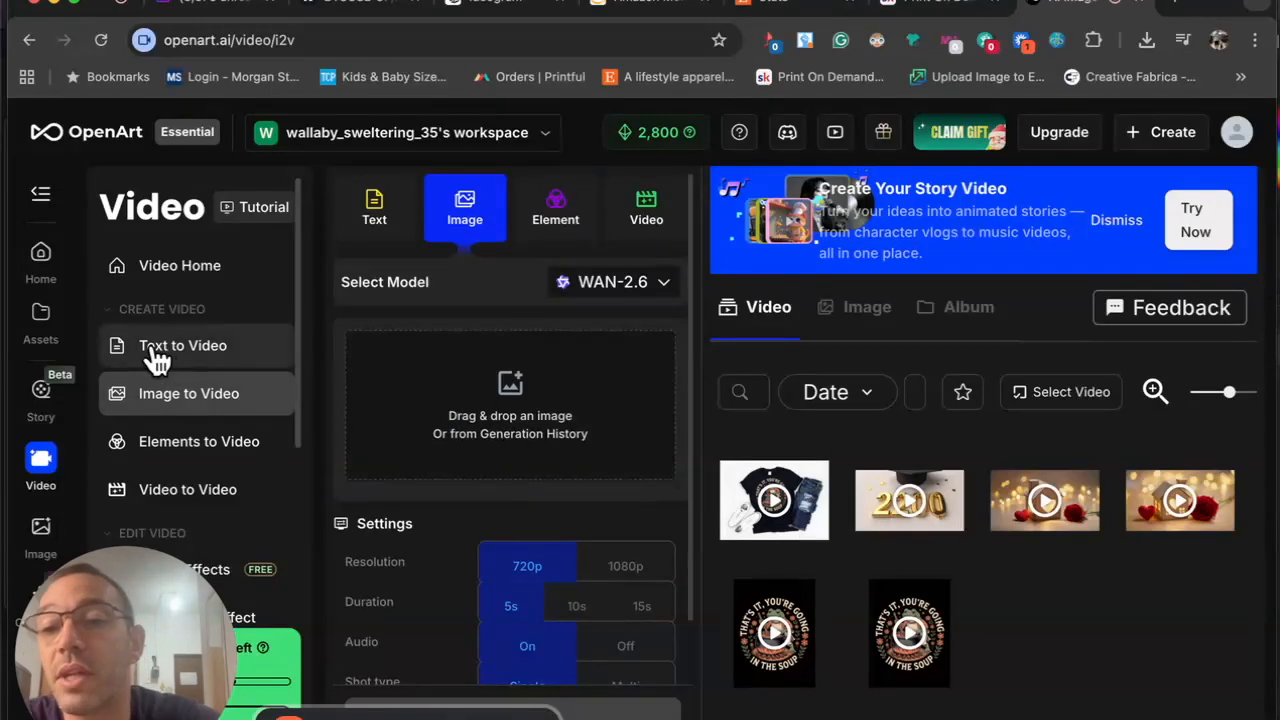
mouse_move(240, 364)
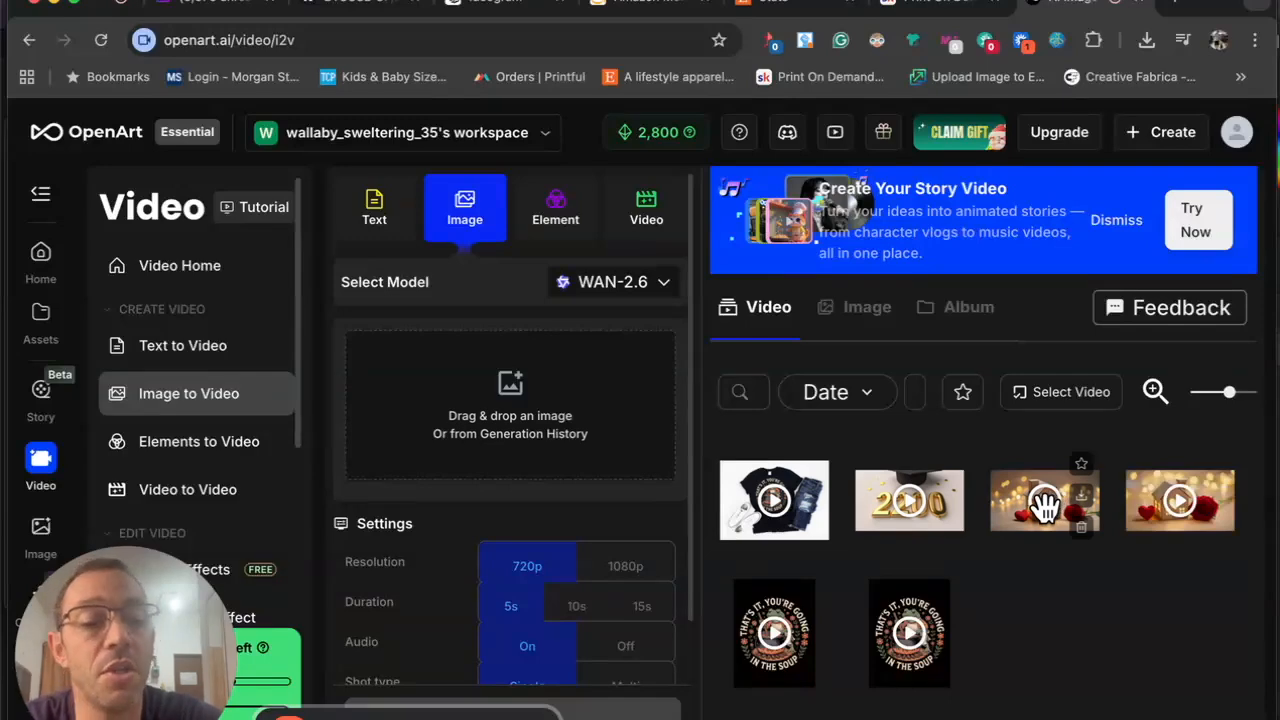
left_click(1044, 500)
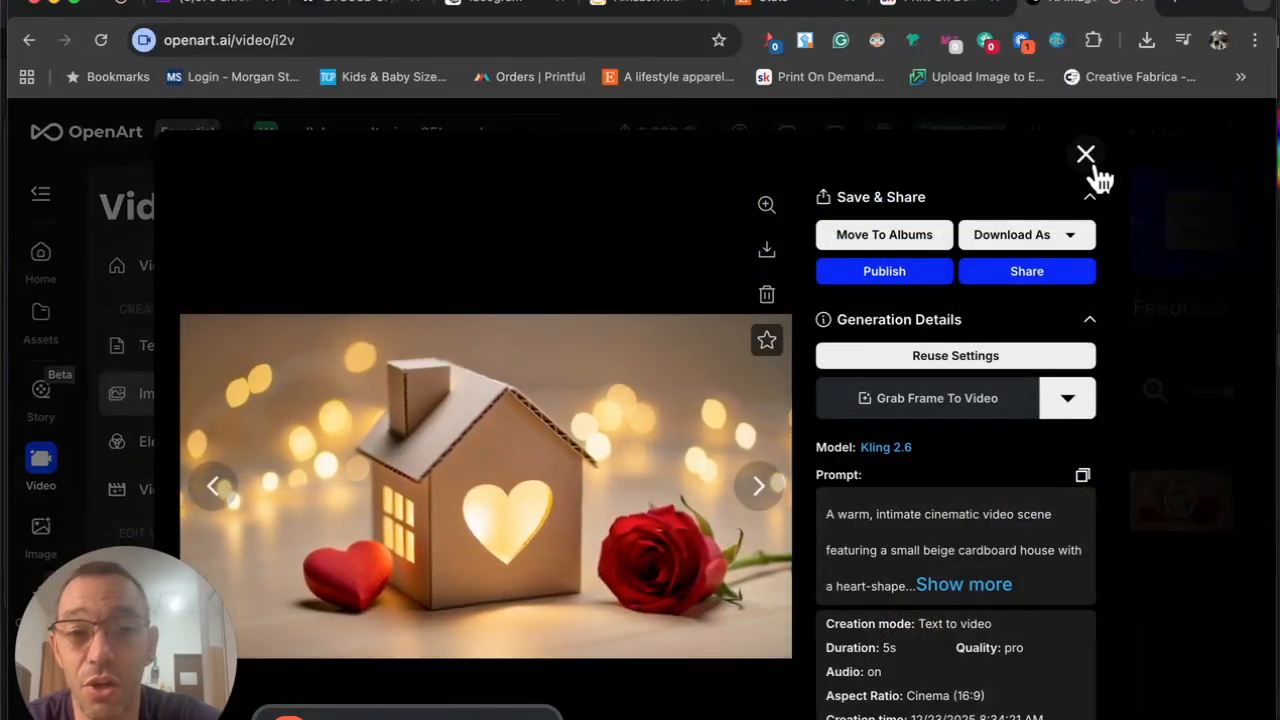
mouse_move(766, 248)
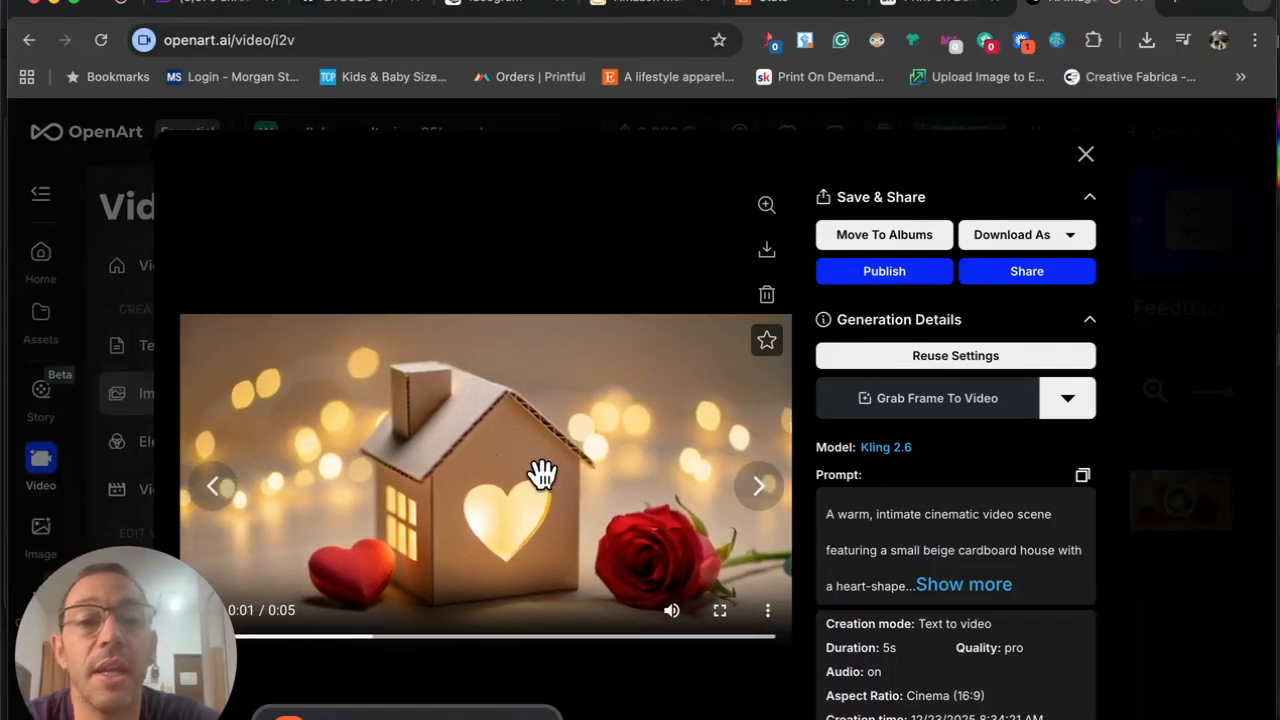
left_click(1084, 154)
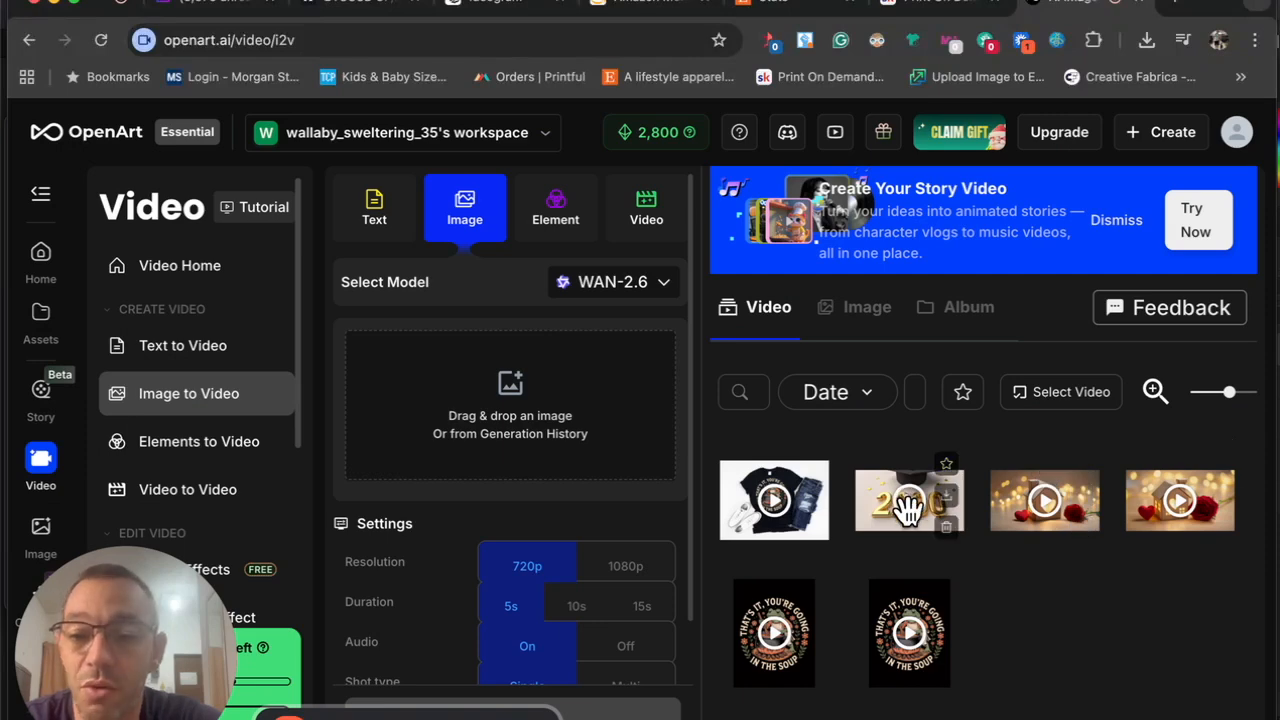
left_click(908, 500)
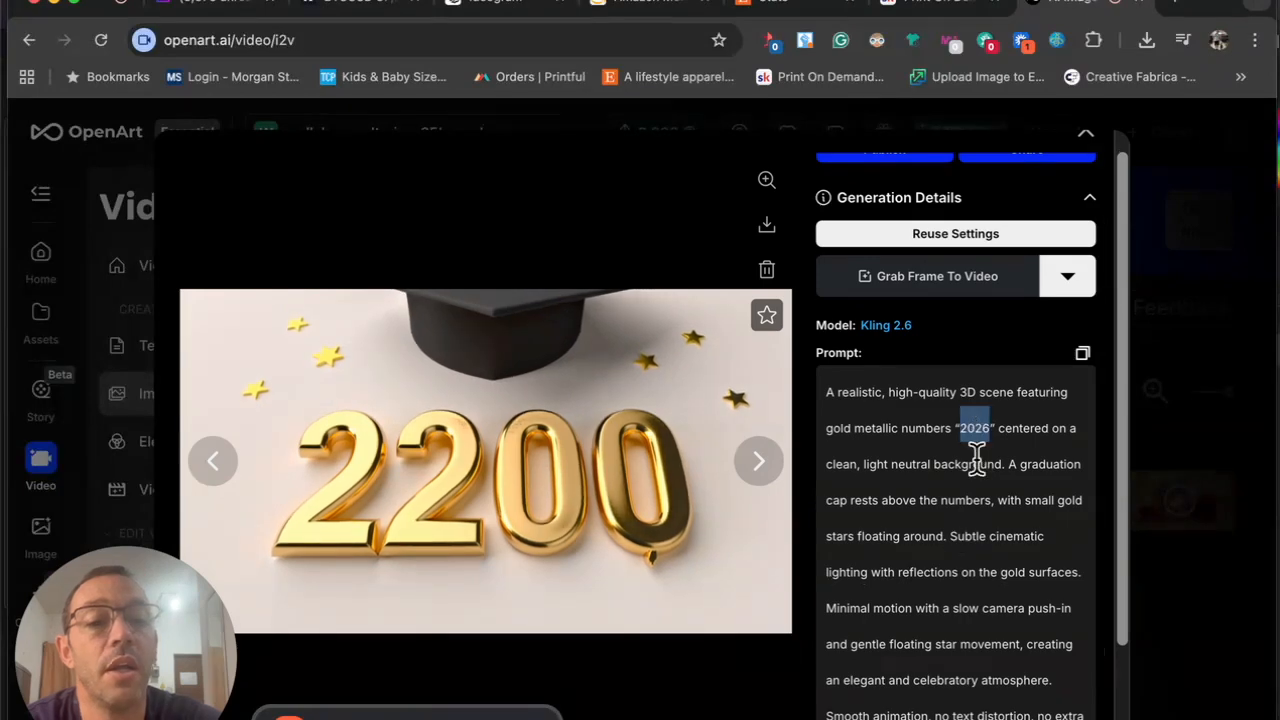
scroll("down", 3)
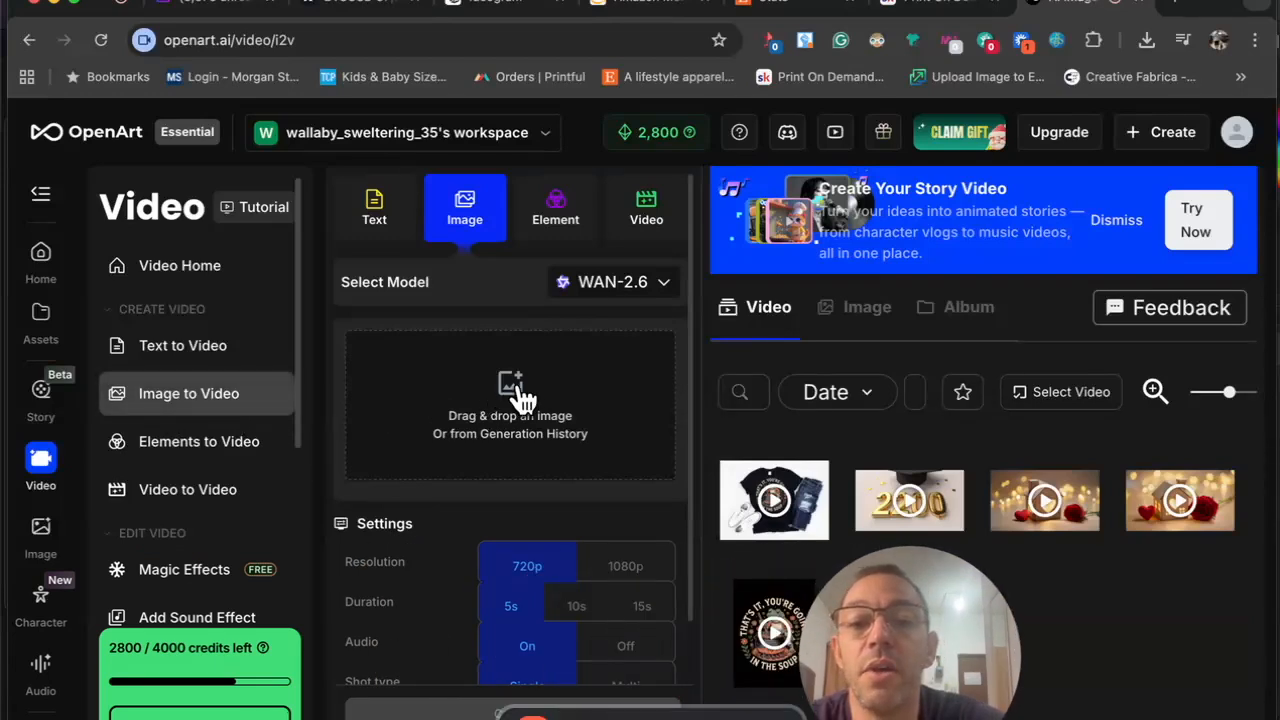
Upload the goose shirt mockup with prompt 'Make the goose dance and flap its wings'
left_click(510, 400)
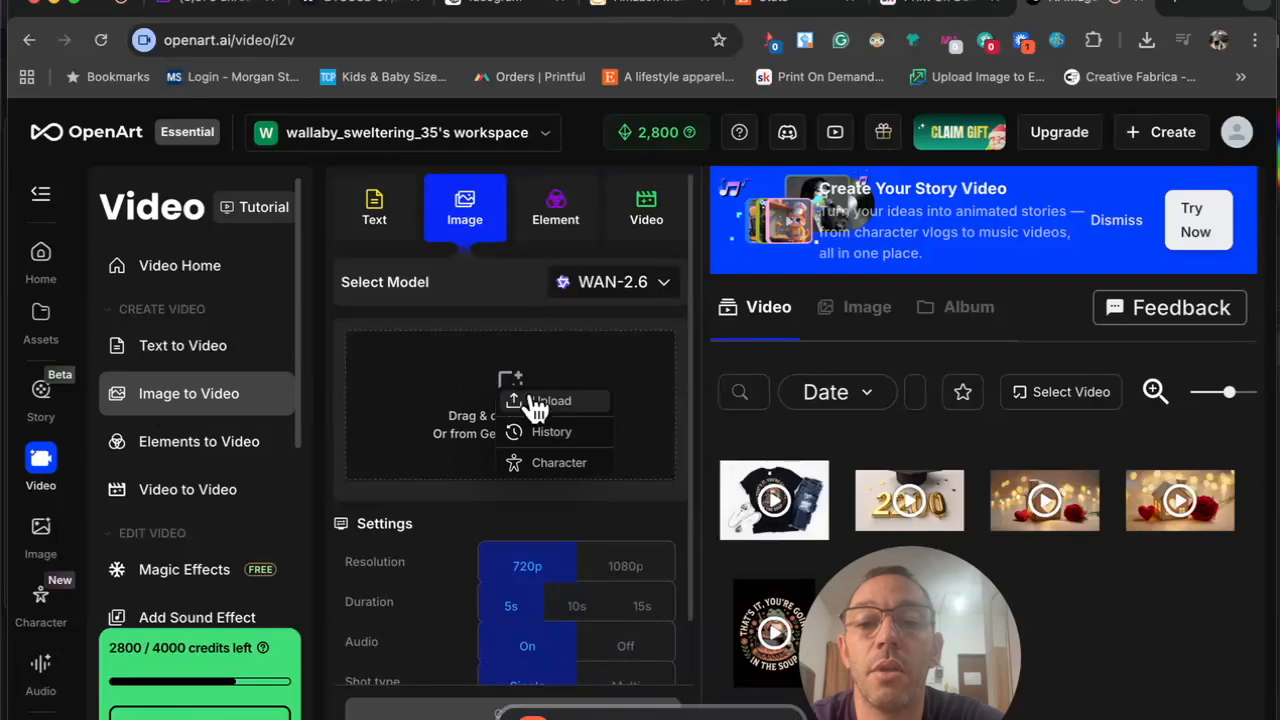
mouse_move(556, 414)
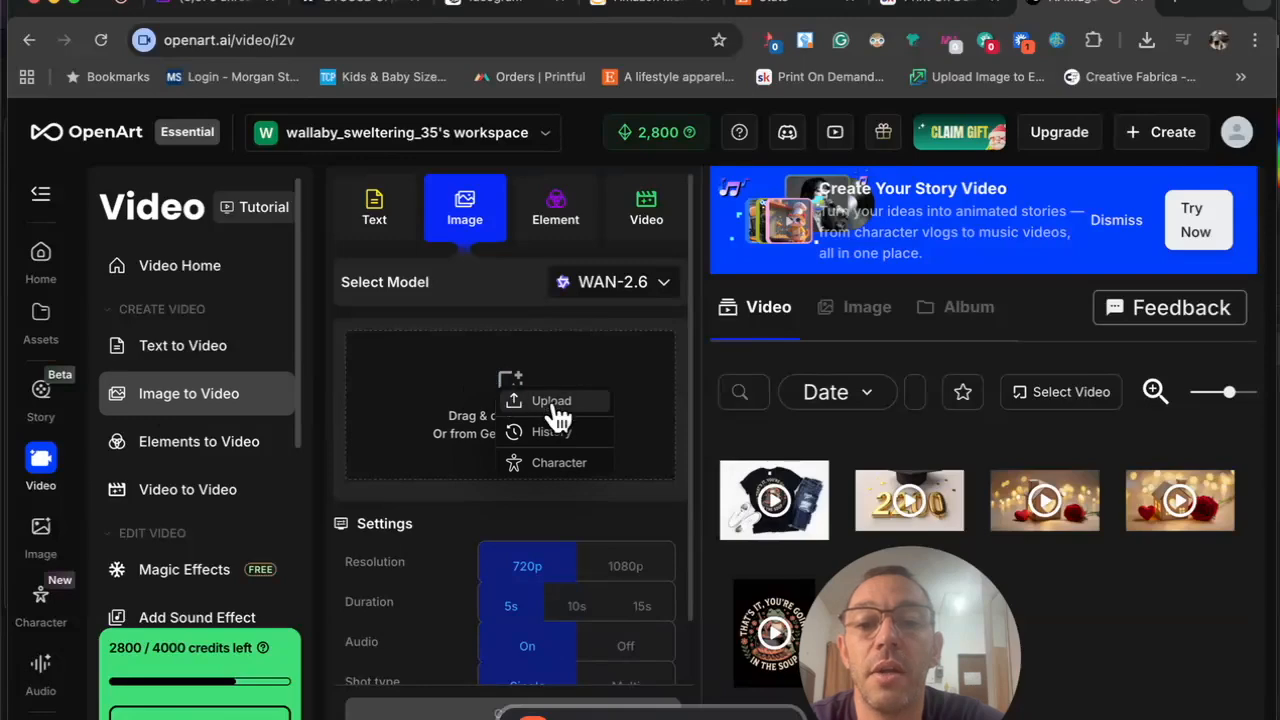
left_click(552, 400)
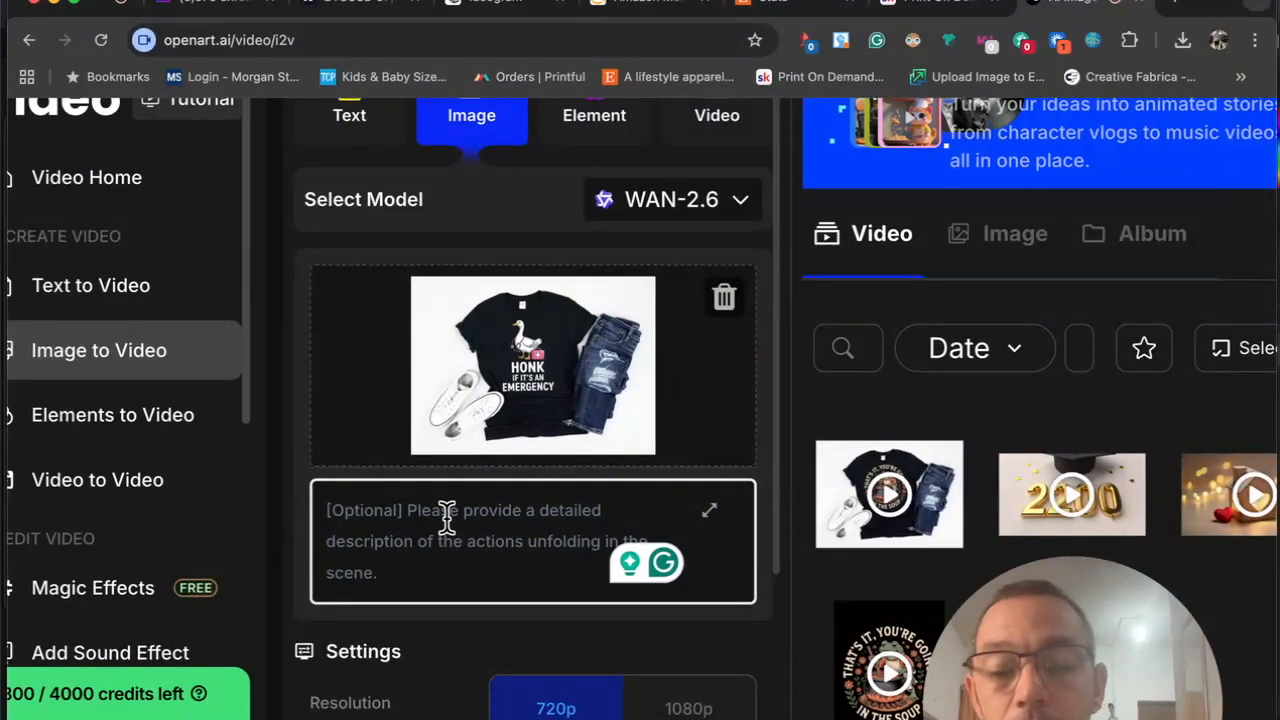
type("Make the goose d")
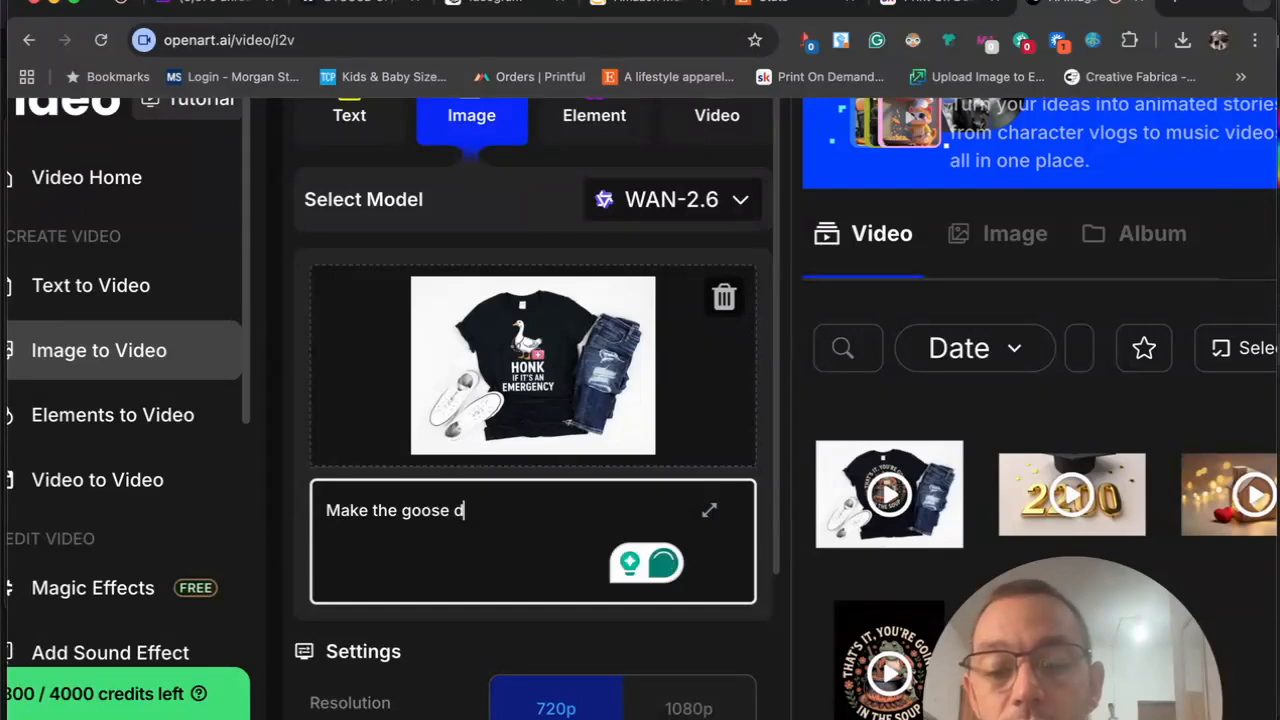
type("ance and f")
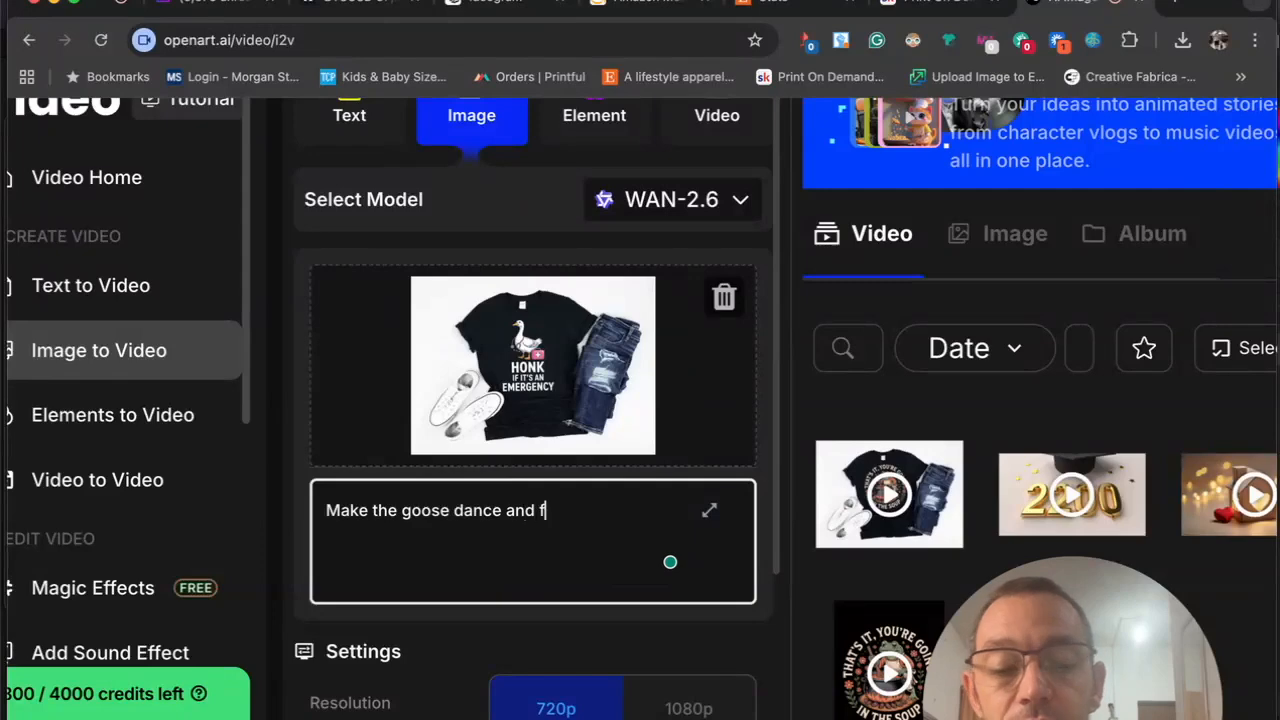
type("lap its w")
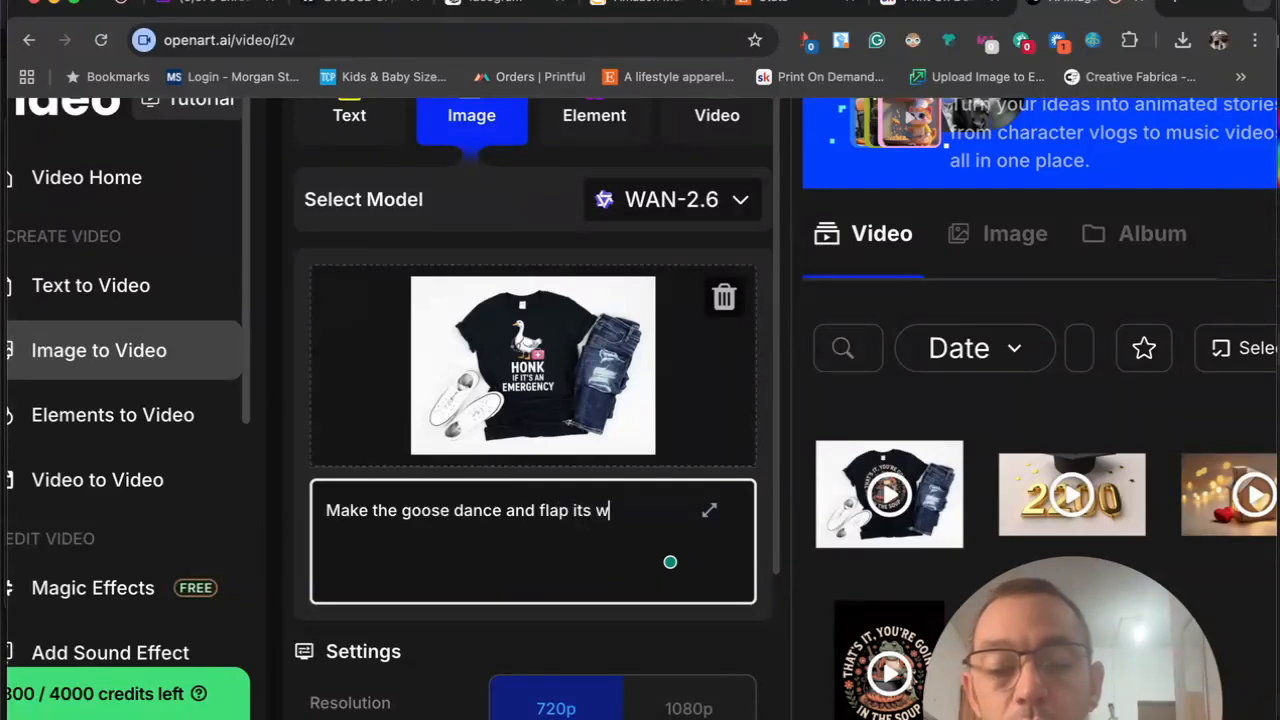
type("ings")
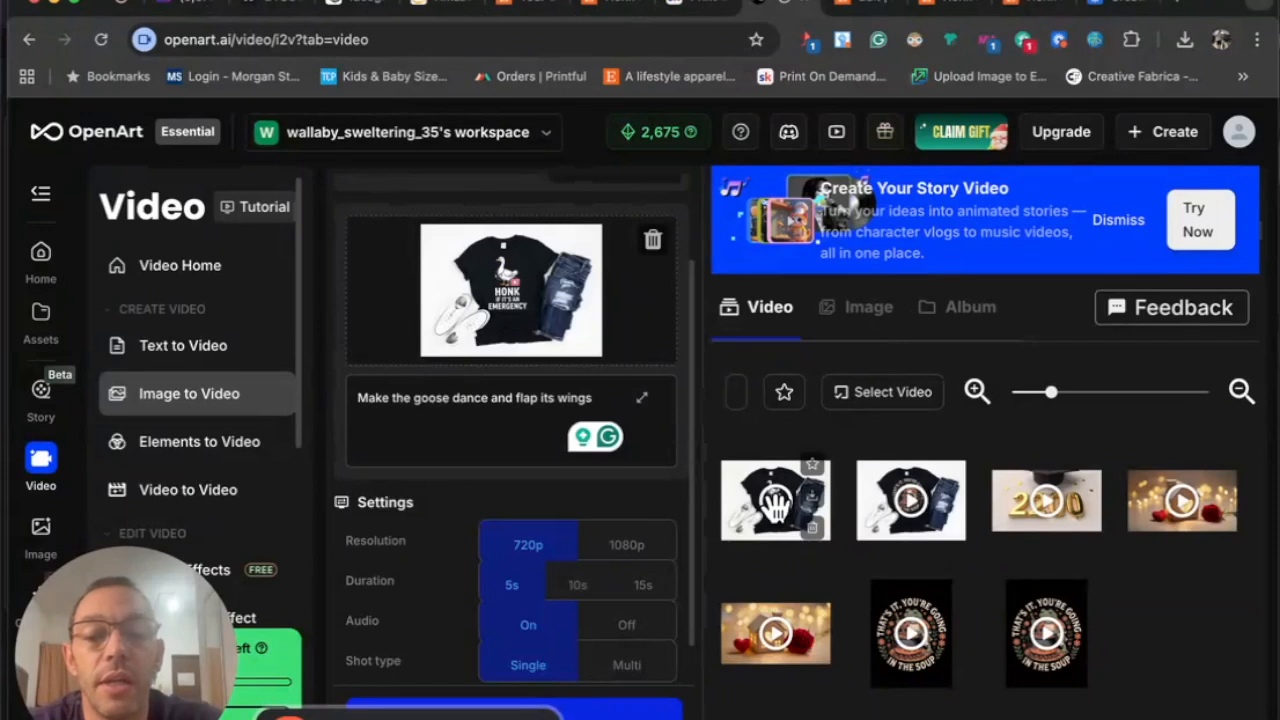
Go to the Etsy listing editor's photos section
left_click(776, 500)
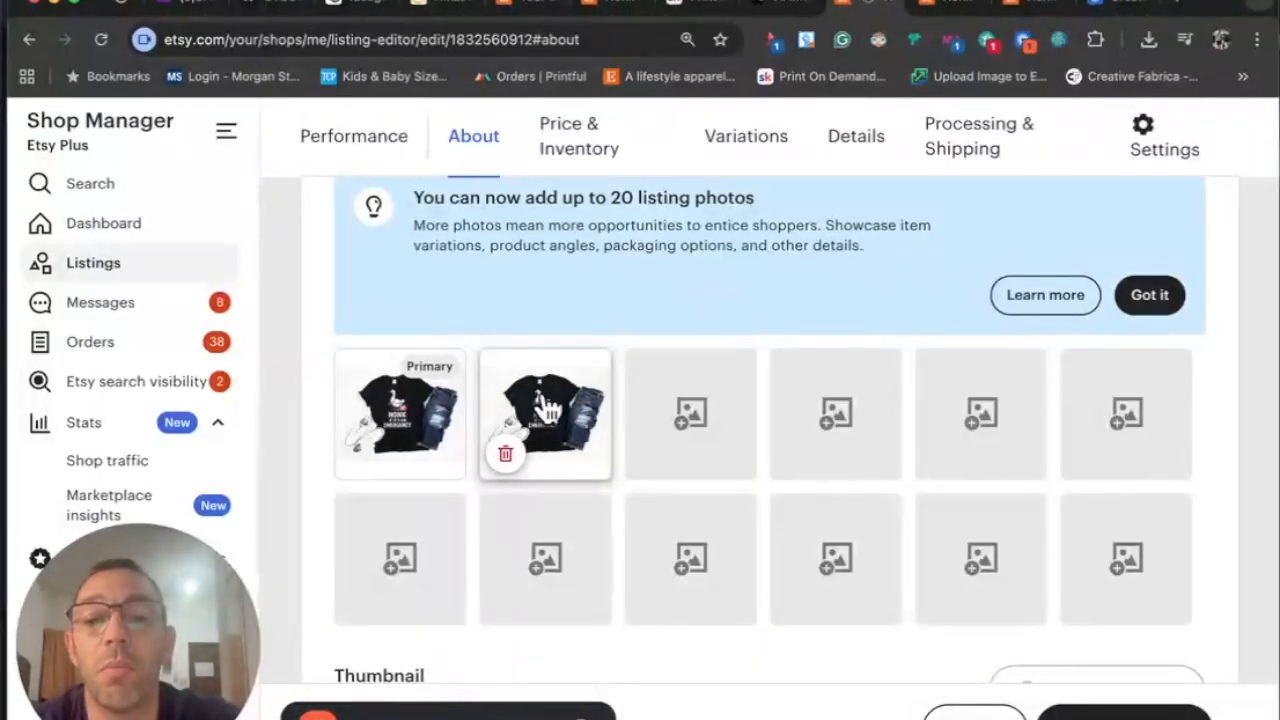
mouse_move(950, 8)
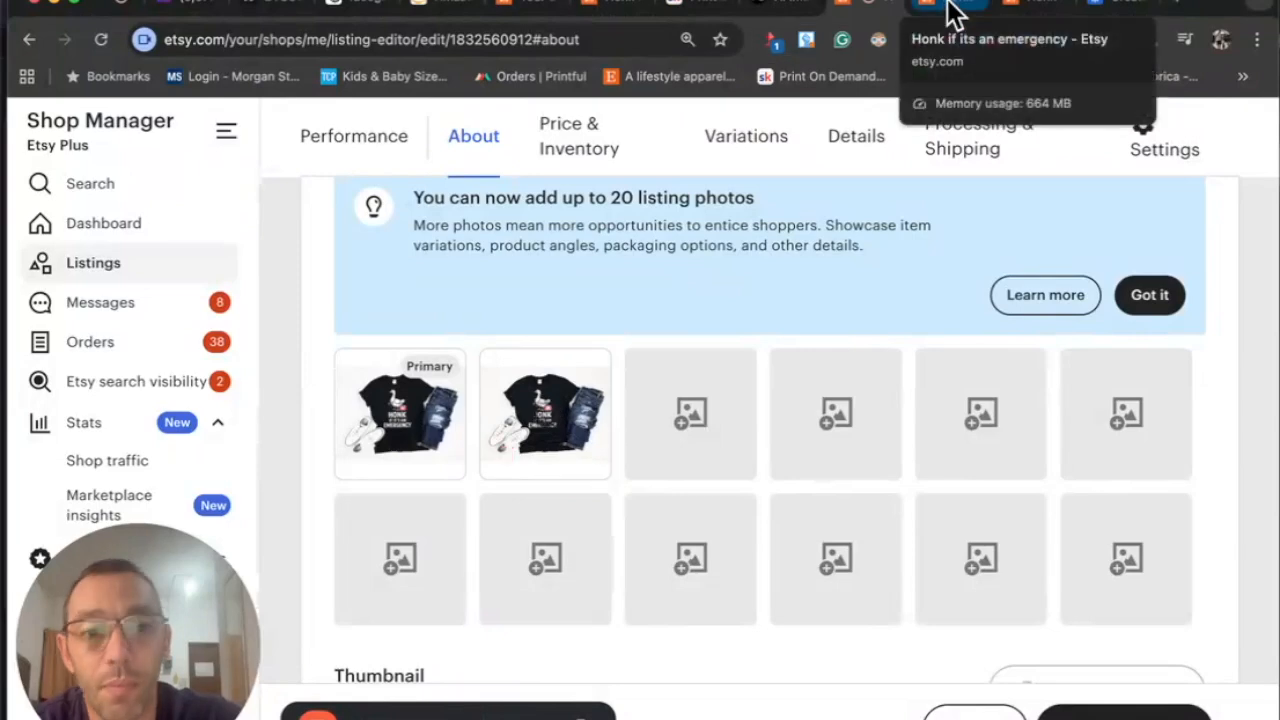
Return to the OpenArt video generator to view the finished goose video
left_click(948, 4)
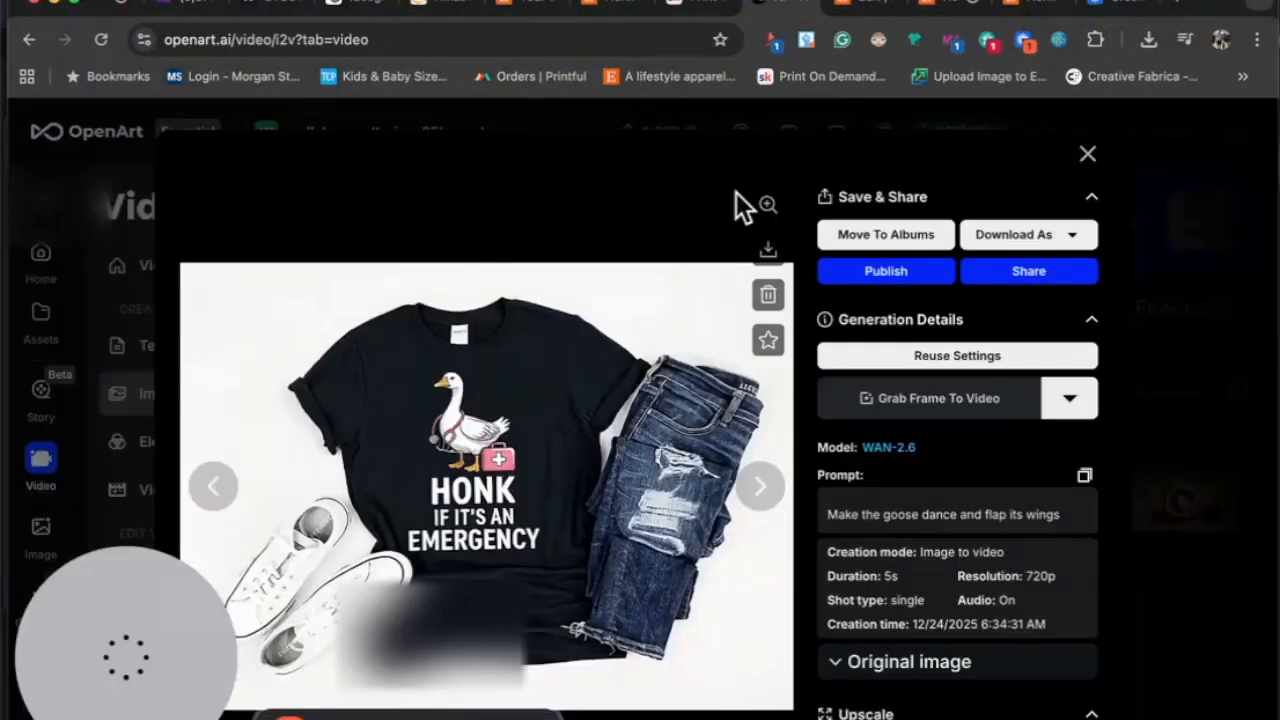
Swap the goose mockup for the chicken shirt and prompt 'make all the chickens dancing'
left_click(1088, 152)
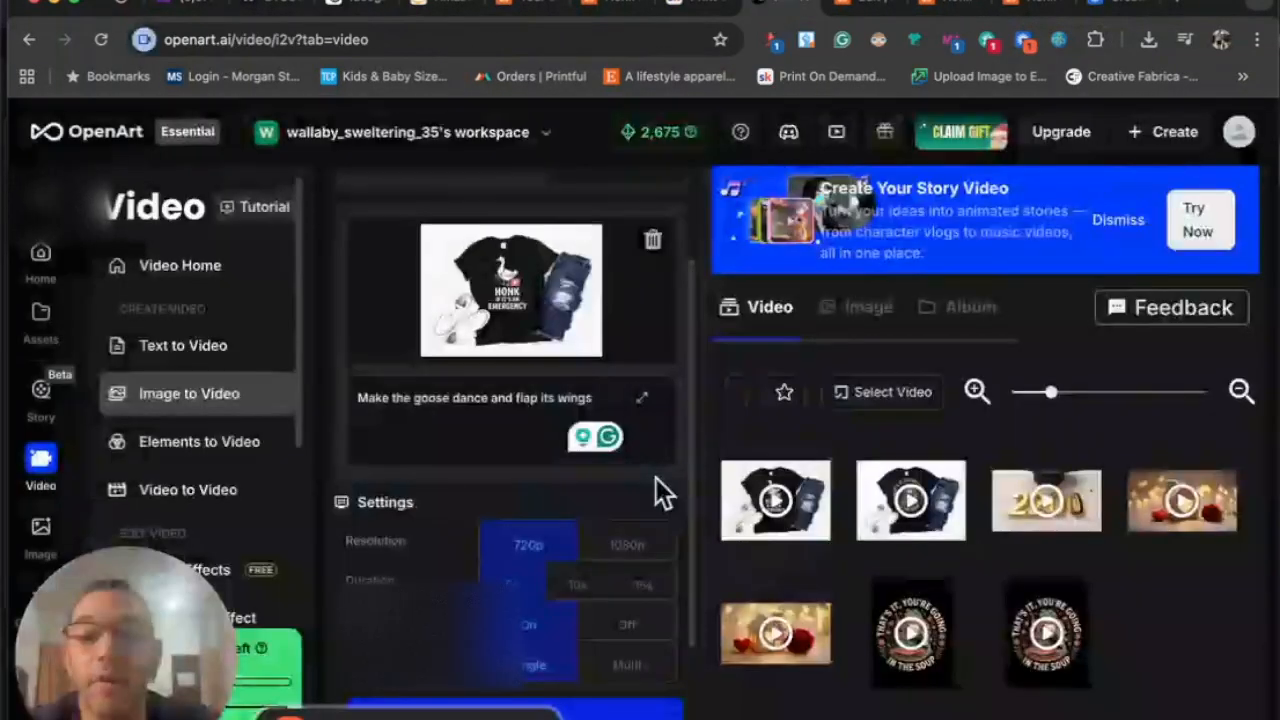
mouse_move(652, 240)
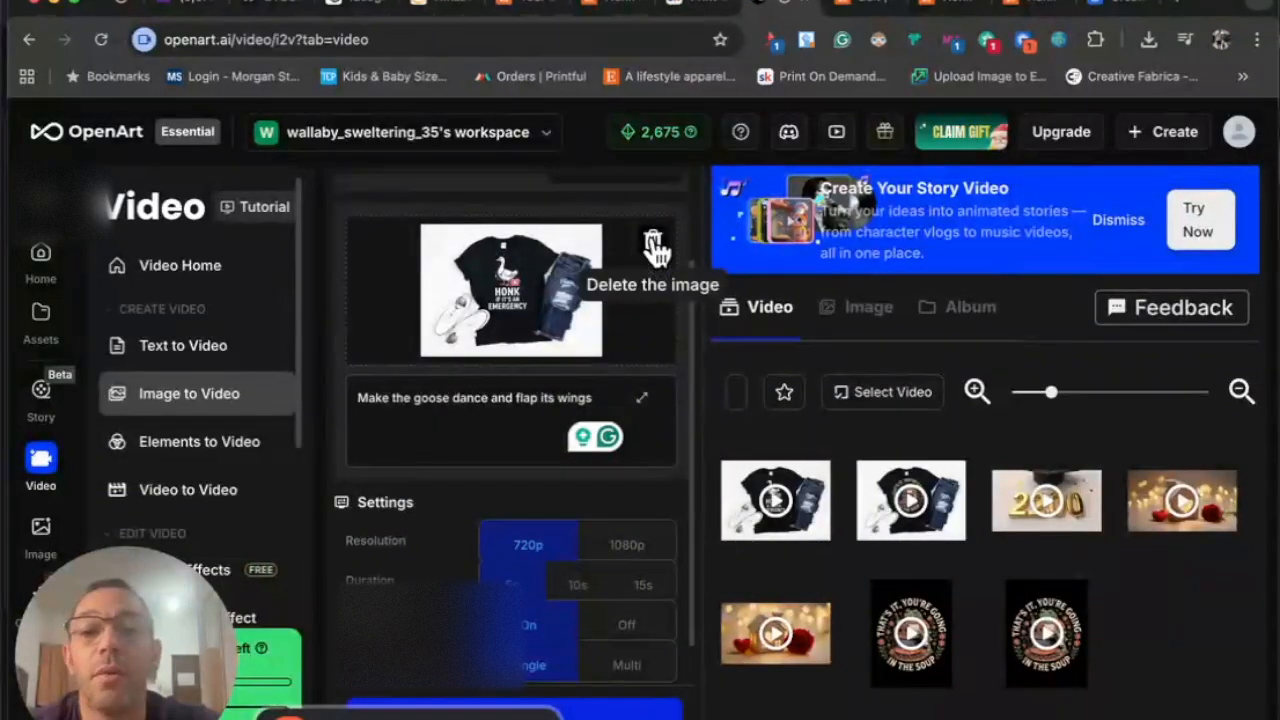
left_click(654, 244)
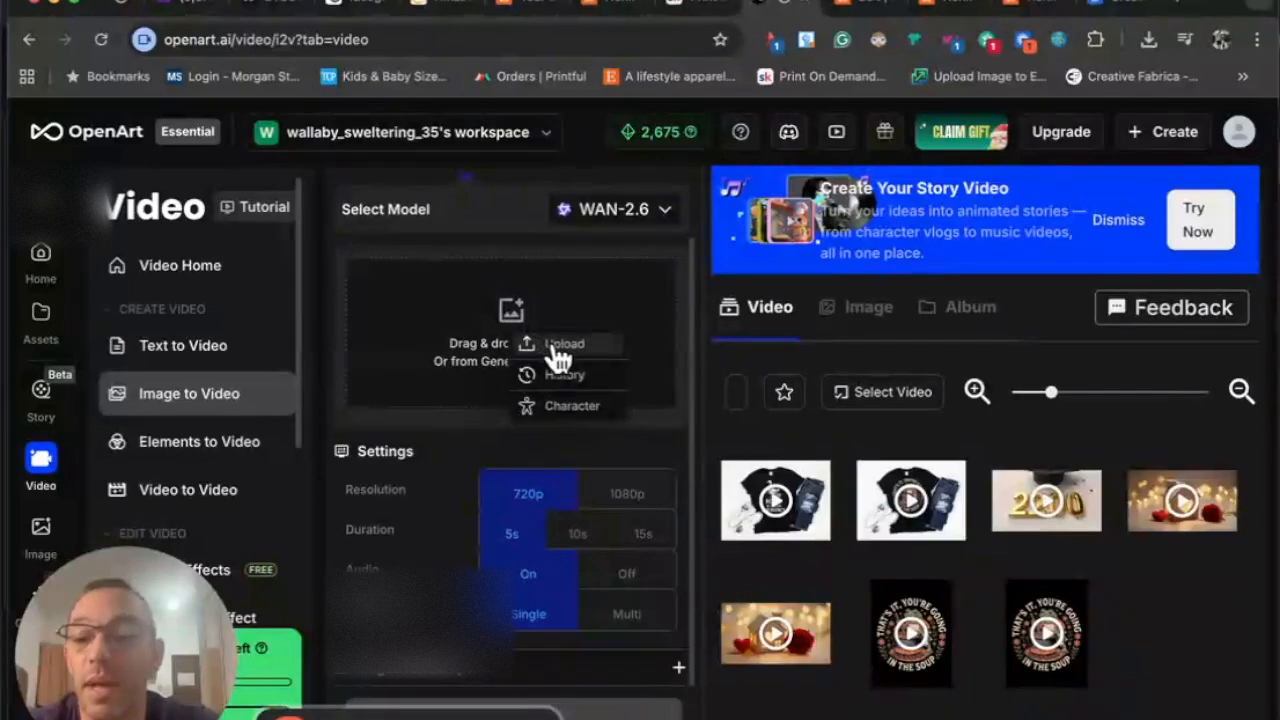
left_click(564, 344)
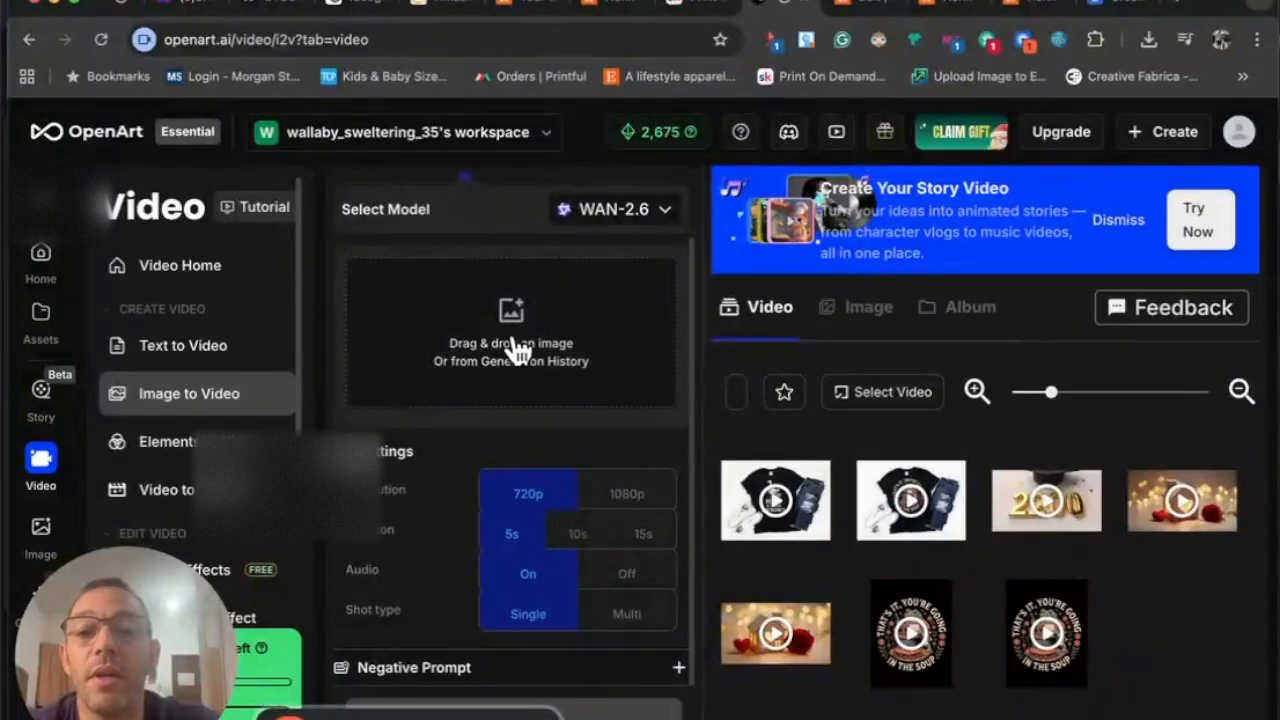
left_click(512, 342)
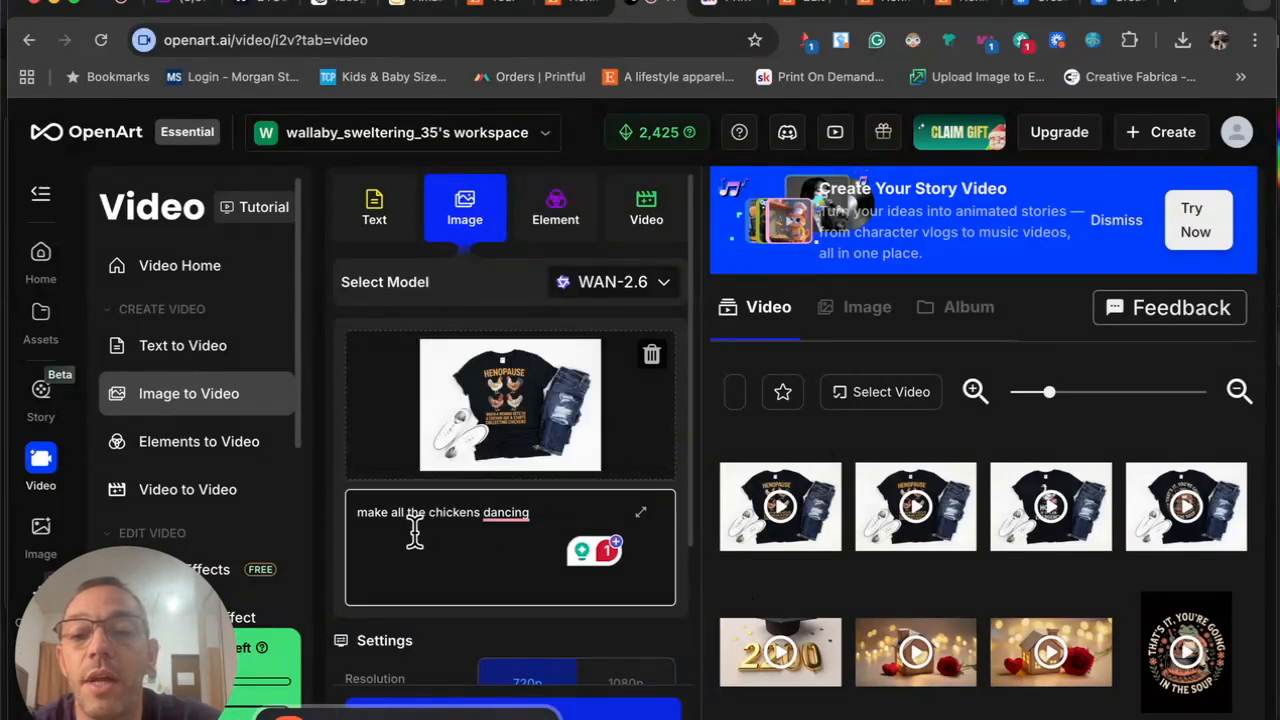
Dismiss the Grammarly correction on 'dancing' and keep the prompt as written
left_click(506, 512)
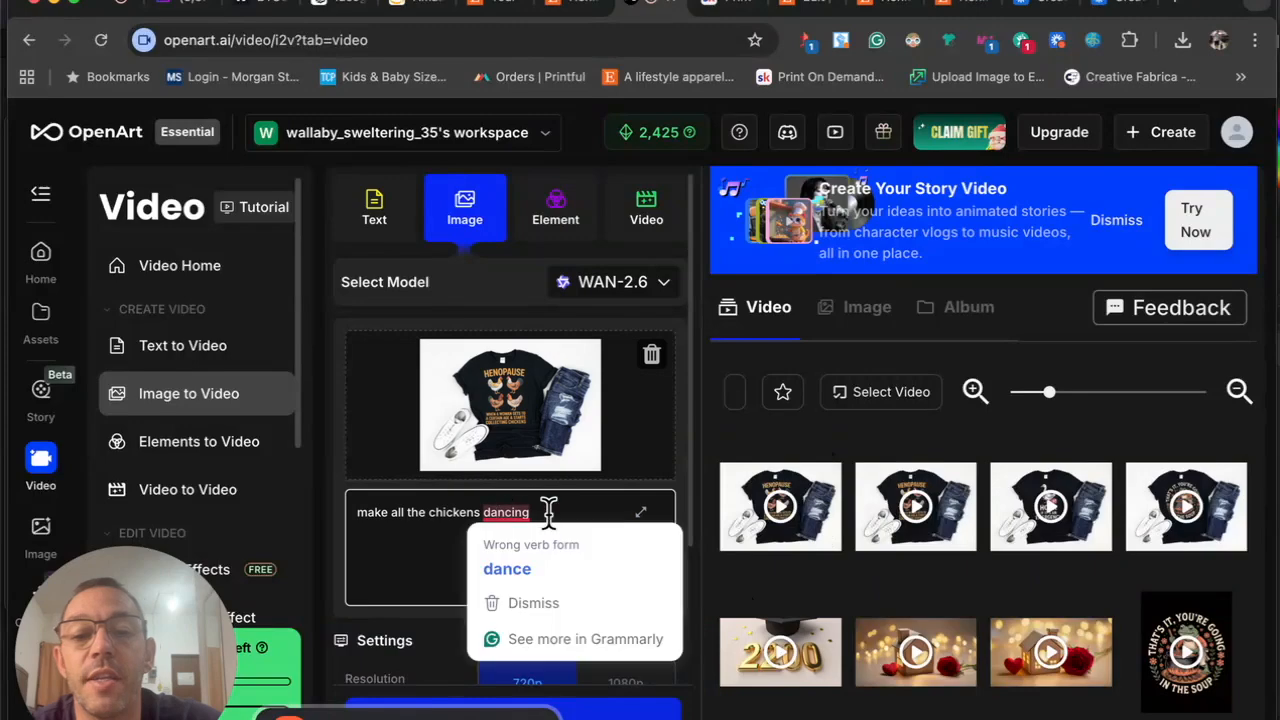
left_click(780, 504)
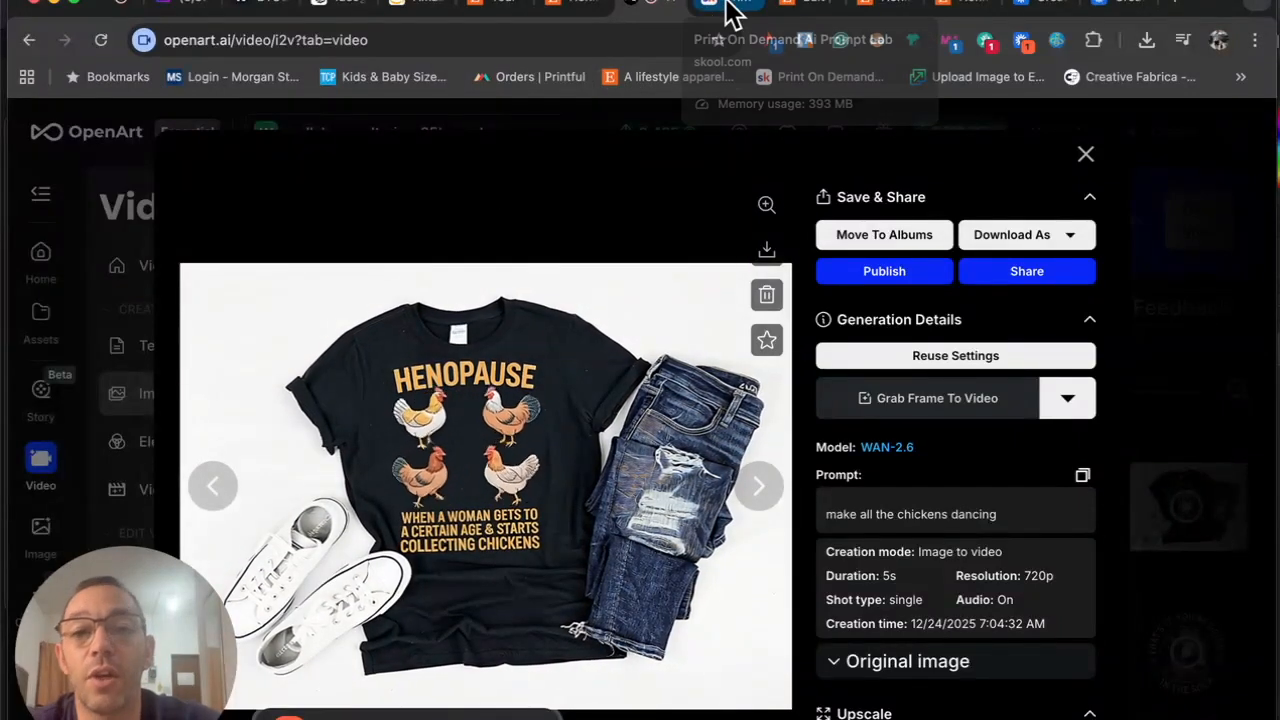
Switch to the Skool tab showing the community's About page with 44 members
left_click(724, 8)
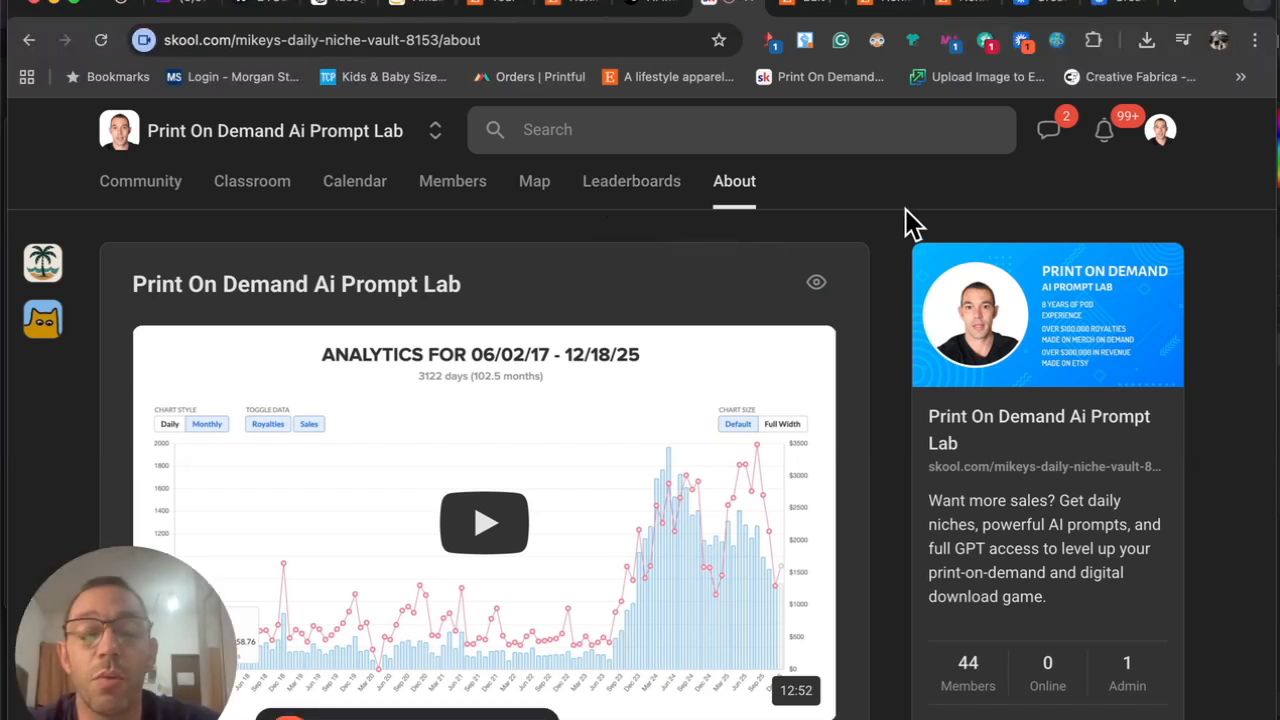
mouse_move(880, 276)
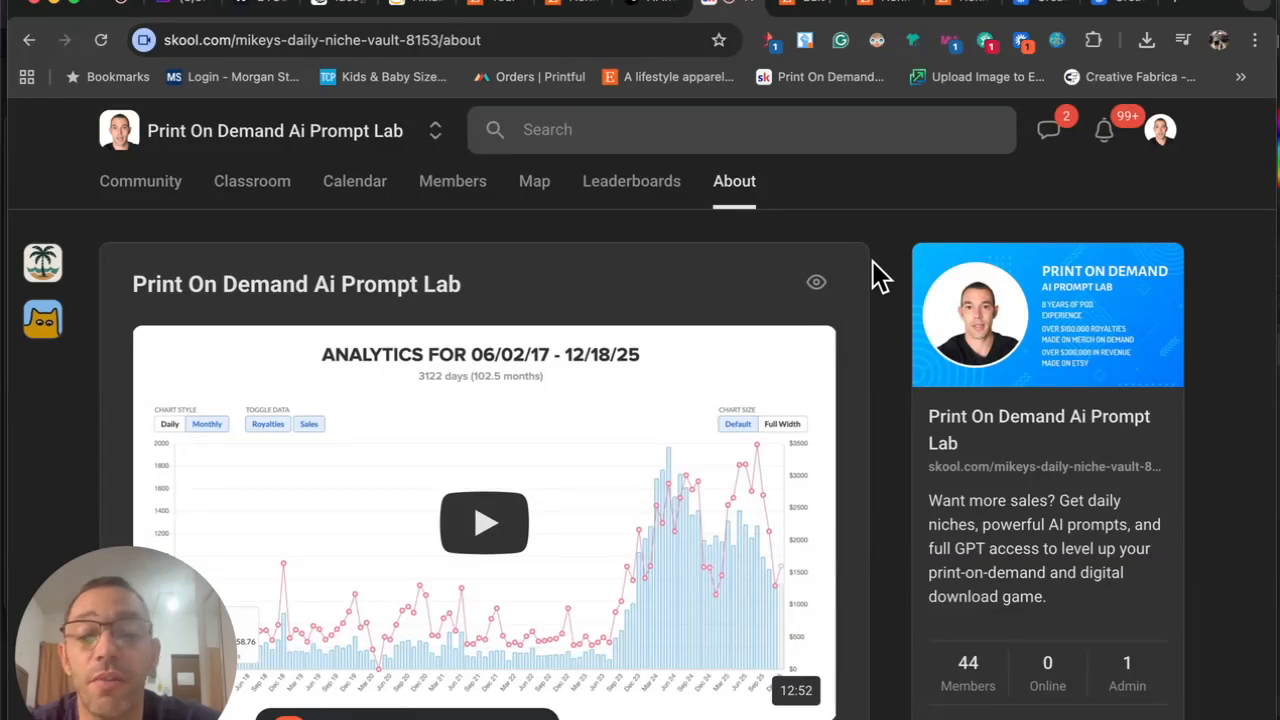
mouse_move(756, 316)
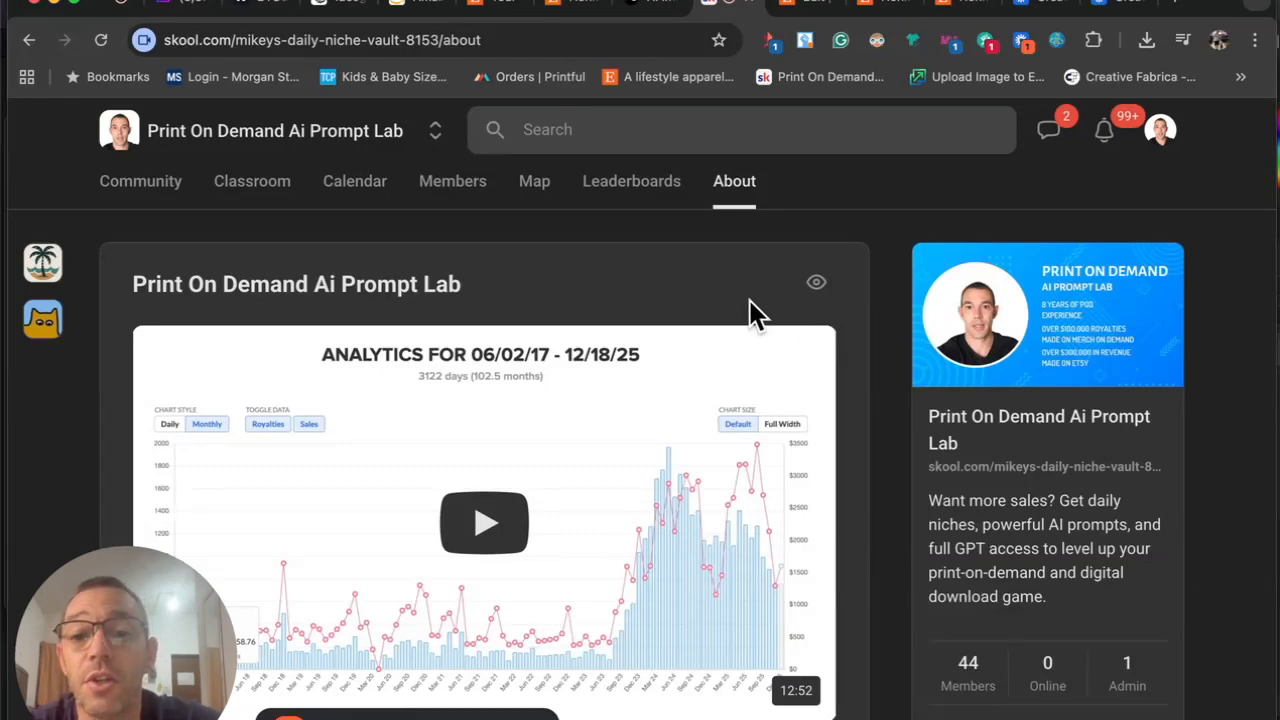
mouse_move(650, 510)
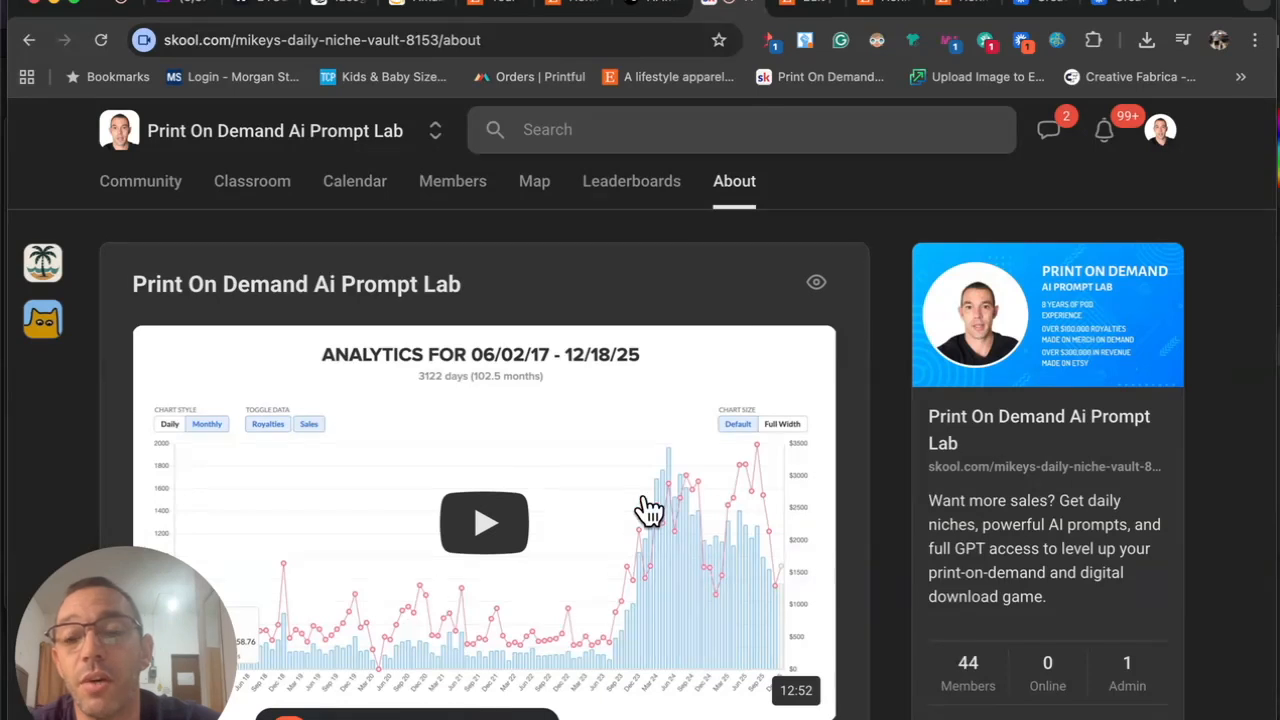
mouse_move(838, 498)
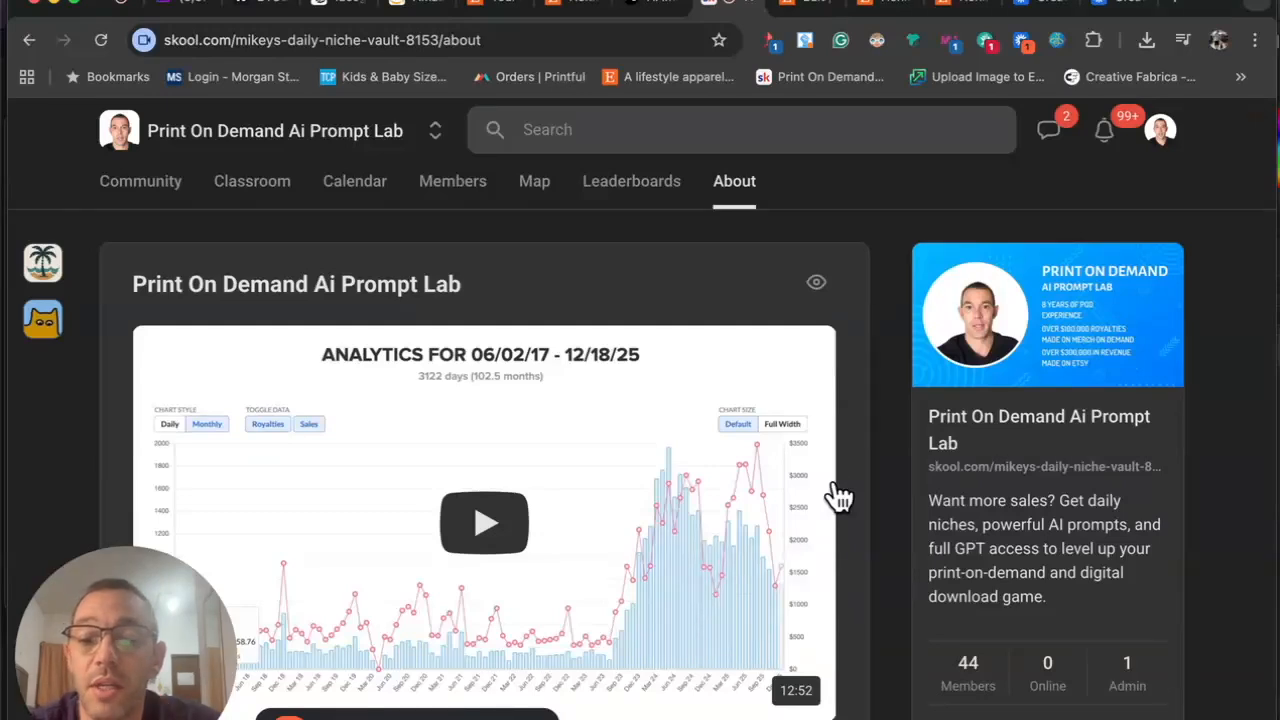
mouse_move(404, 562)
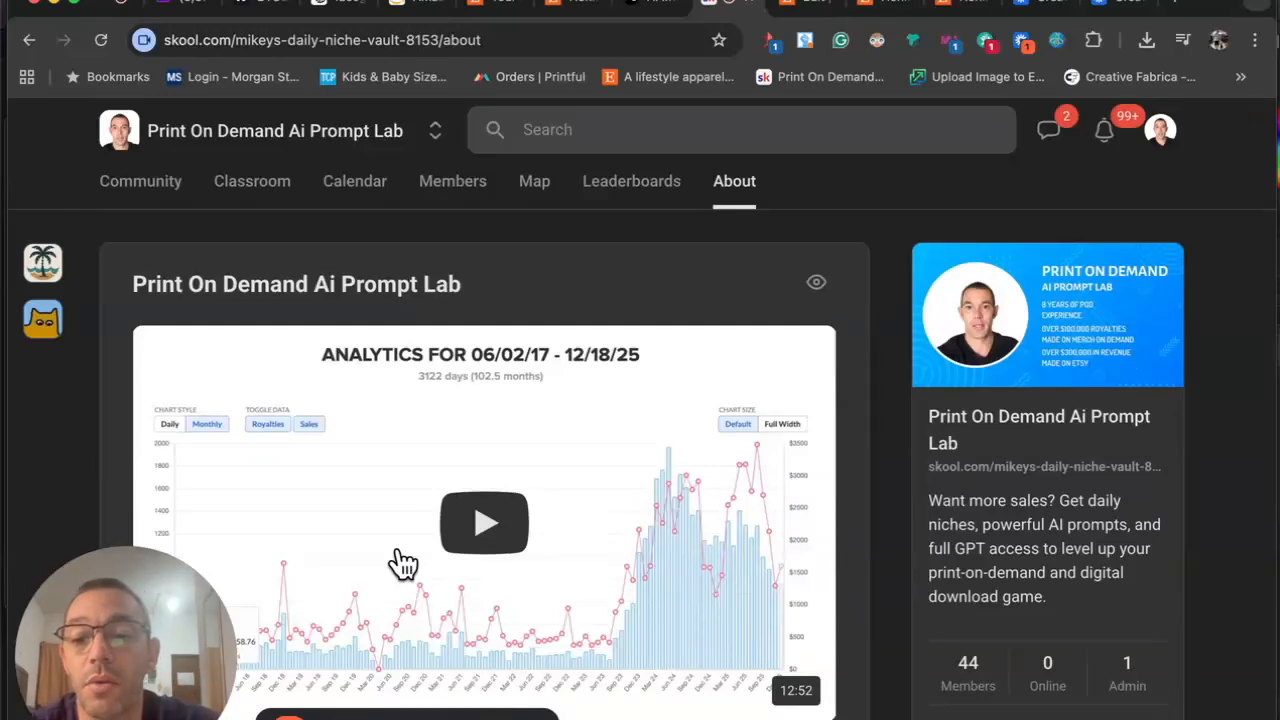